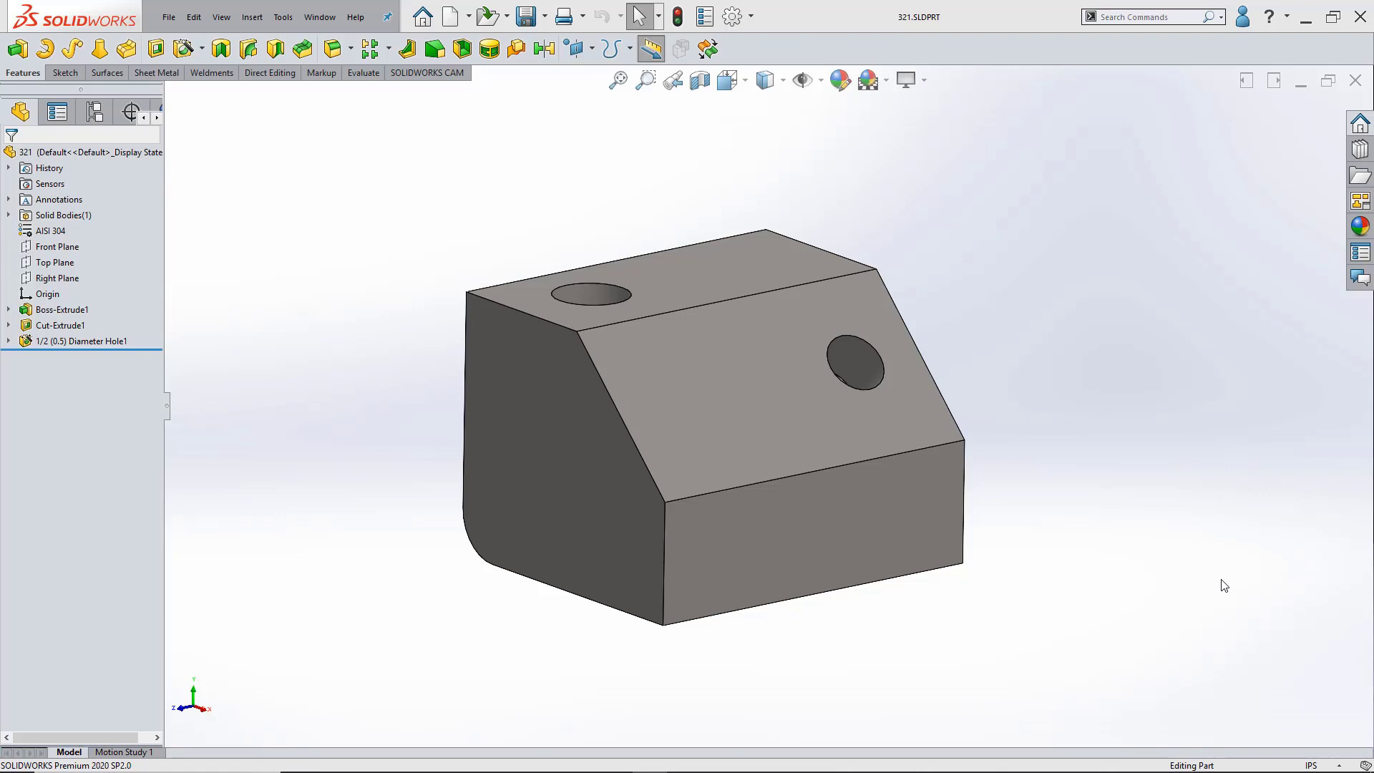
mouse_move(1231, 607)
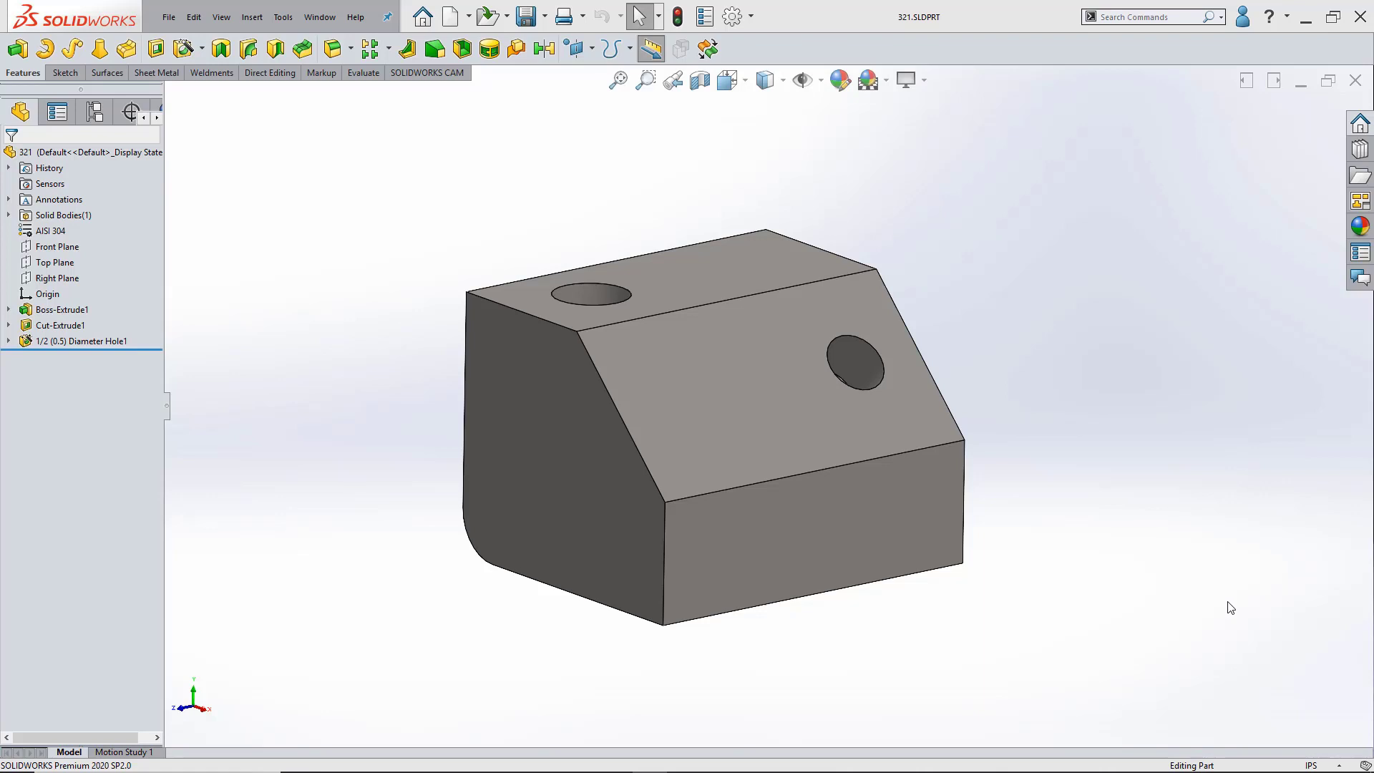
mouse_move(1235, 610)
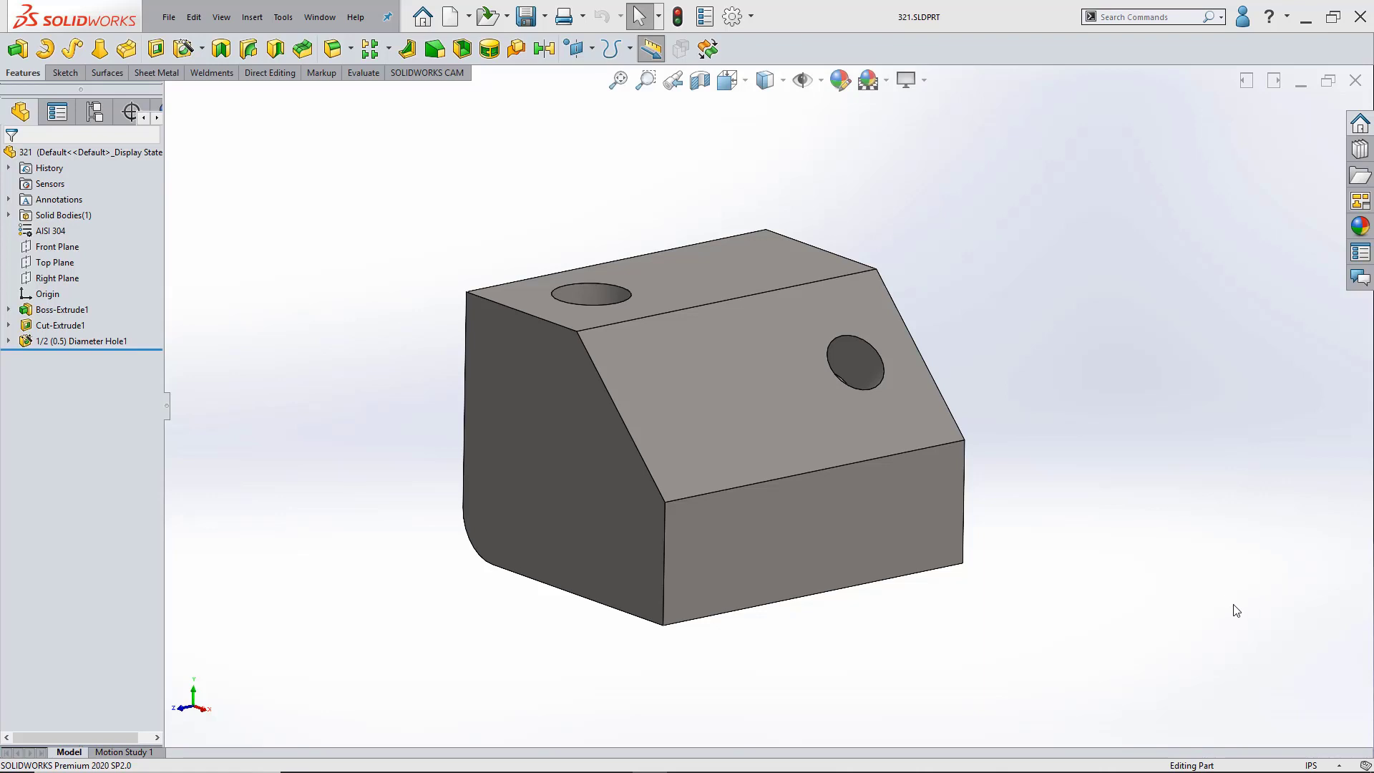
mouse_move(914, 229)
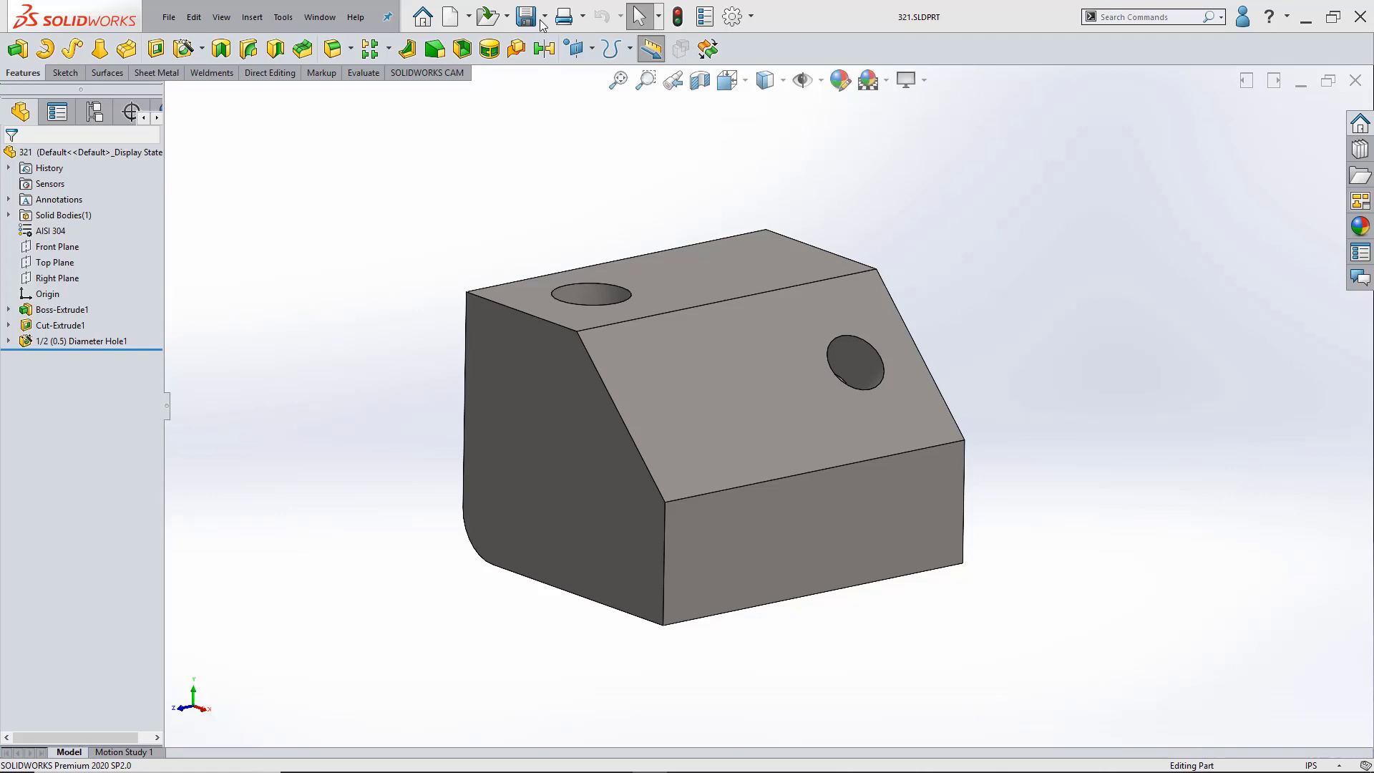
Publish the block part to eDrawings with its Default configuration kept.
left_click(544, 15)
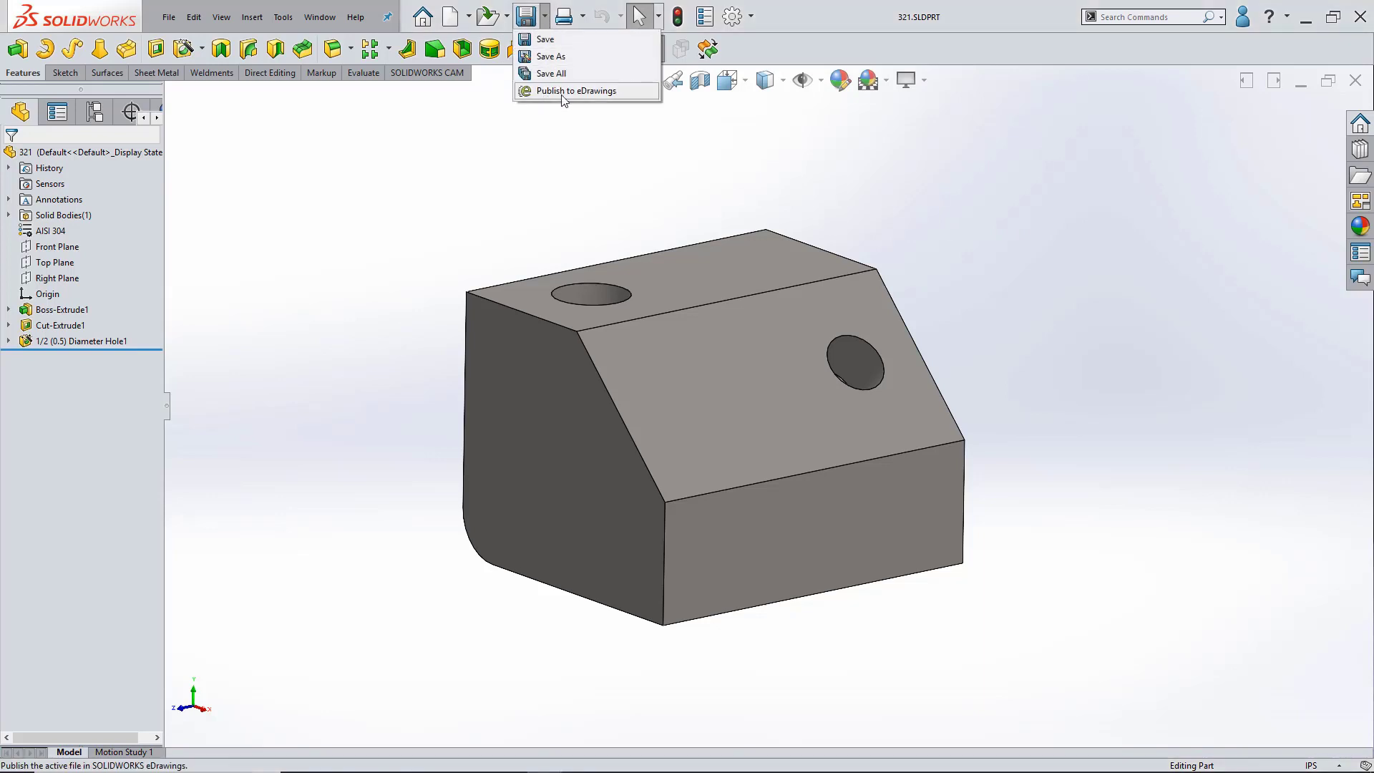
mouse_move(566, 95)
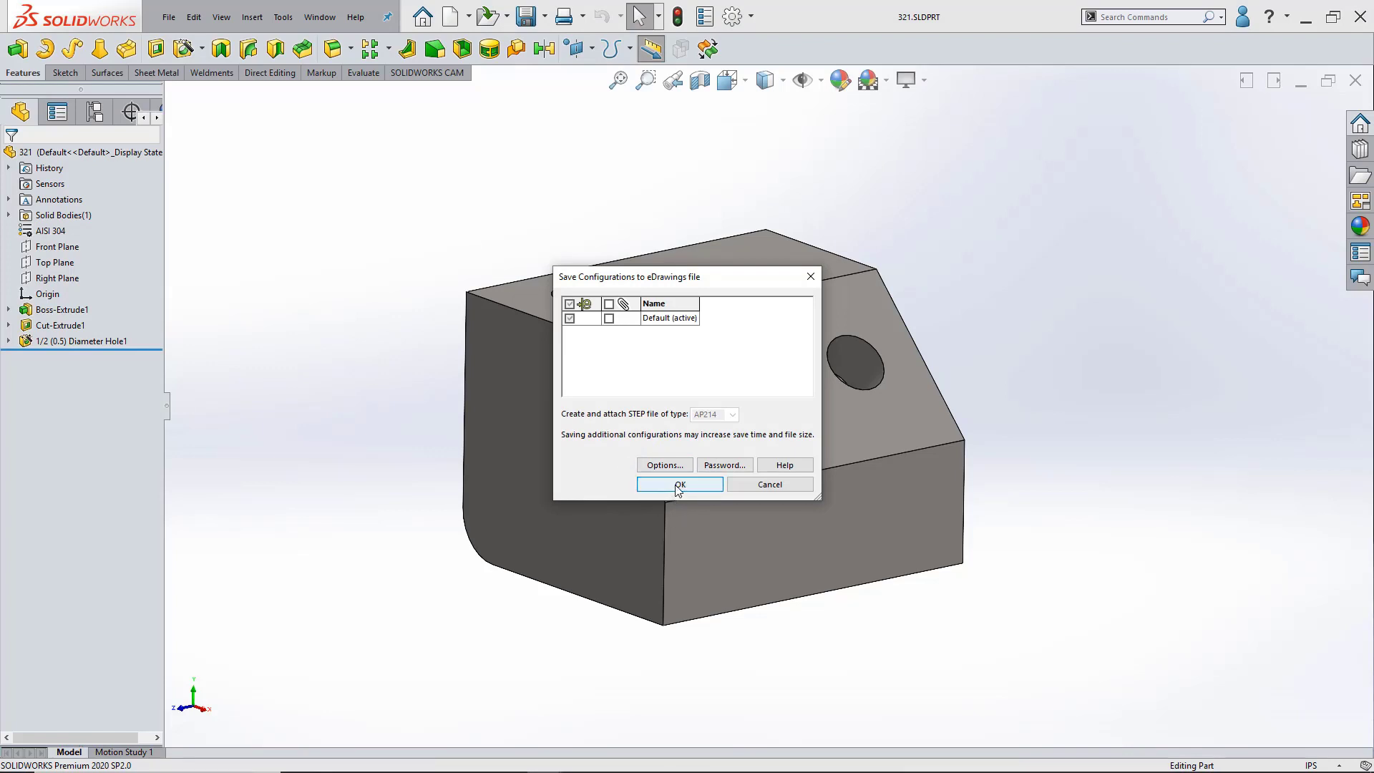
left_click(679, 485)
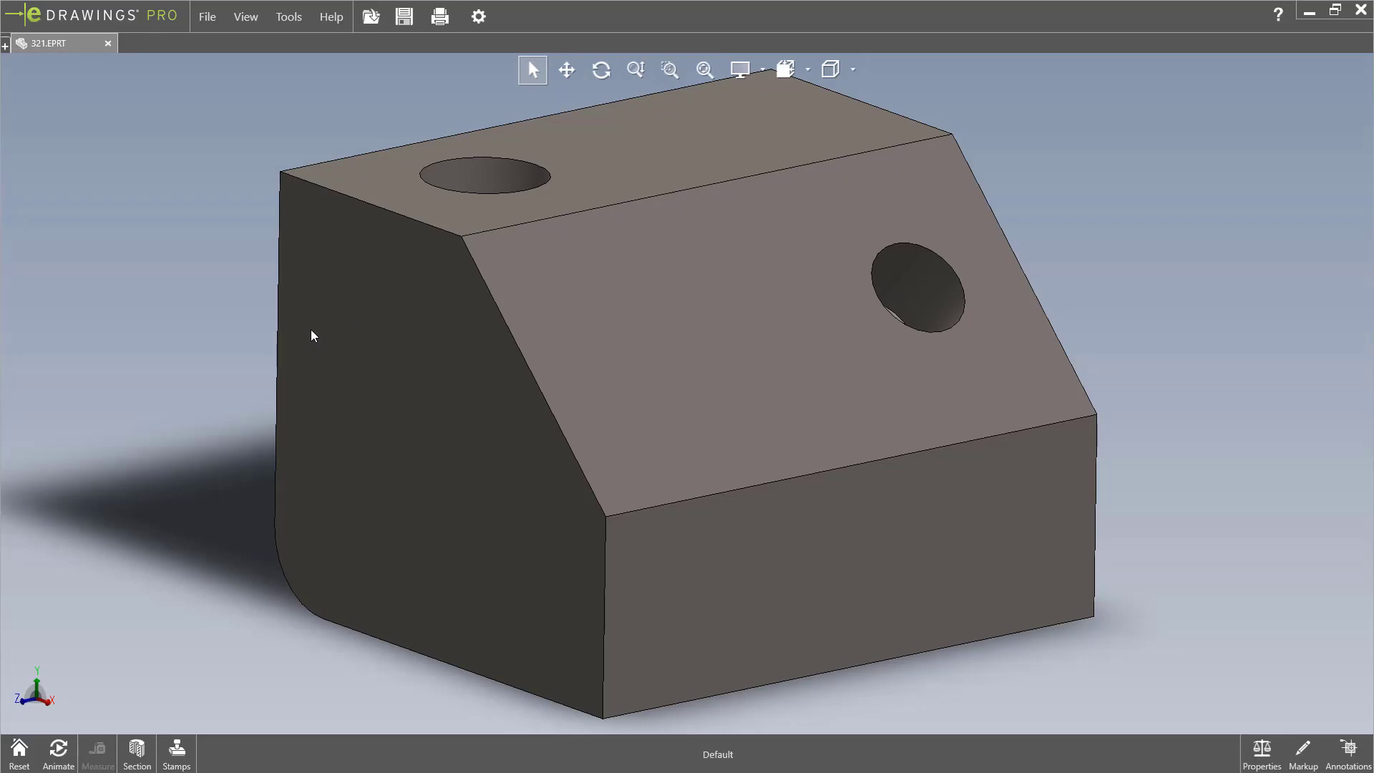
mouse_move(319, 333)
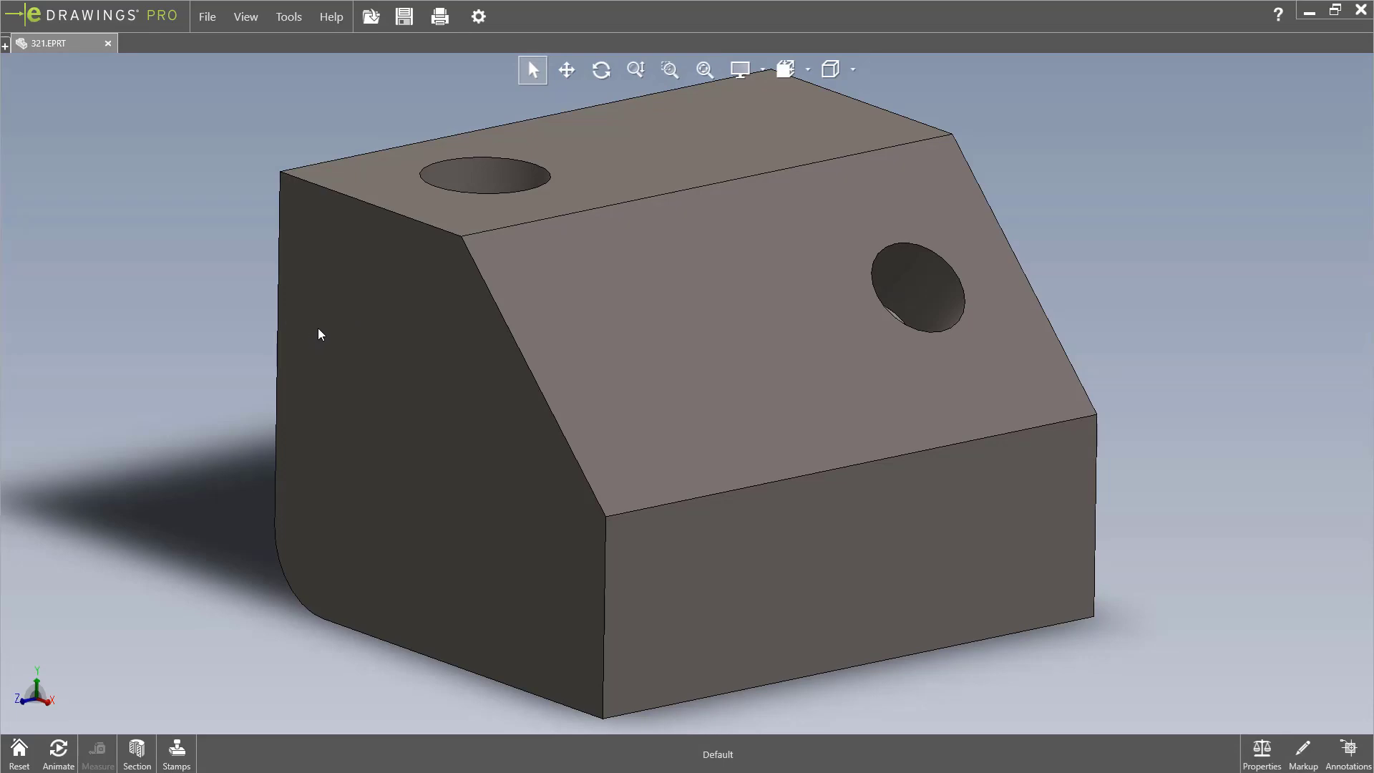
mouse_move(1016, 391)
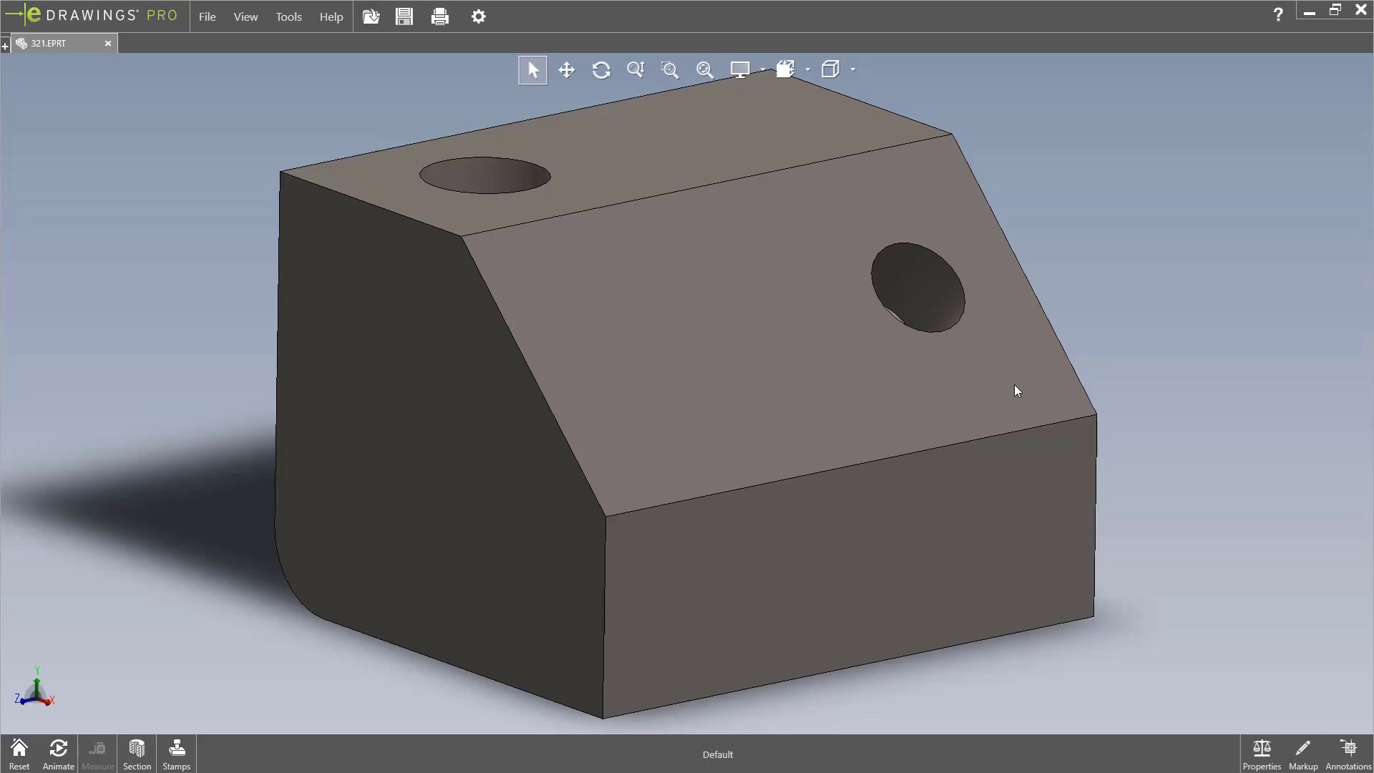
mouse_move(333, 267)
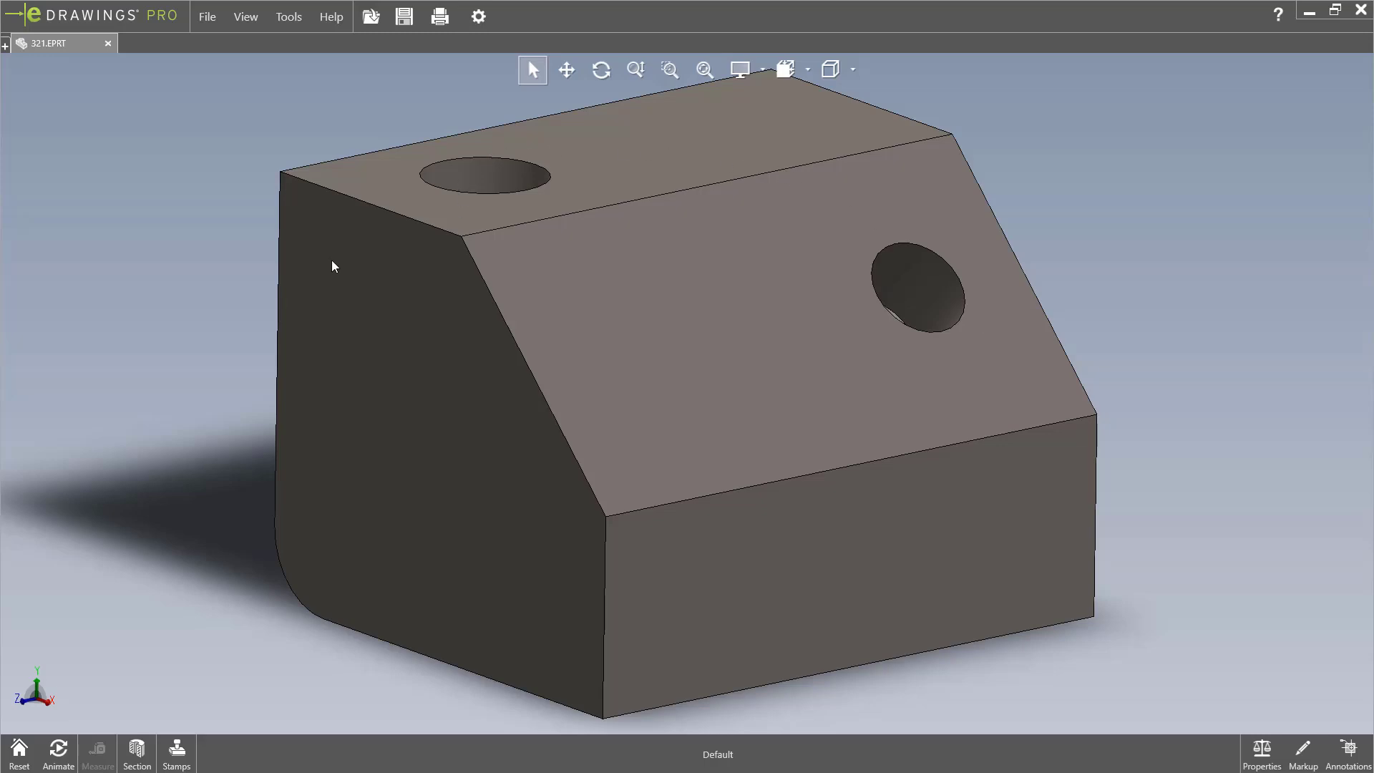
mouse_move(58, 53)
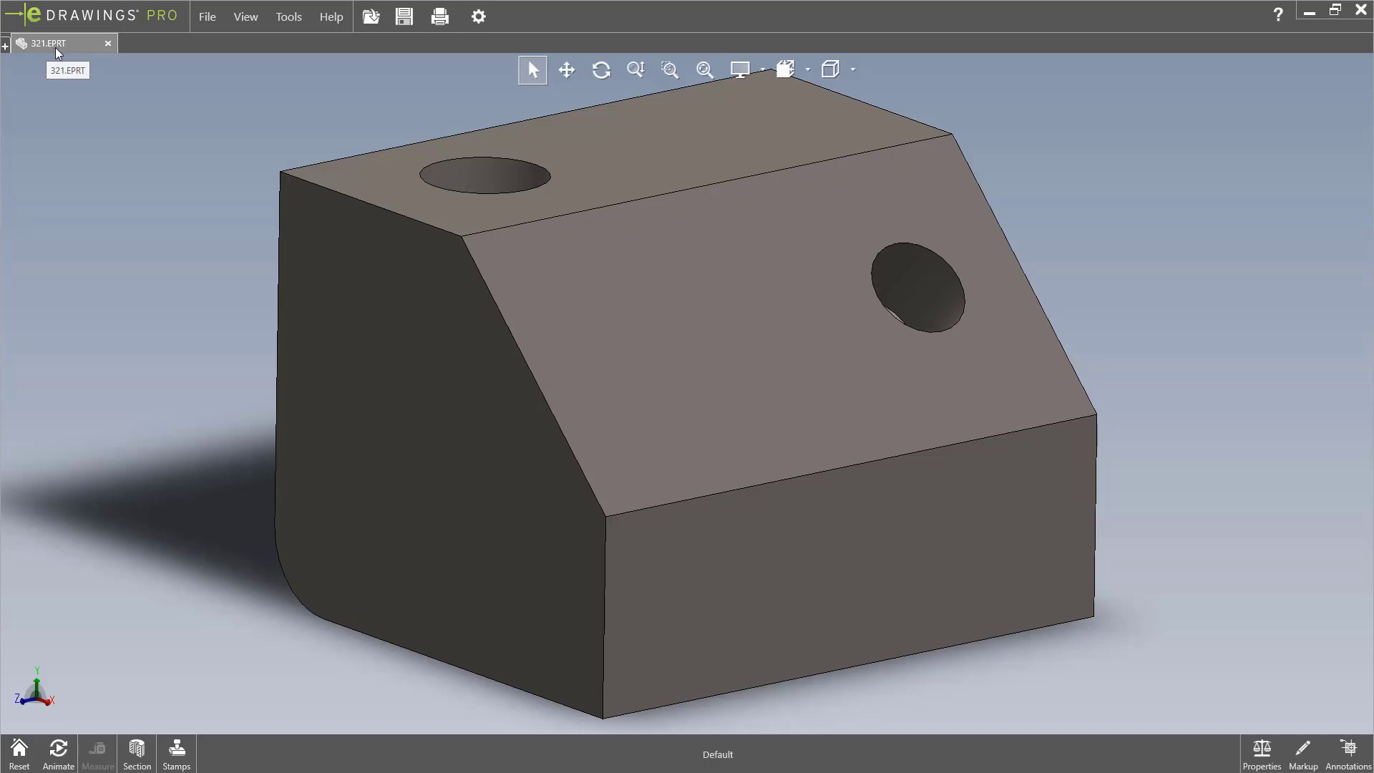
mouse_move(290, 143)
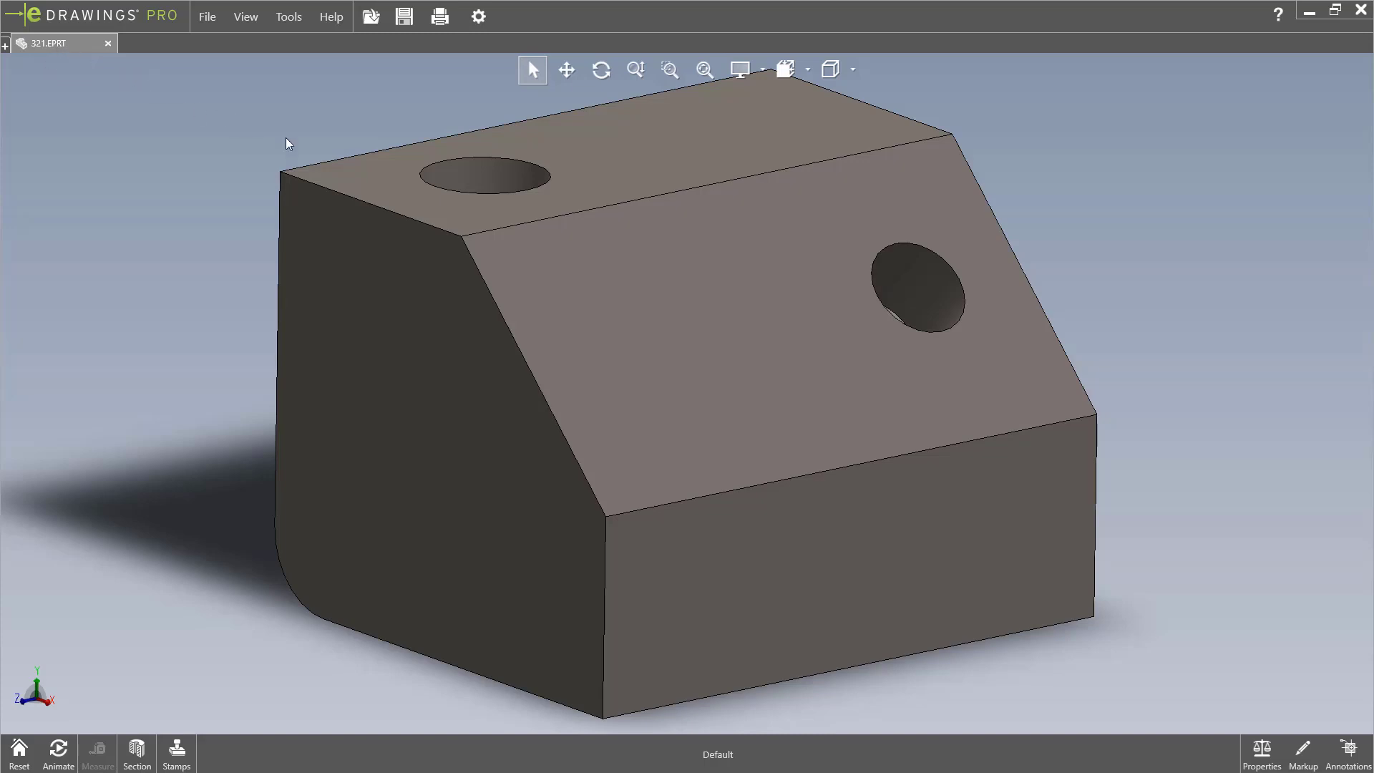
mouse_move(447, 166)
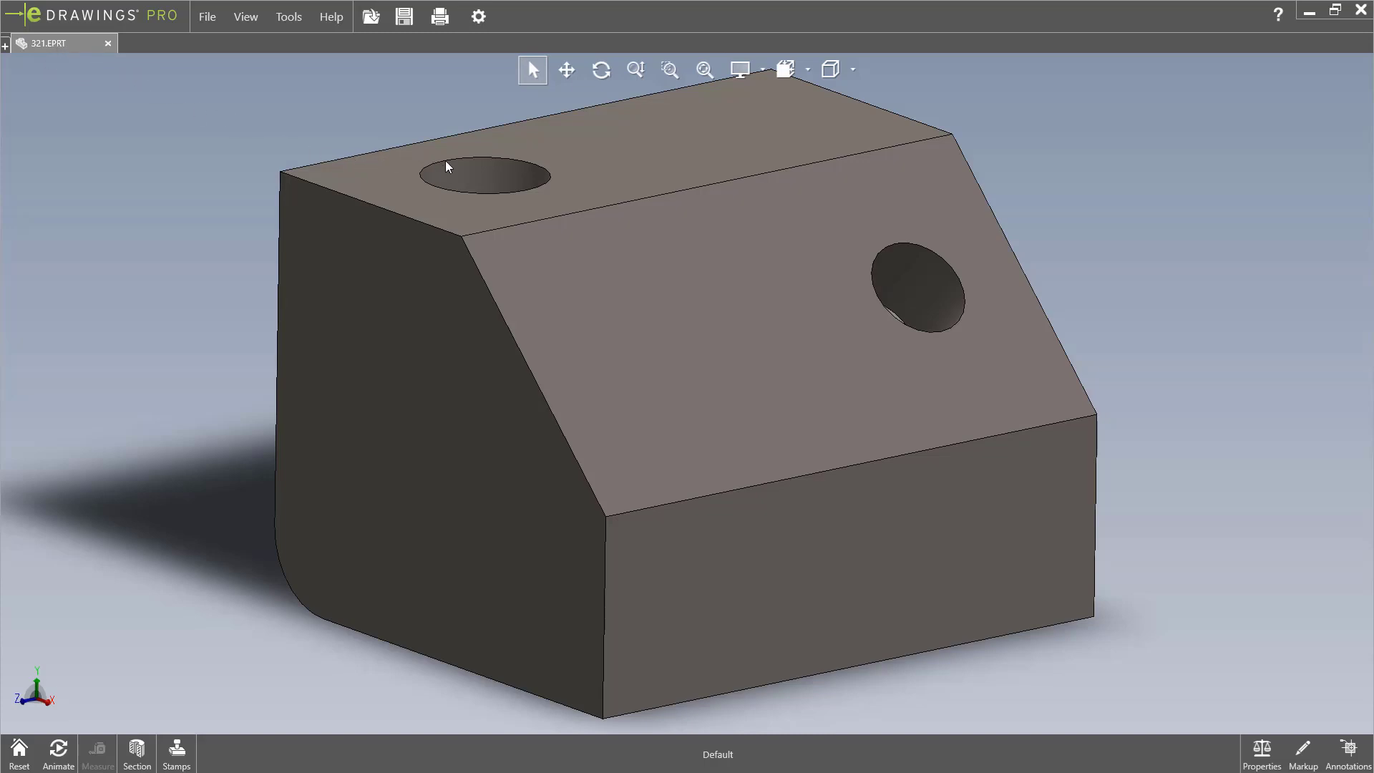
mouse_move(471, 138)
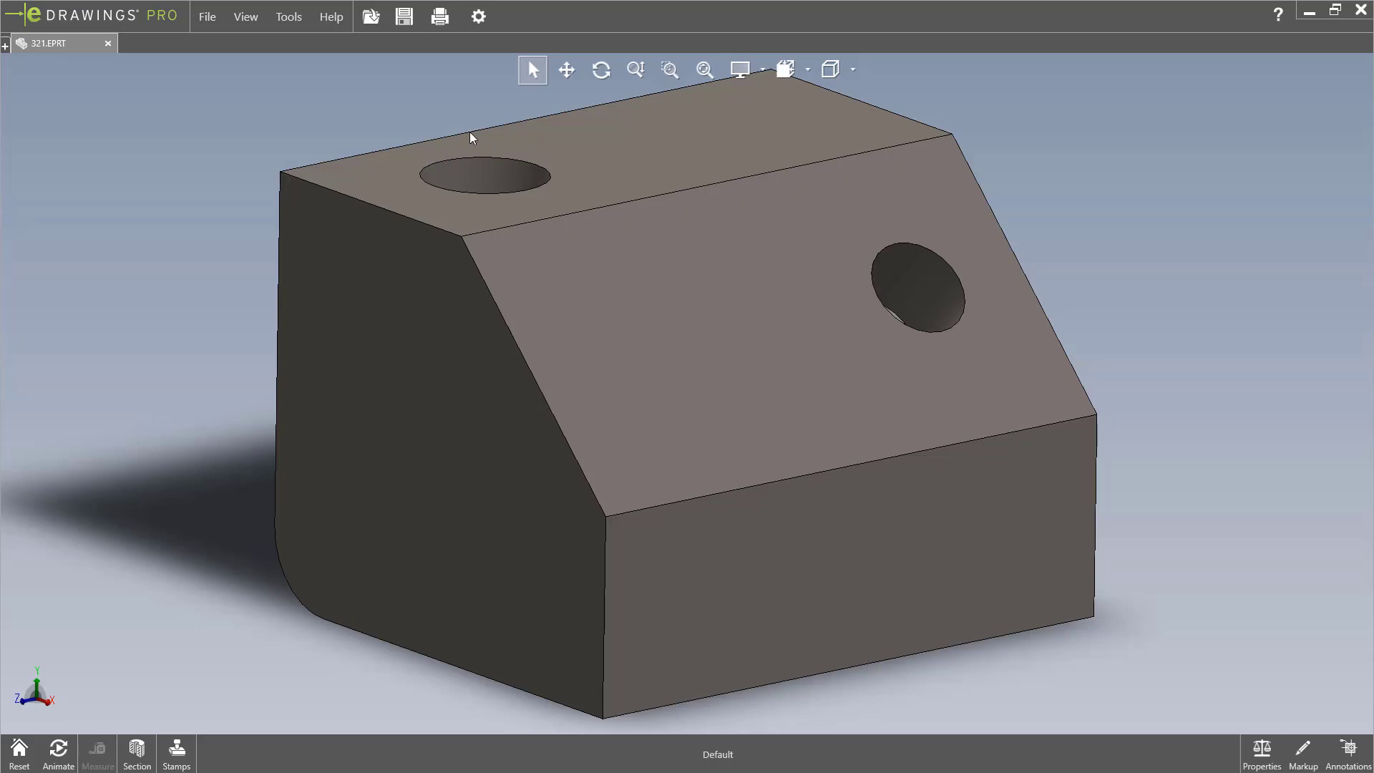
mouse_move(652, 76)
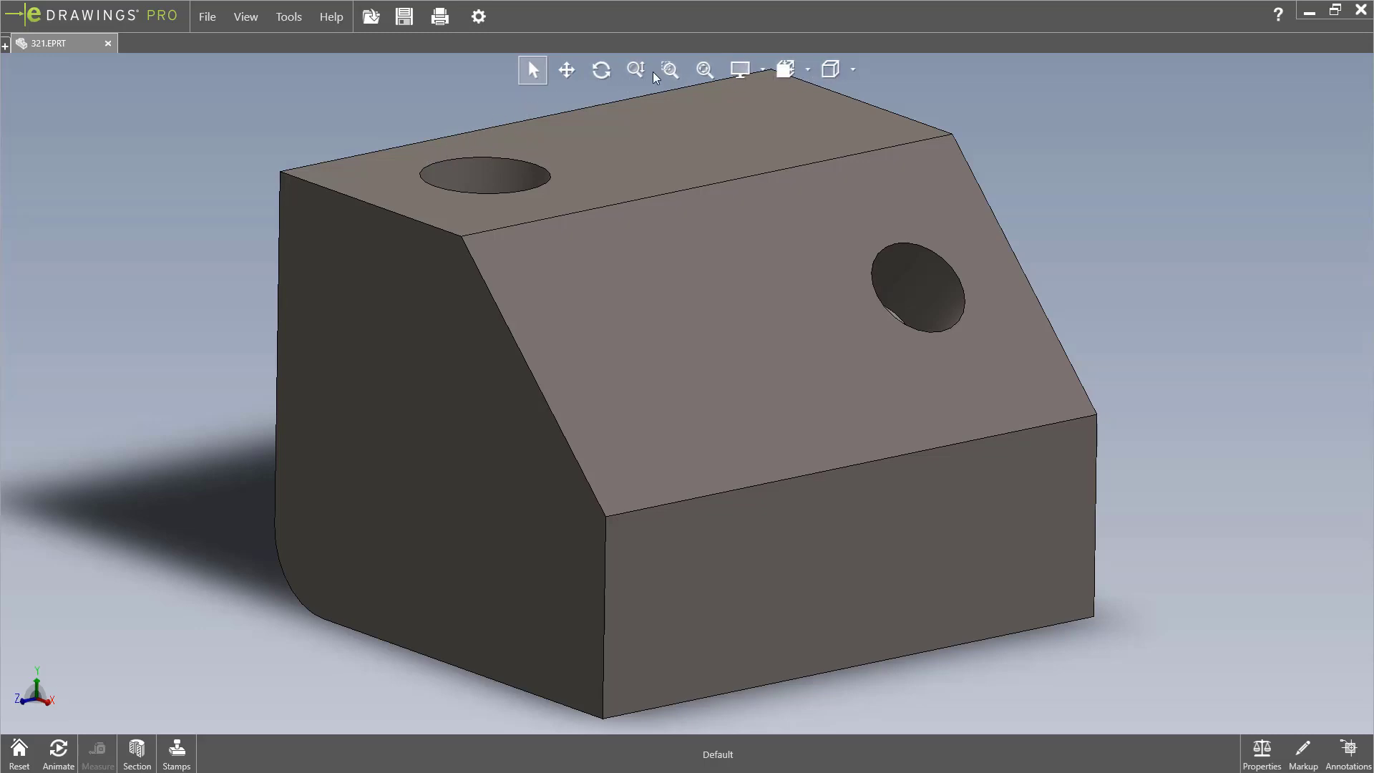
mouse_move(636, 103)
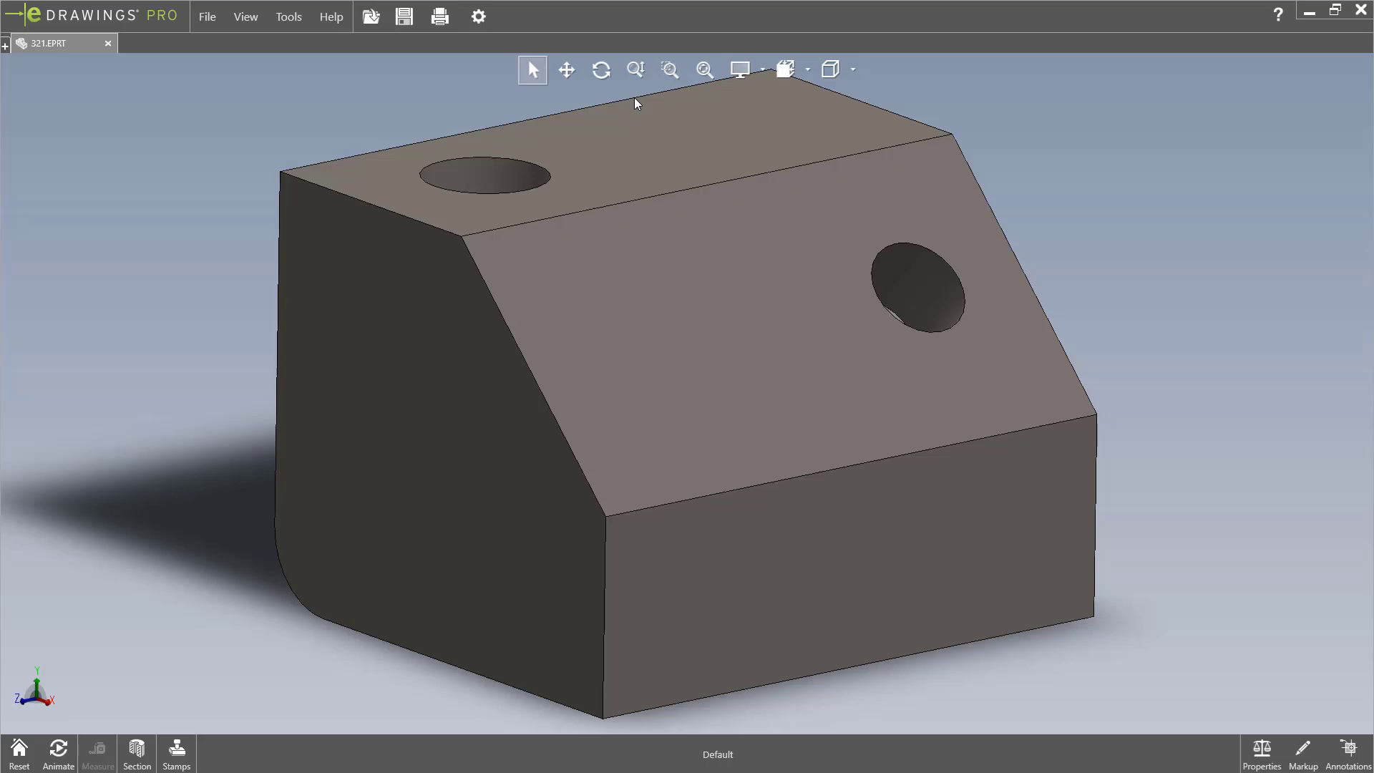
mouse_move(634, 75)
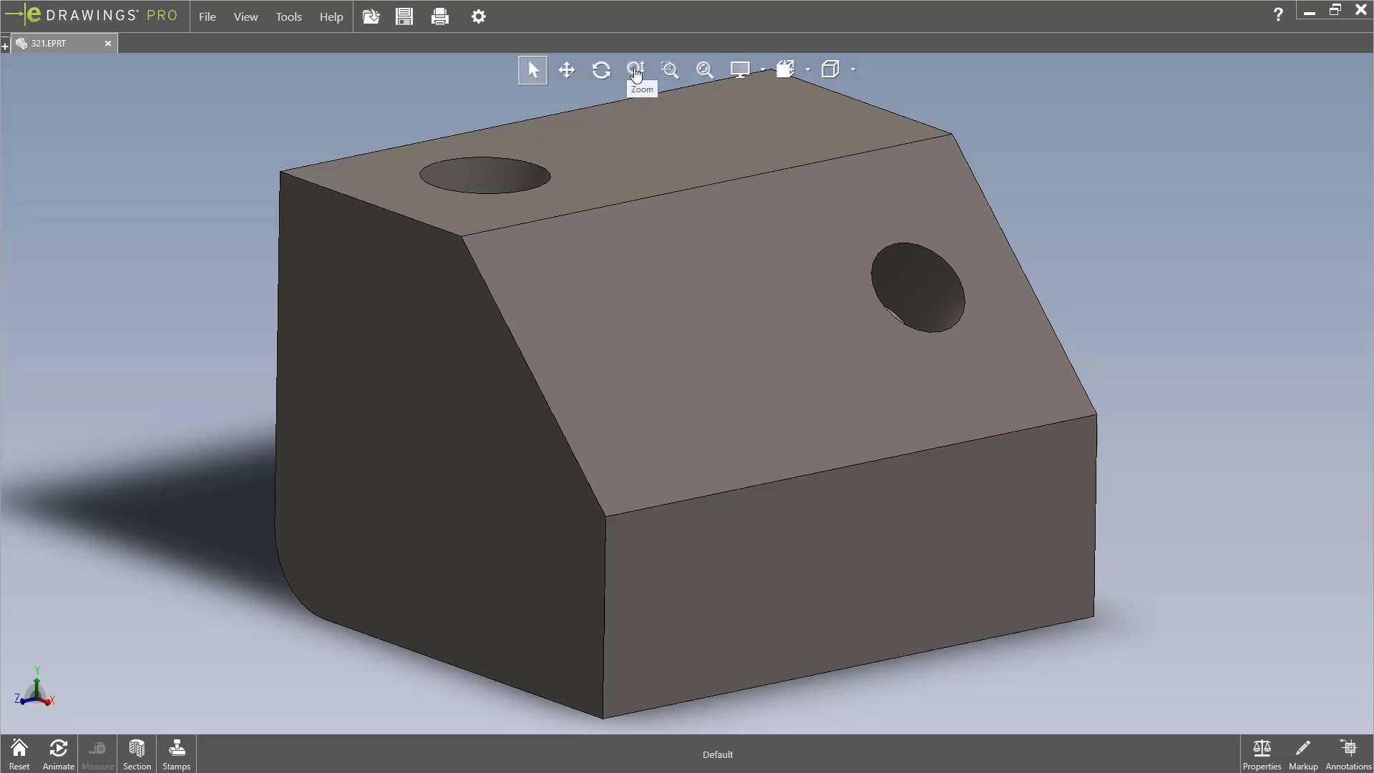
Zoom the view out so the whole block and its shadow fit comfortably.
left_click(634, 69)
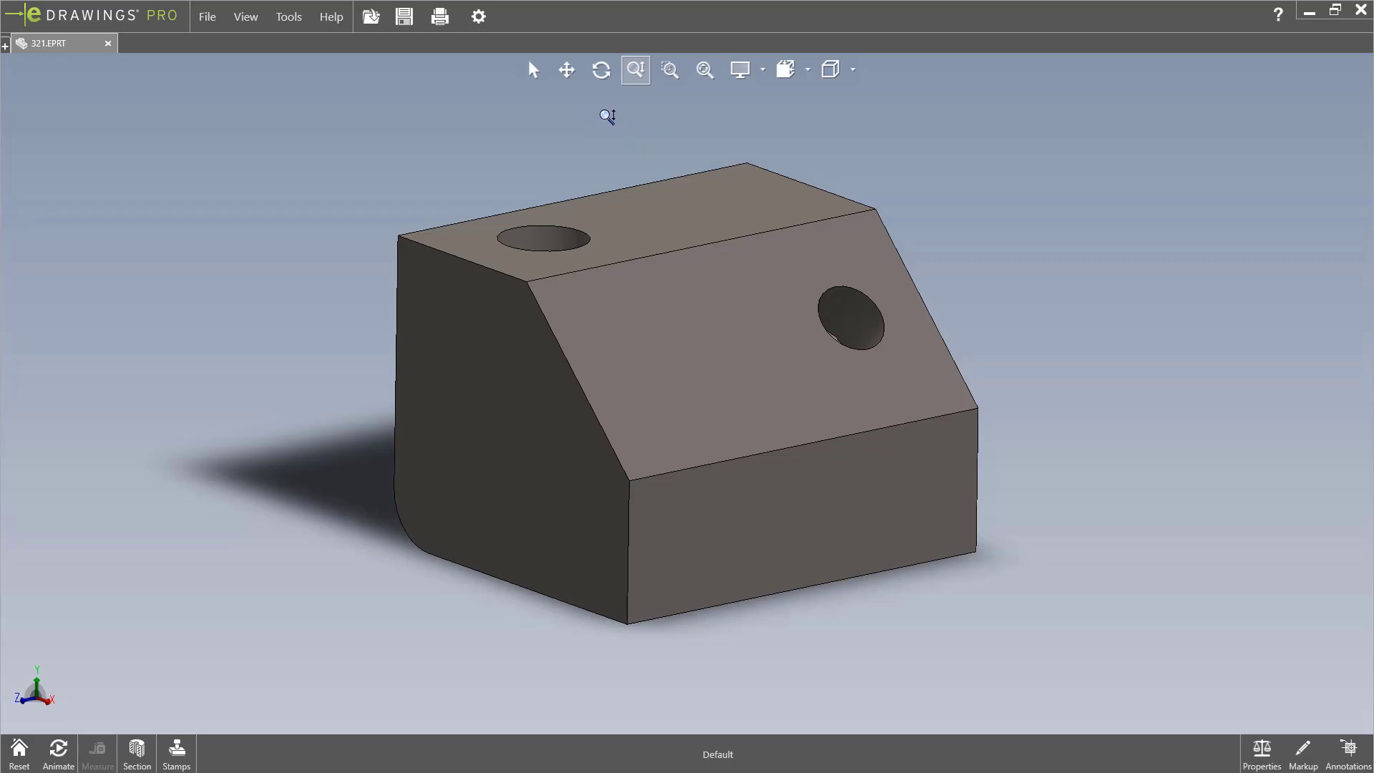
mouse_move(601, 70)
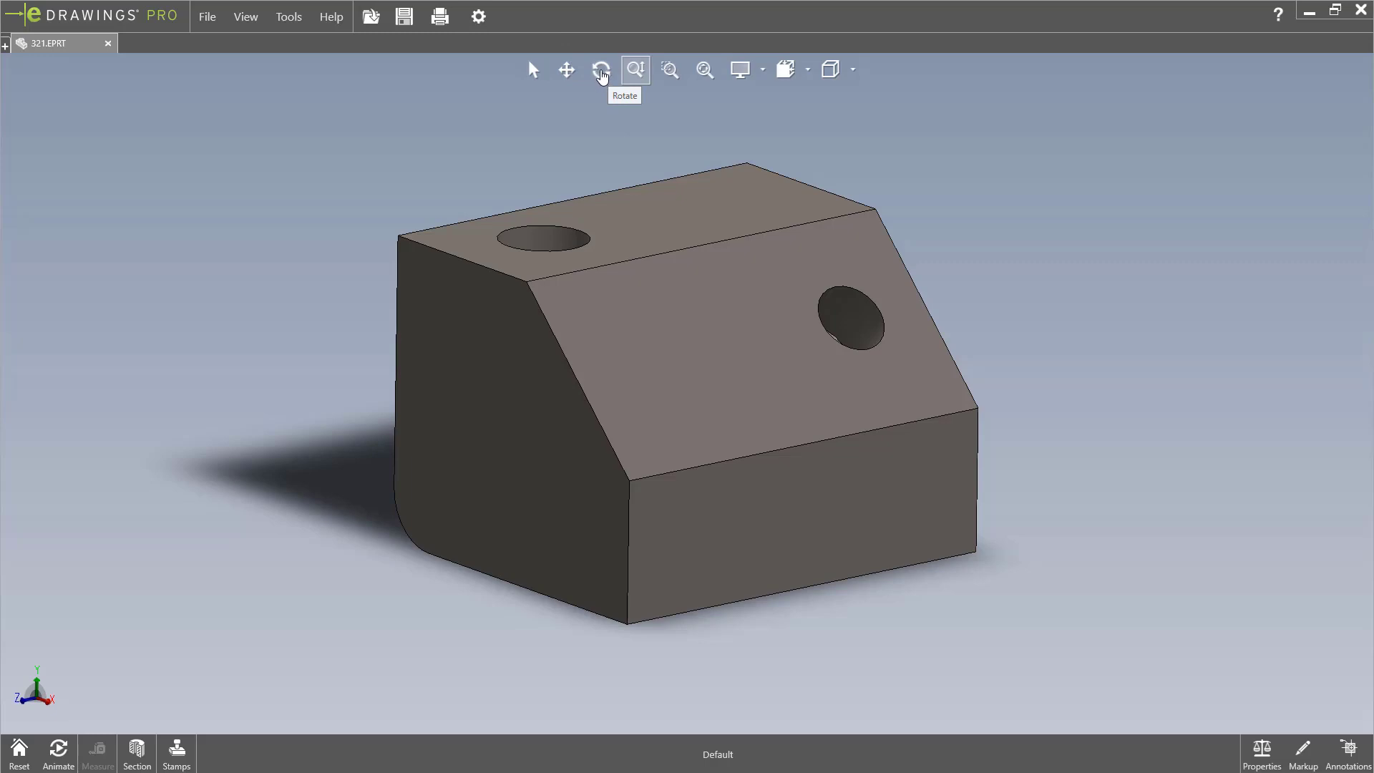
Rotate the block to a tilted view showing both holes and pan it back to centre.
left_click(601, 69)
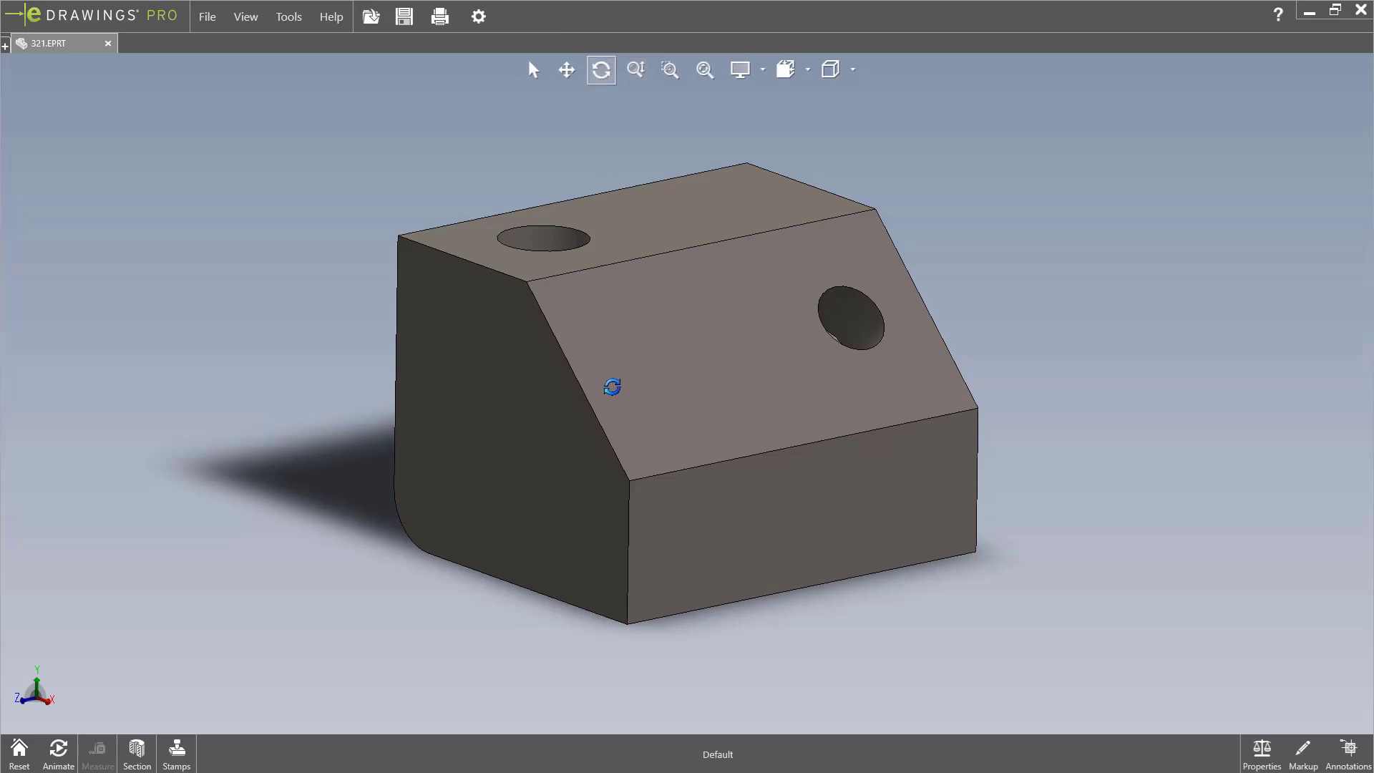
left_click_drag(612, 388, 1042, 408)
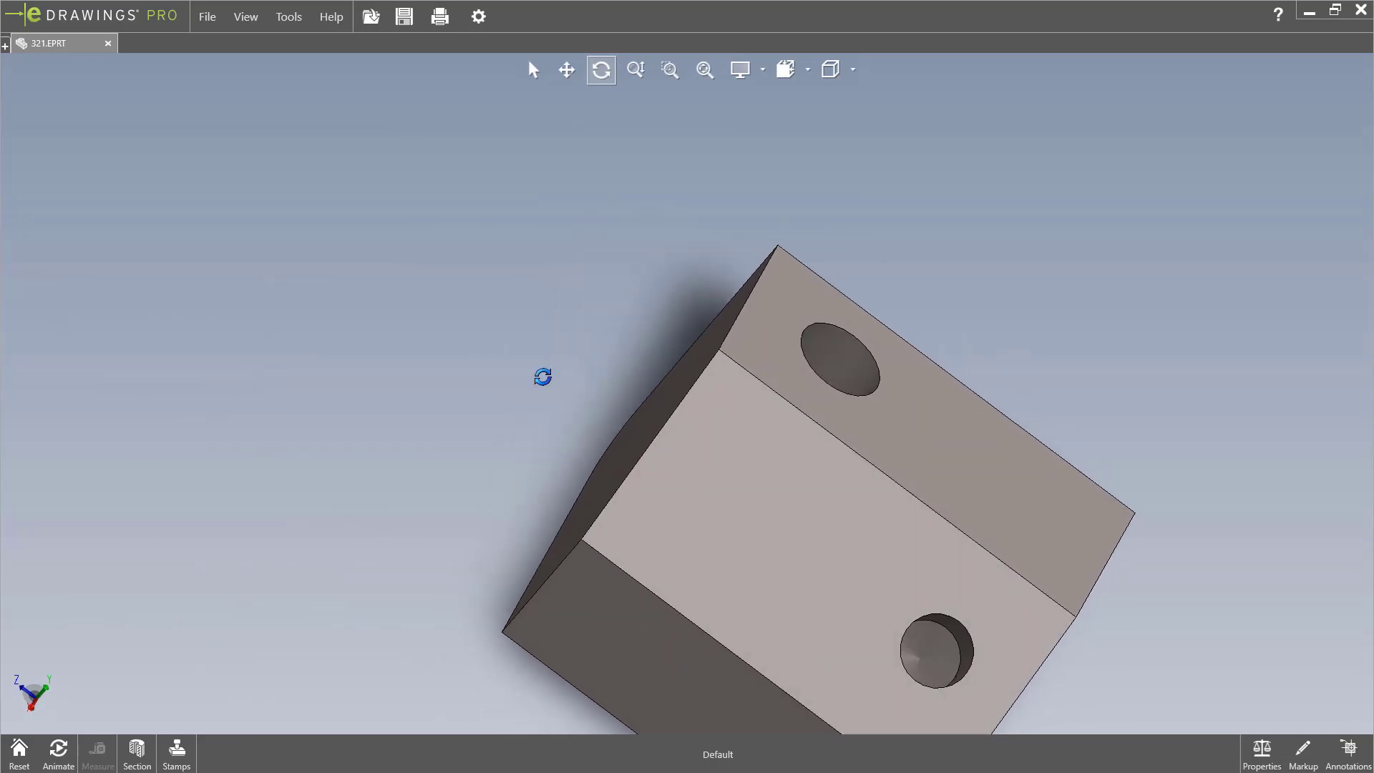
left_click(567, 69)
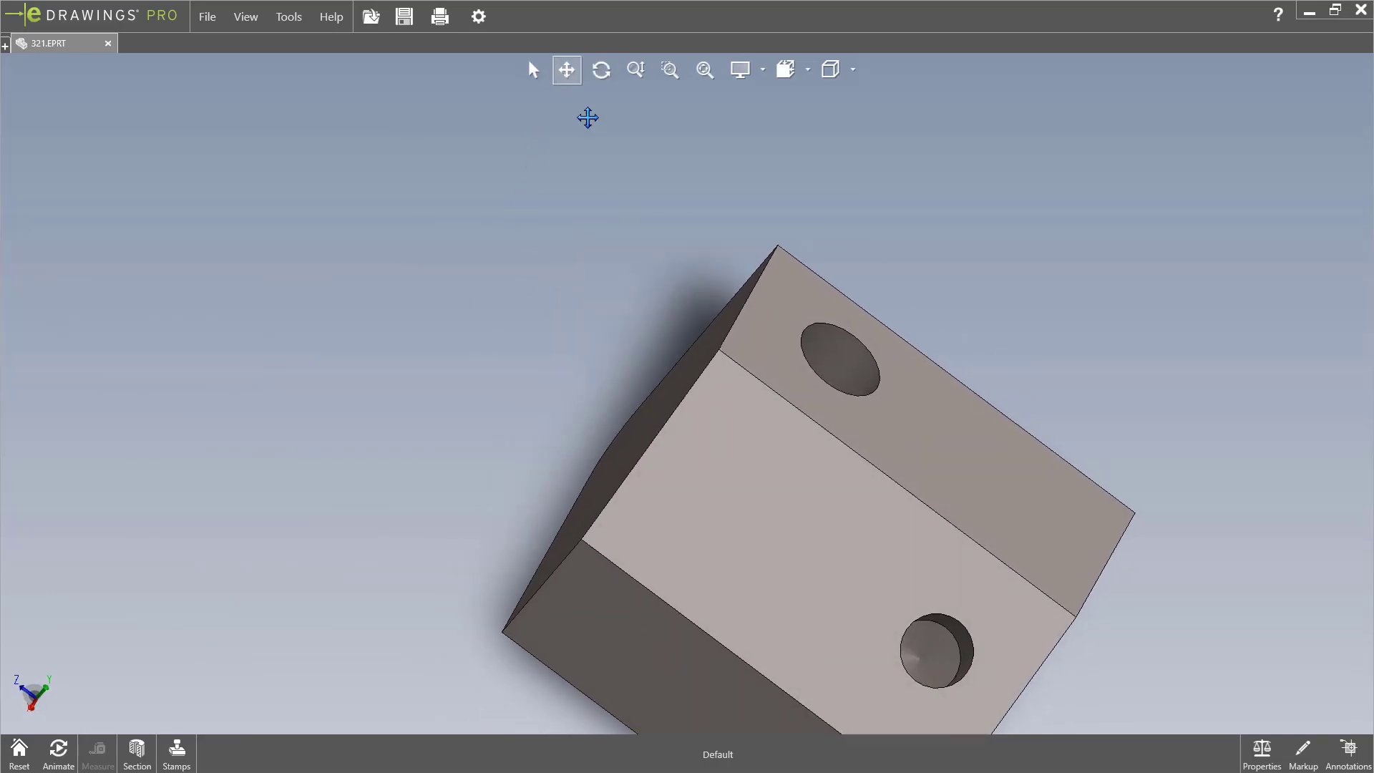
left_click_drag(587, 118, 657, 438)
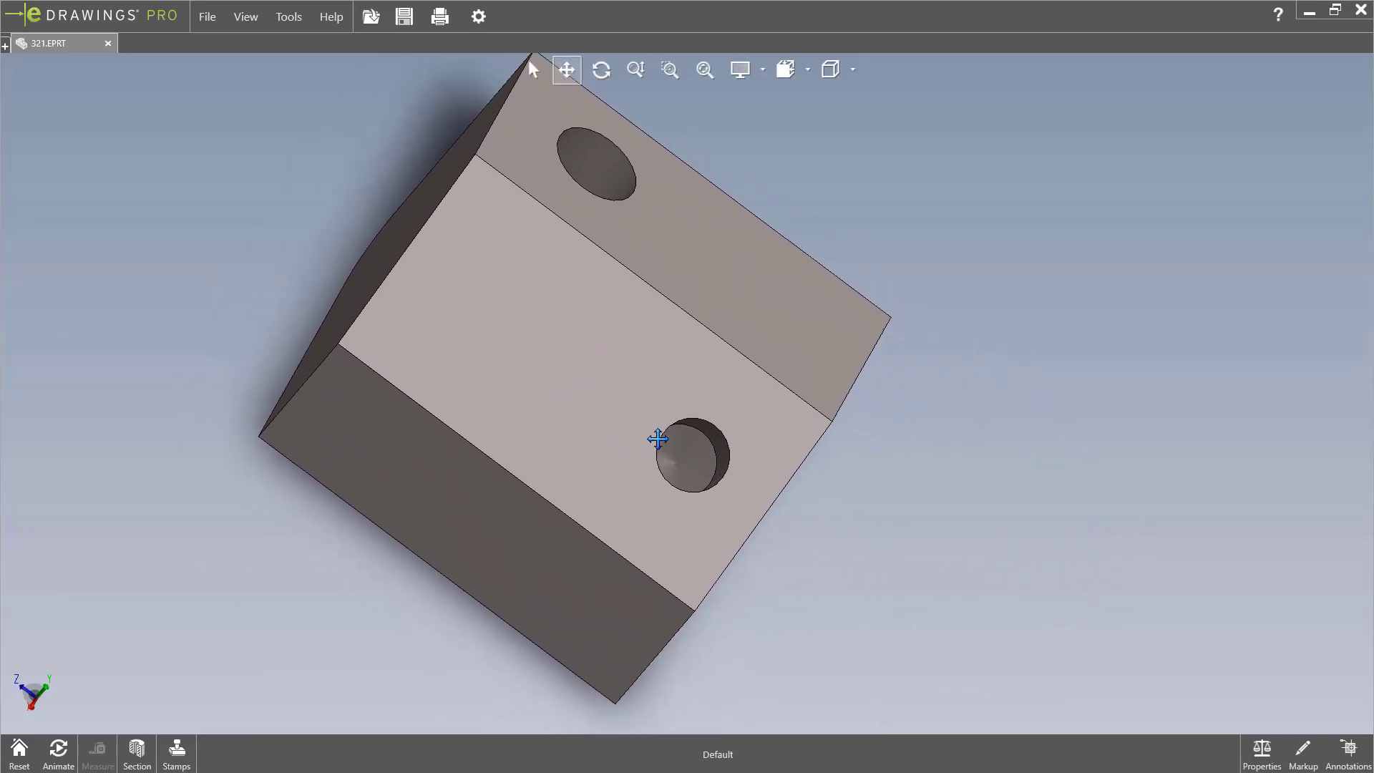
left_click_drag(658, 439, 688, 488)
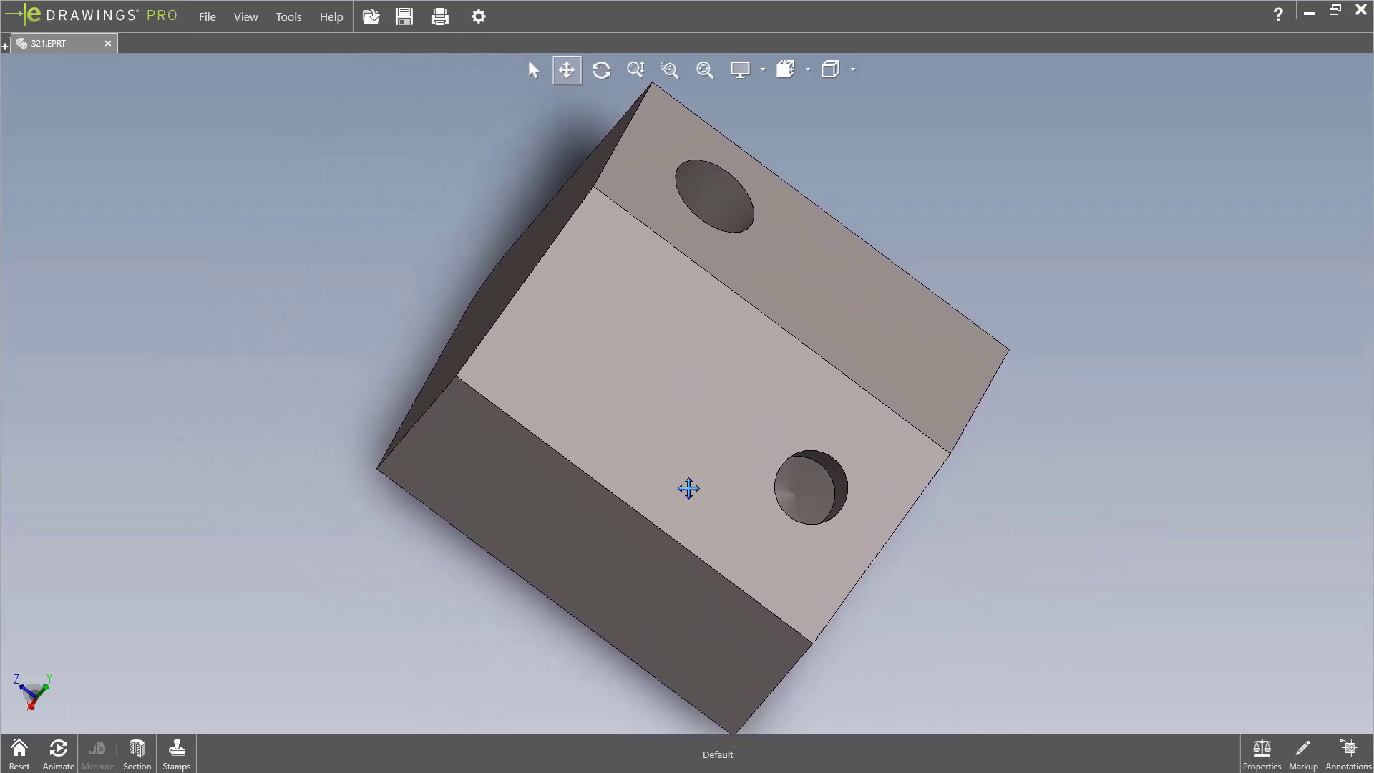
left_click_drag(689, 489, 684, 474)
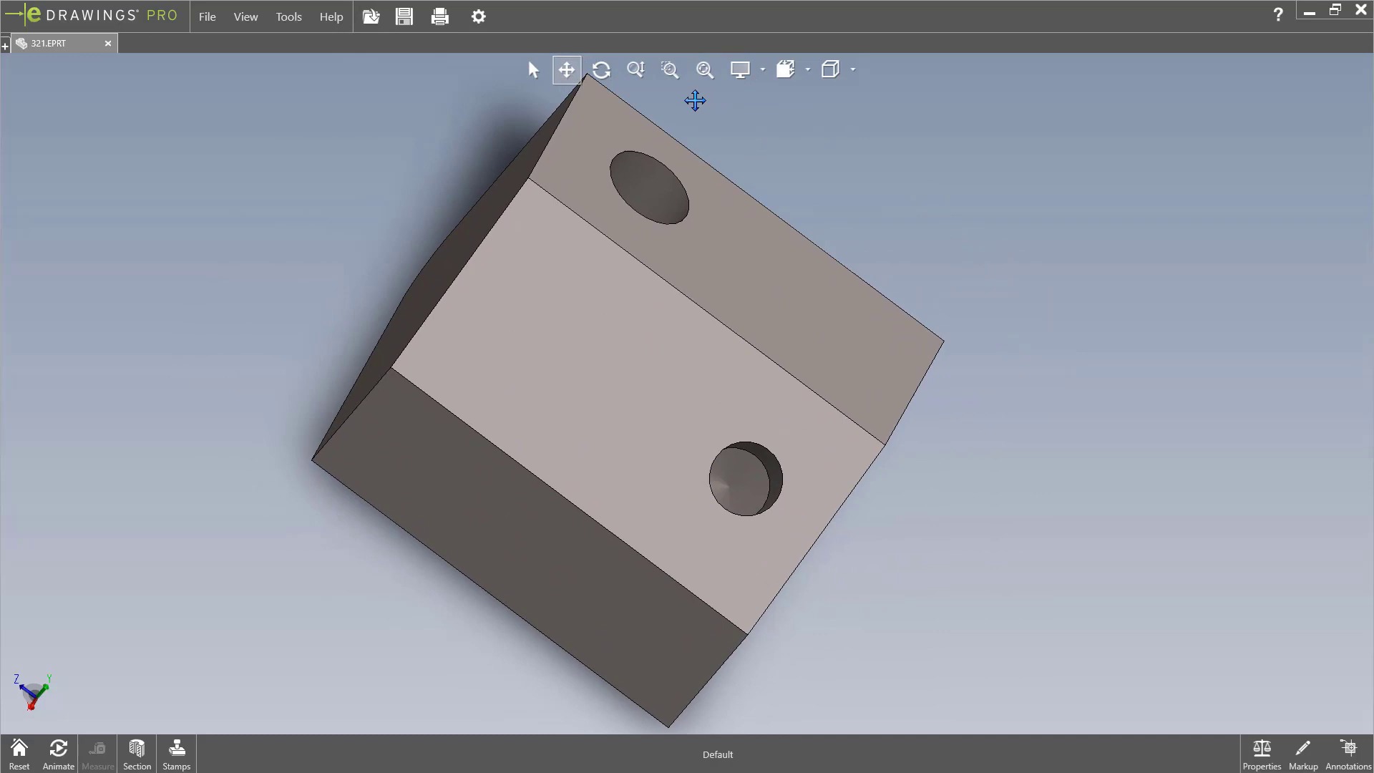
mouse_move(670, 70)
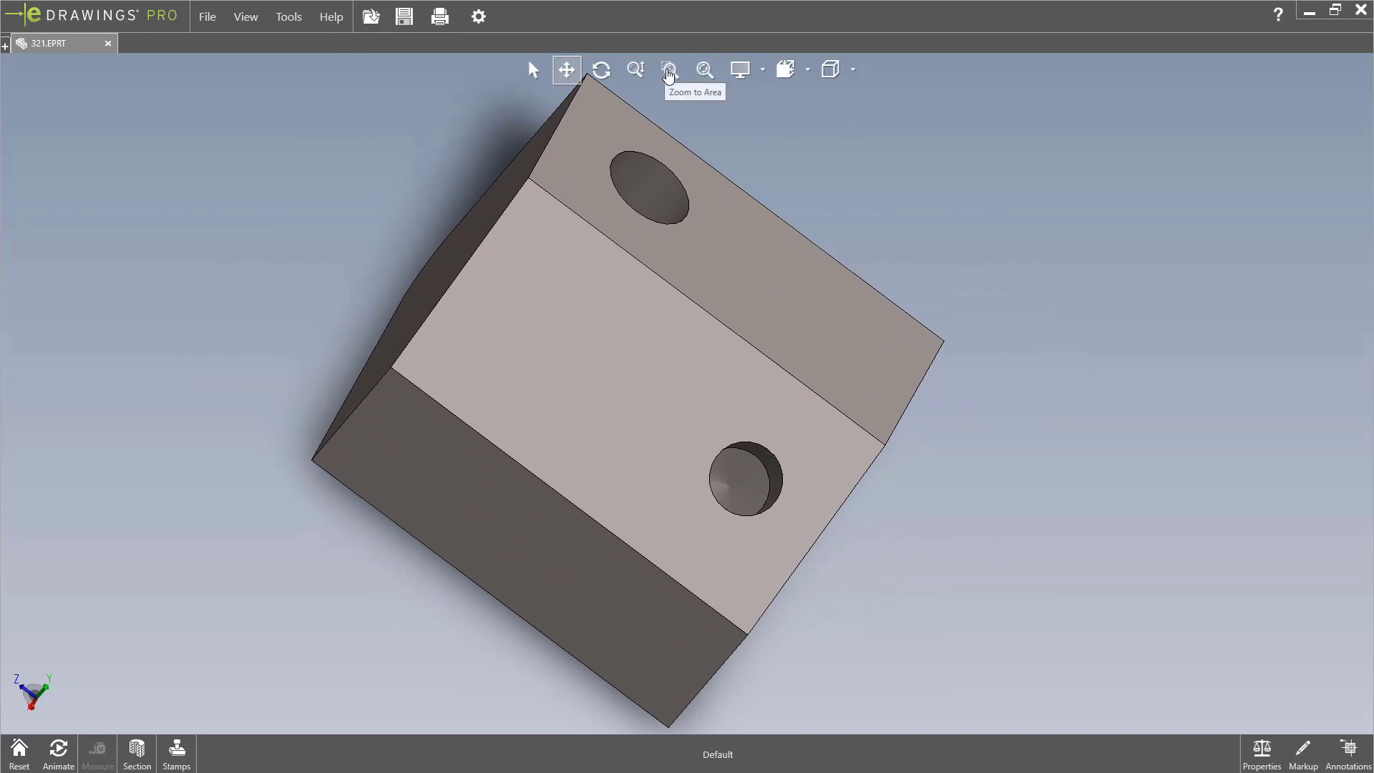
Zoom to the area around the top-face hole, then fit the whole block back in view.
left_click(670, 69)
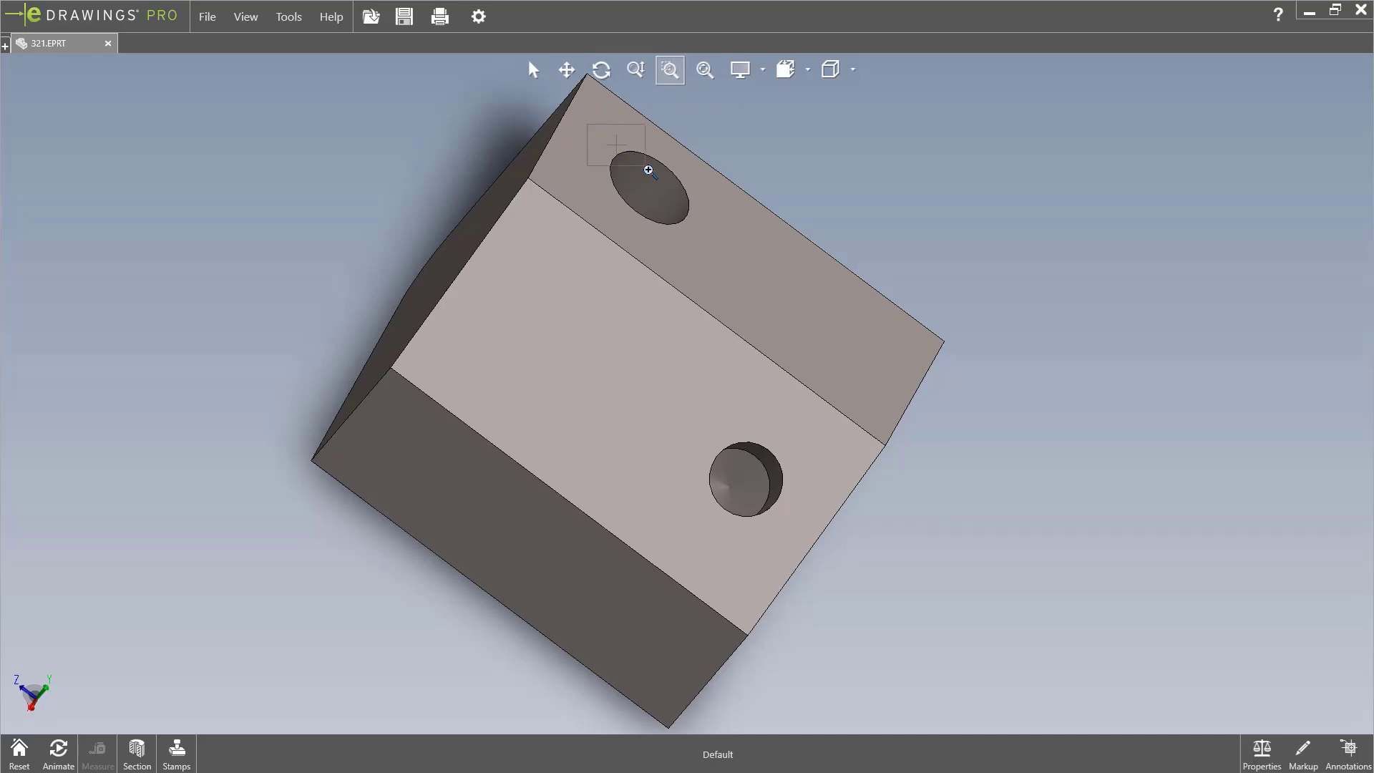
left_click_drag(615, 169, 749, 285)
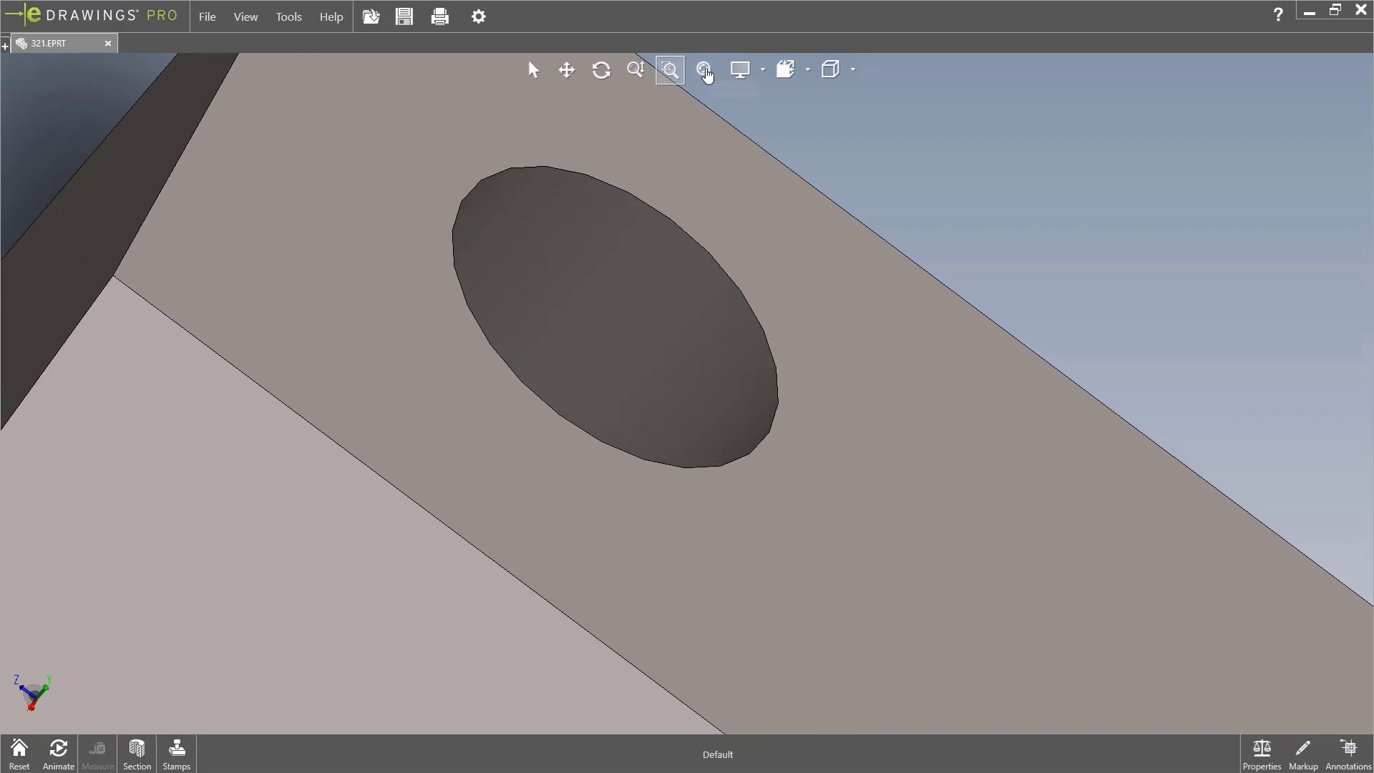
mouse_move(703, 68)
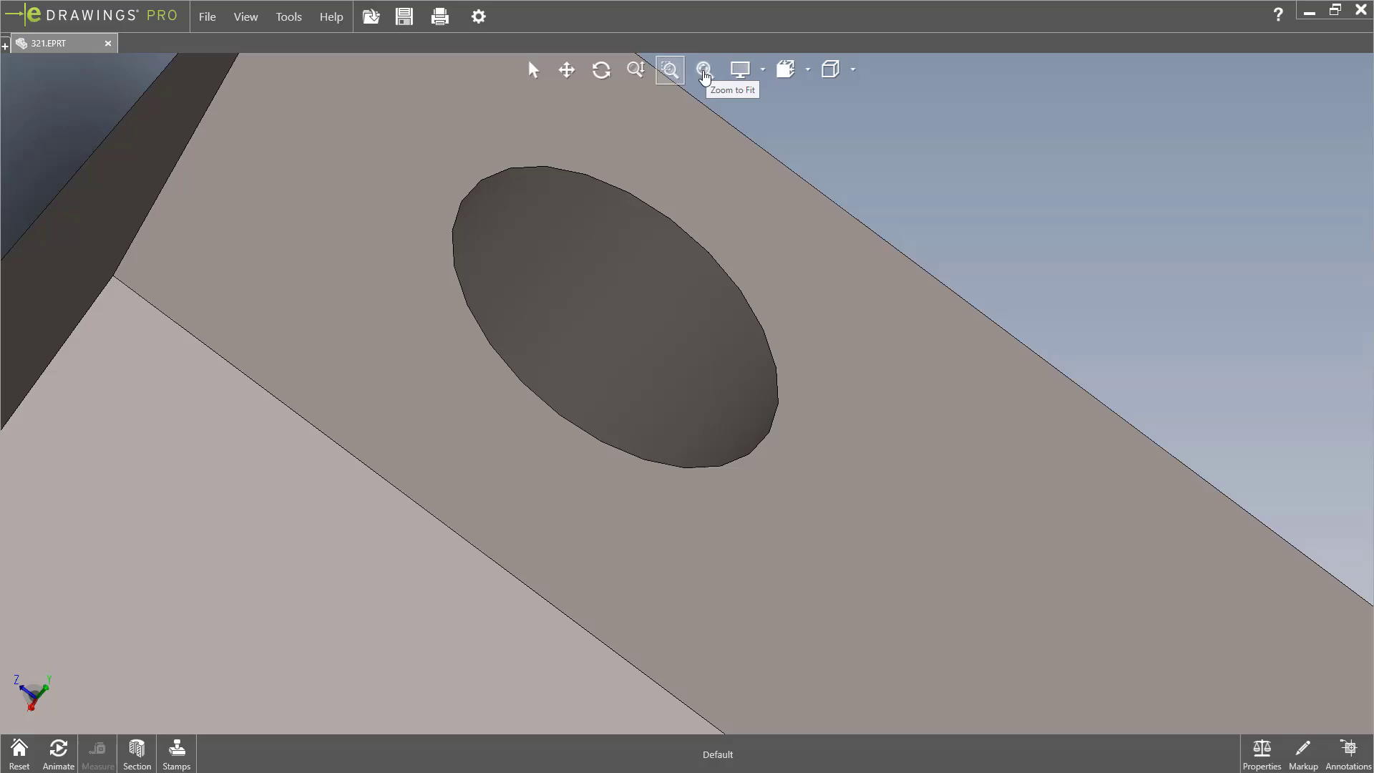
left_click(669, 70)
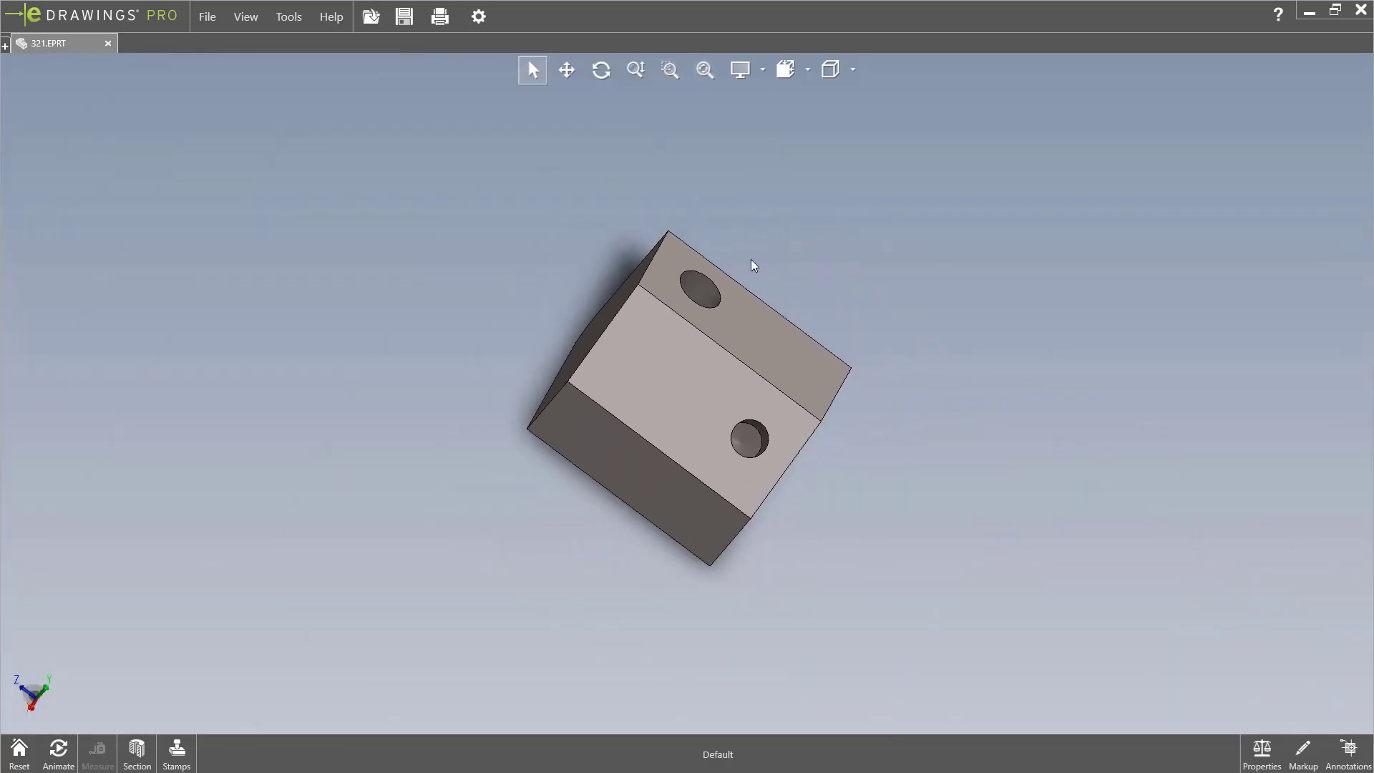
mouse_move(744, 246)
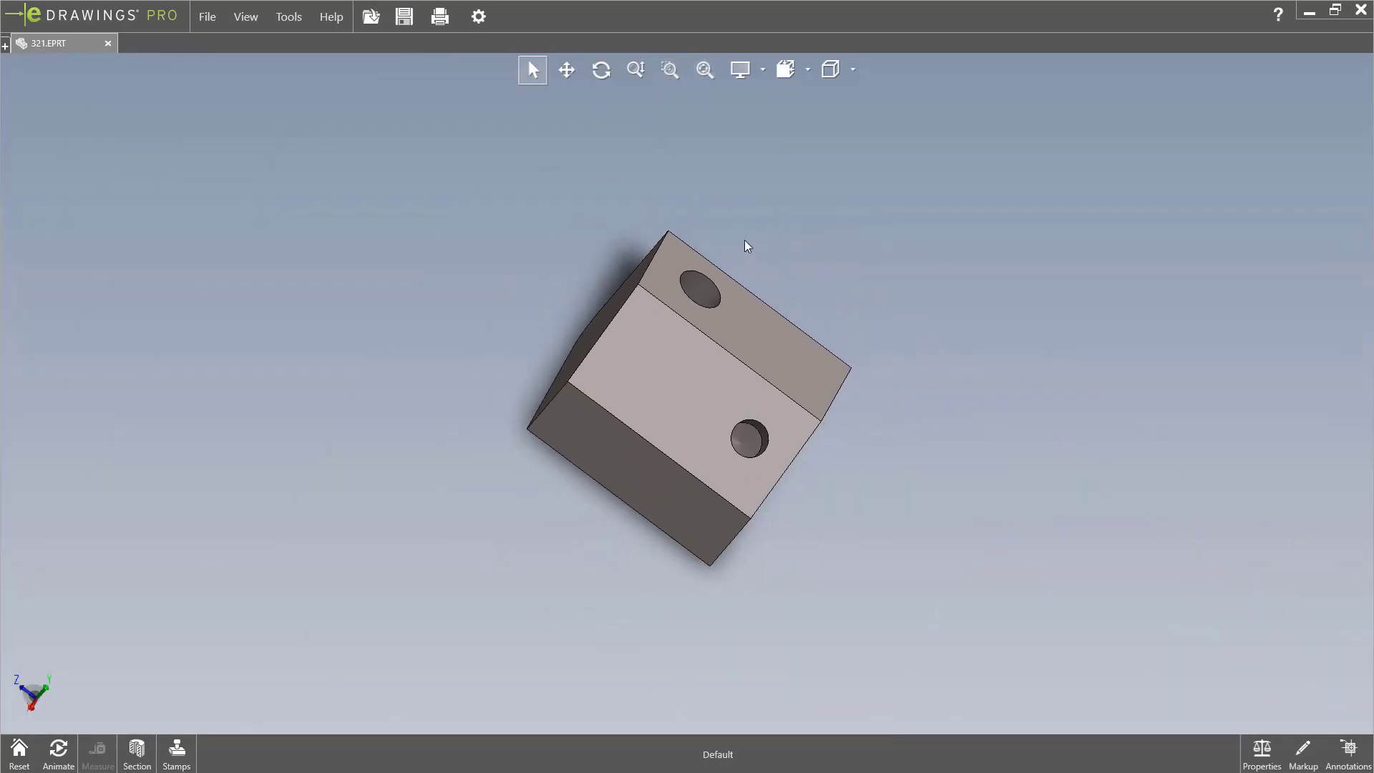
mouse_move(786, 69)
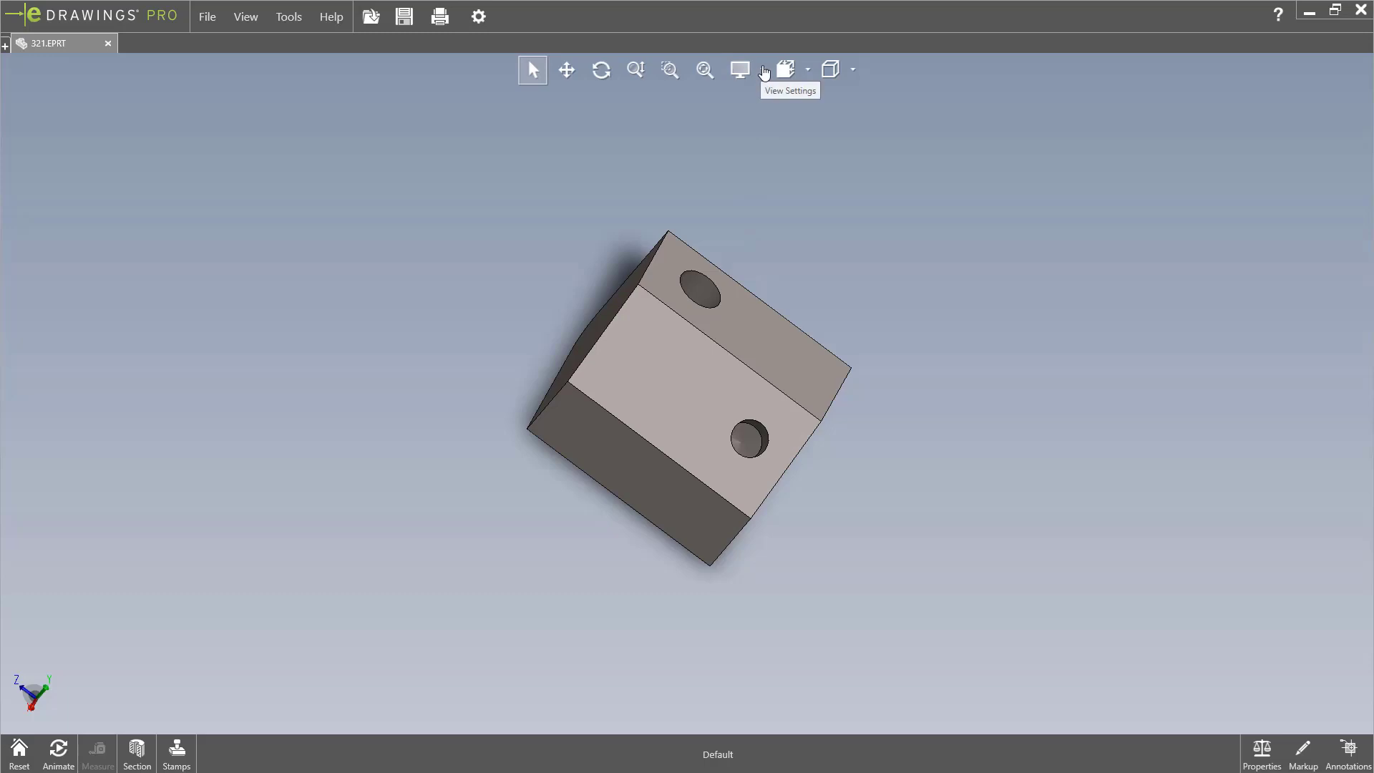
left_click(763, 69)
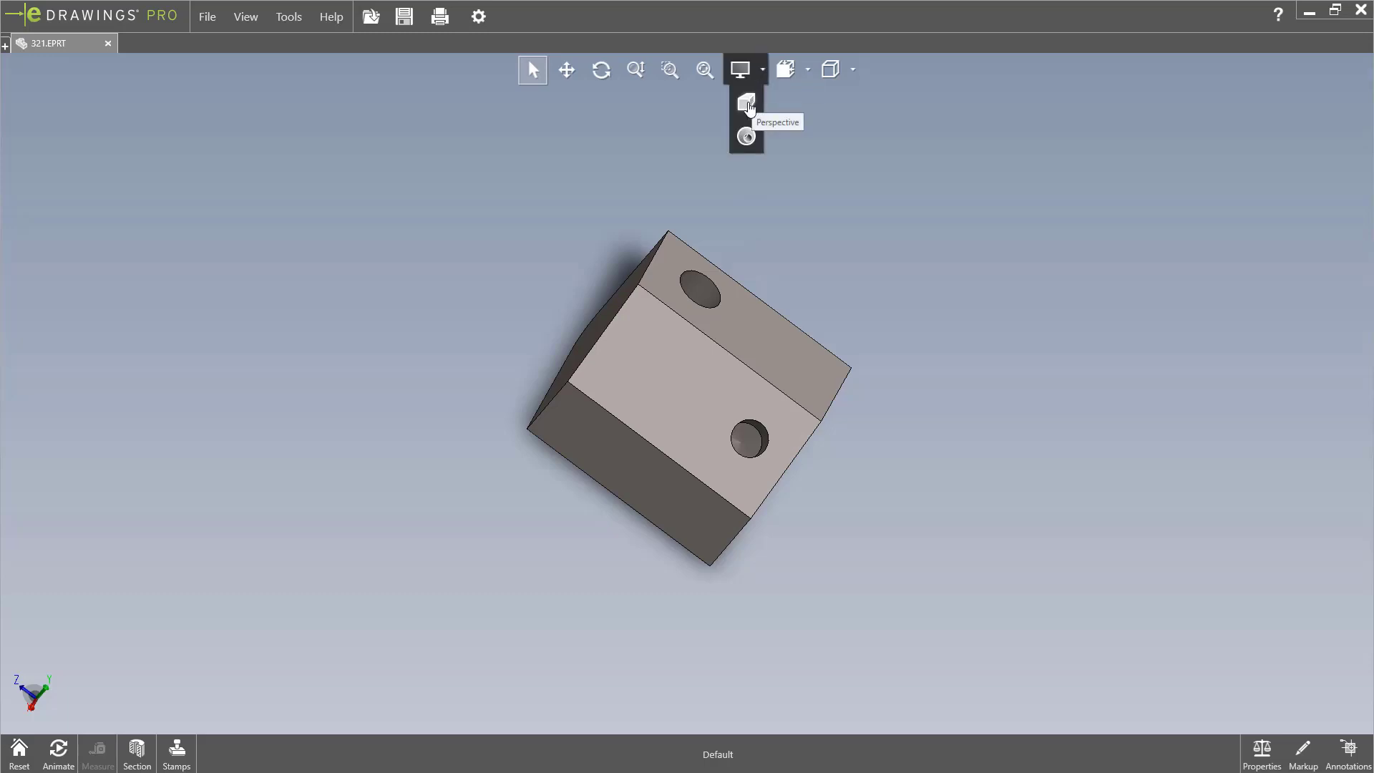
left_click(745, 102)
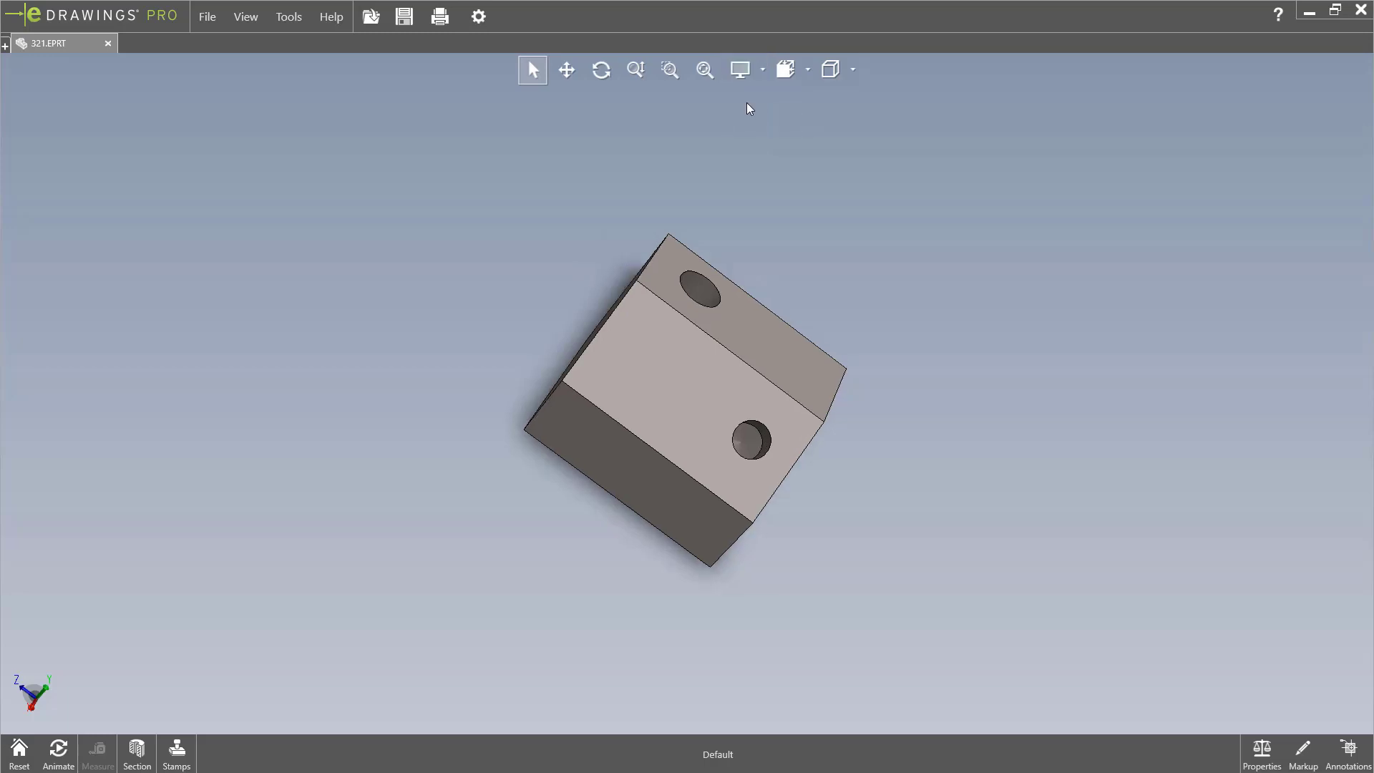
left_click(740, 69)
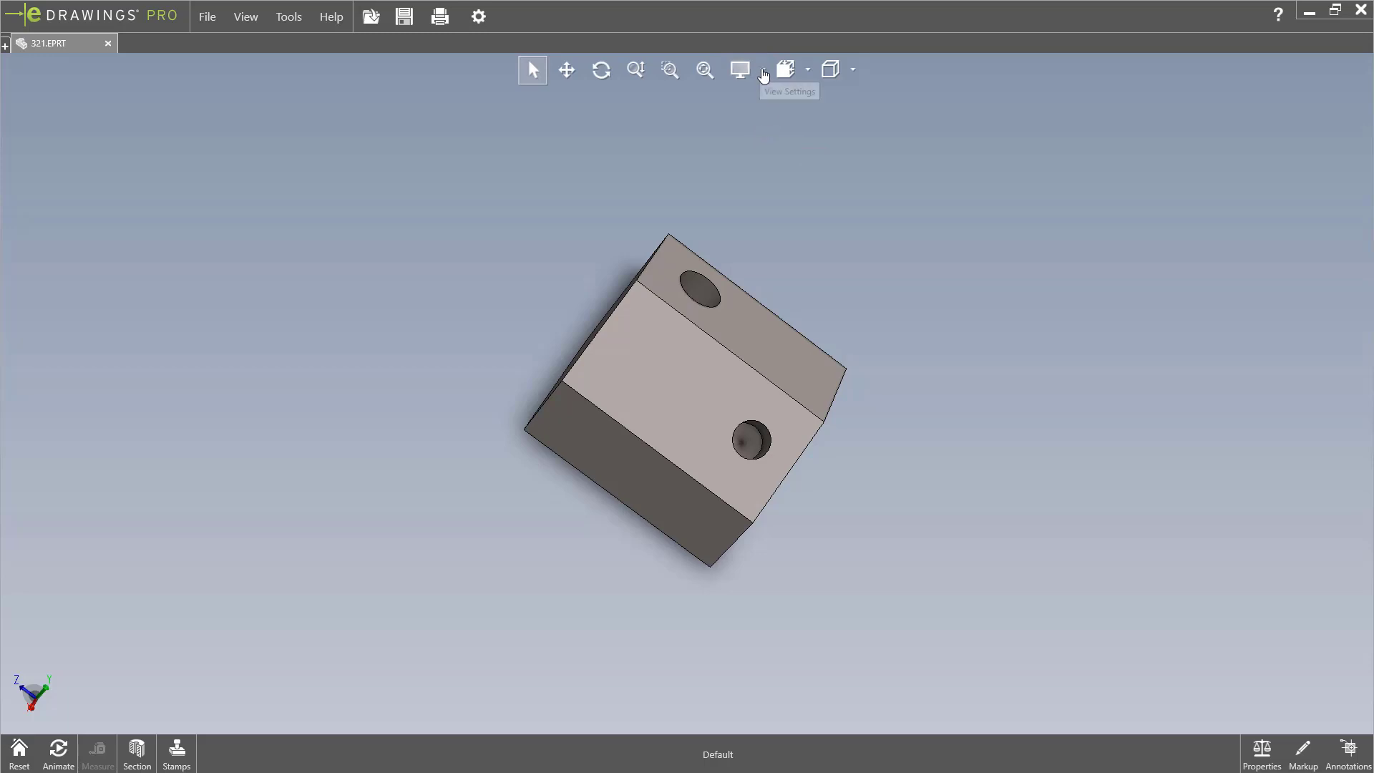
left_click(740, 69)
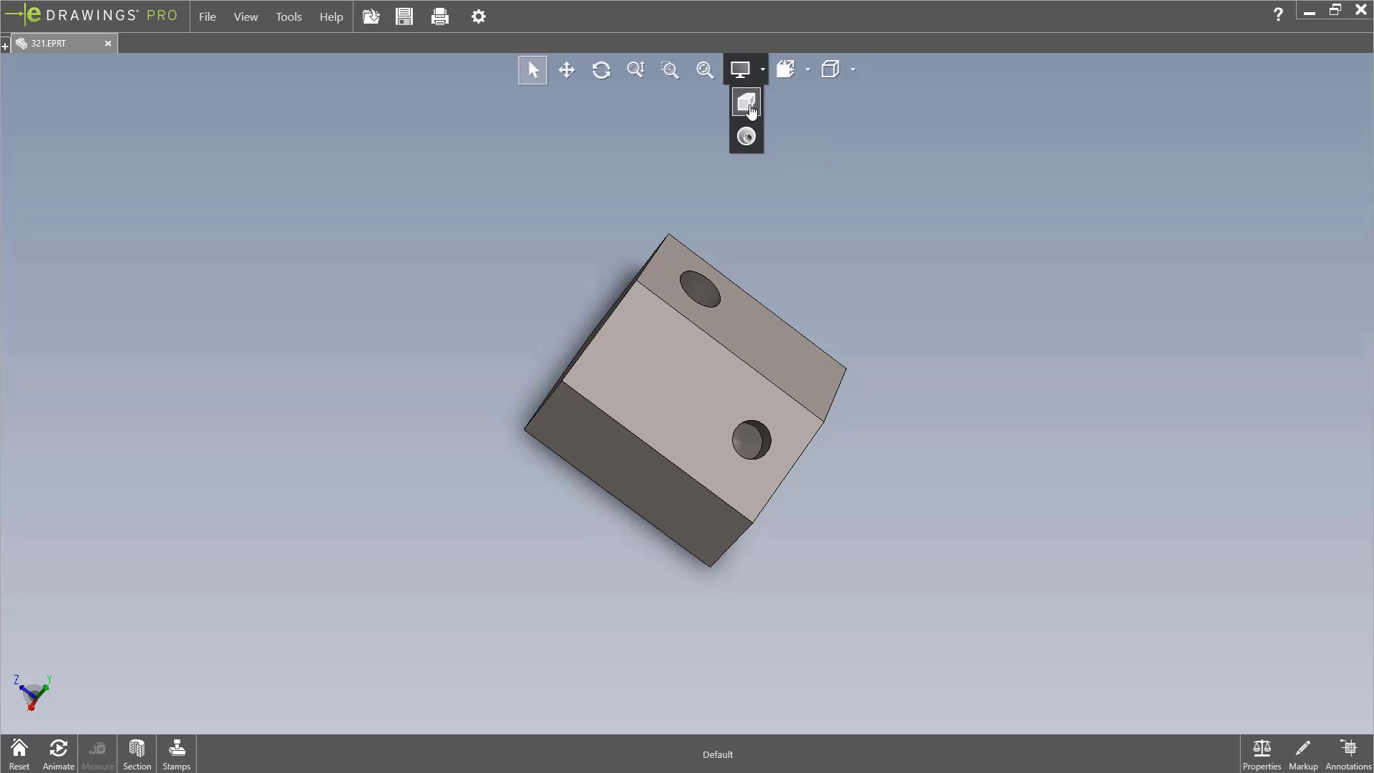
mouse_move(745, 102)
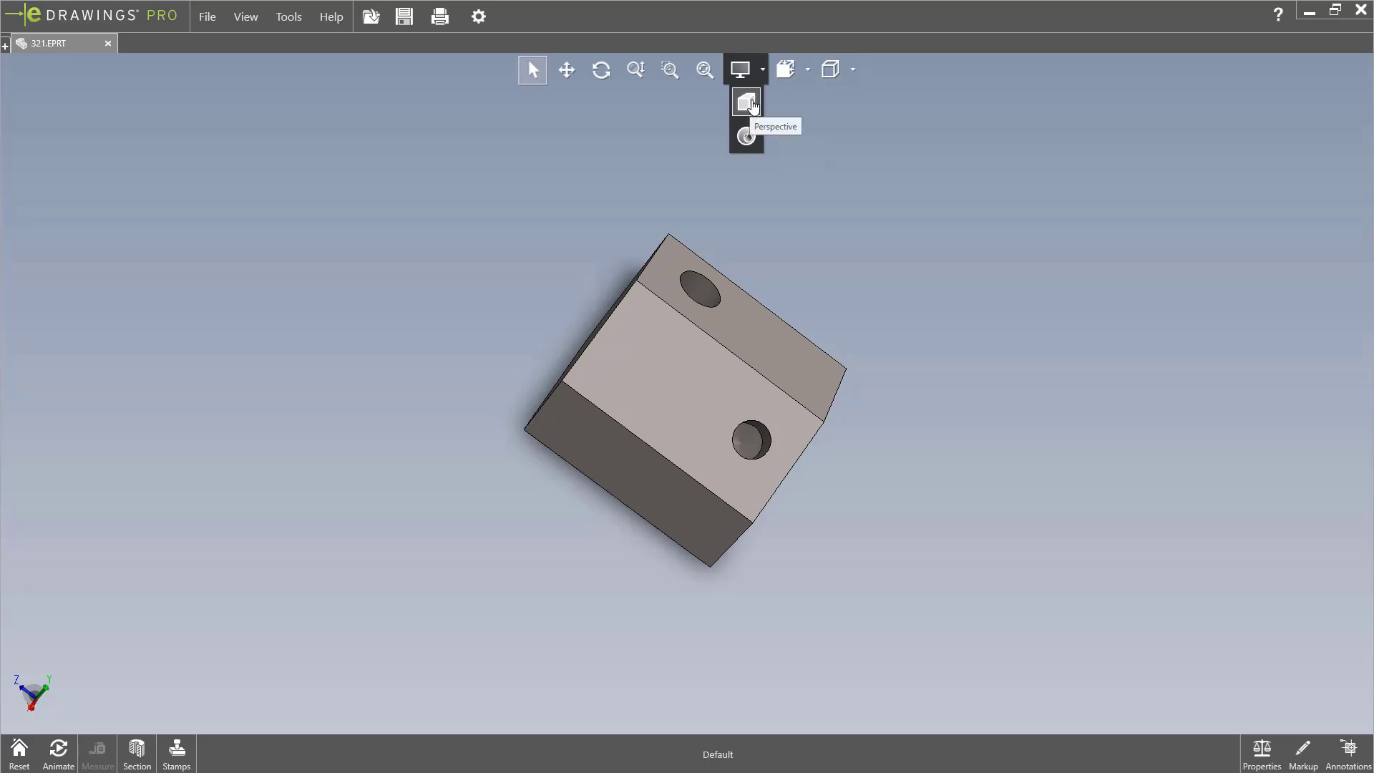
left_click(746, 102)
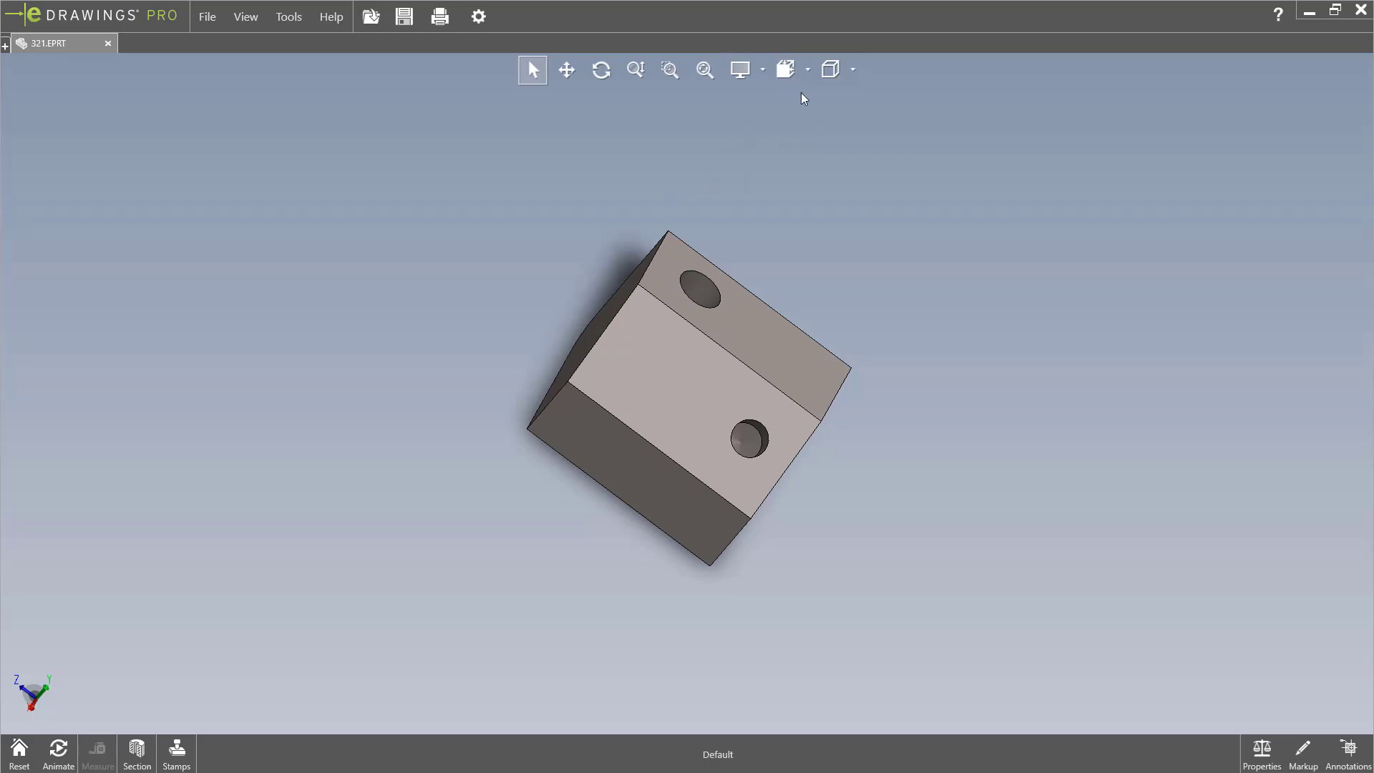
mouse_move(831, 68)
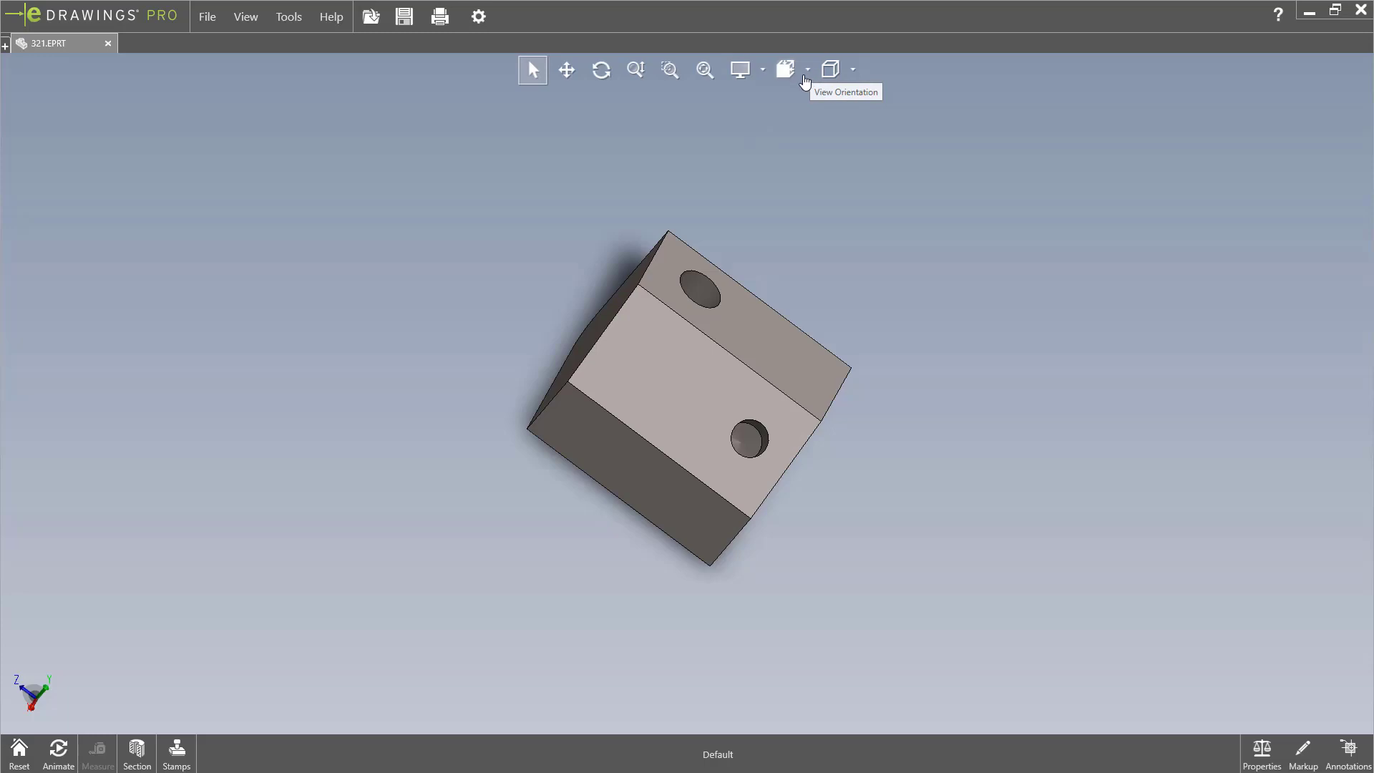
Cycle the block through the standard view orientations, finishing on Isometric.
left_click(786, 69)
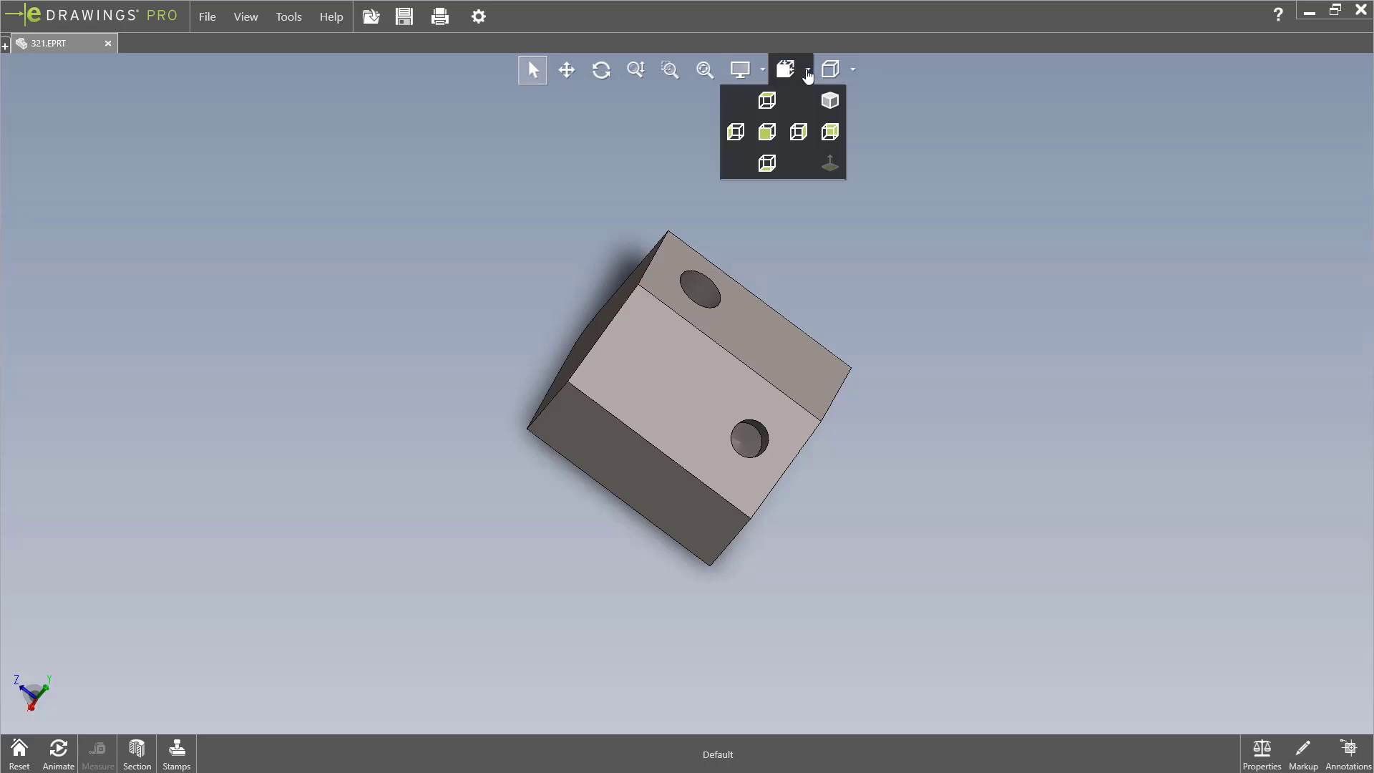
mouse_move(766, 100)
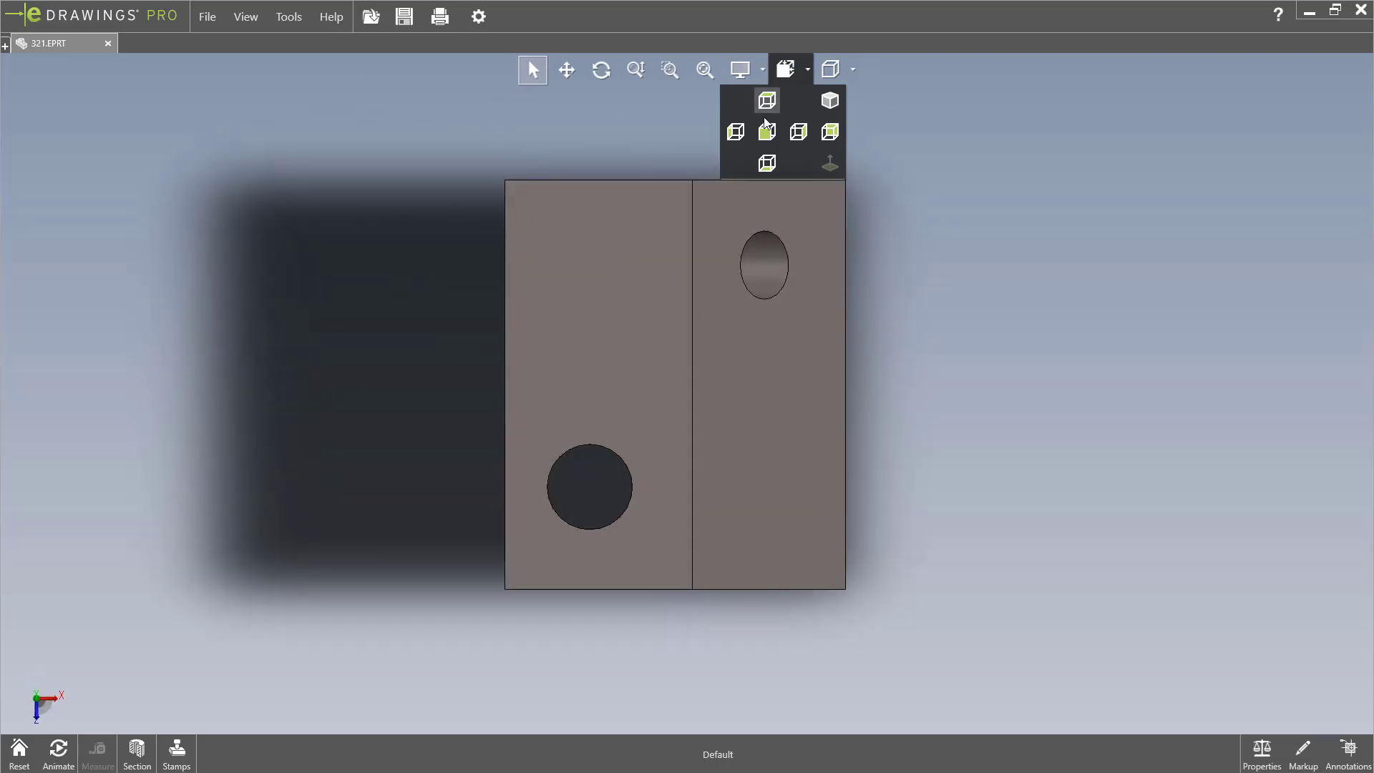
left_click(766, 163)
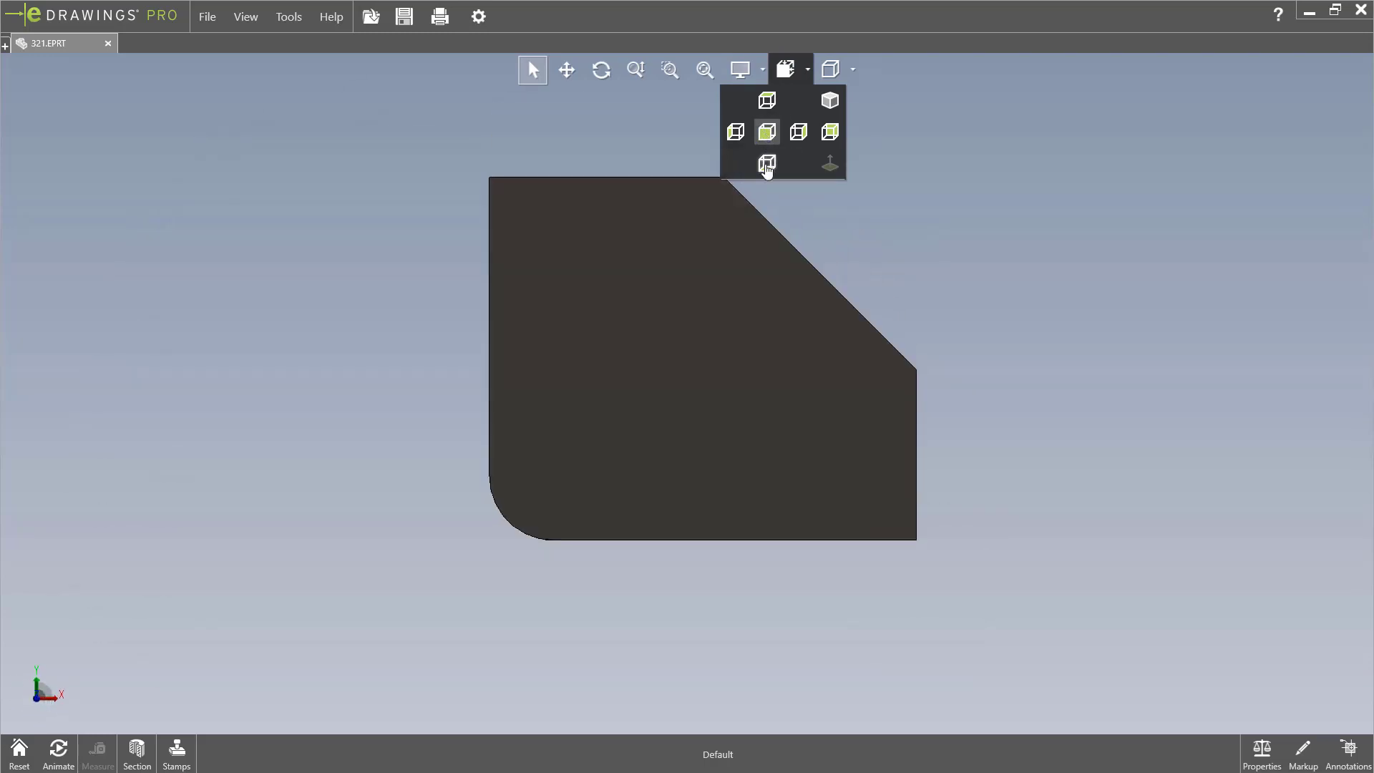
left_click(735, 132)
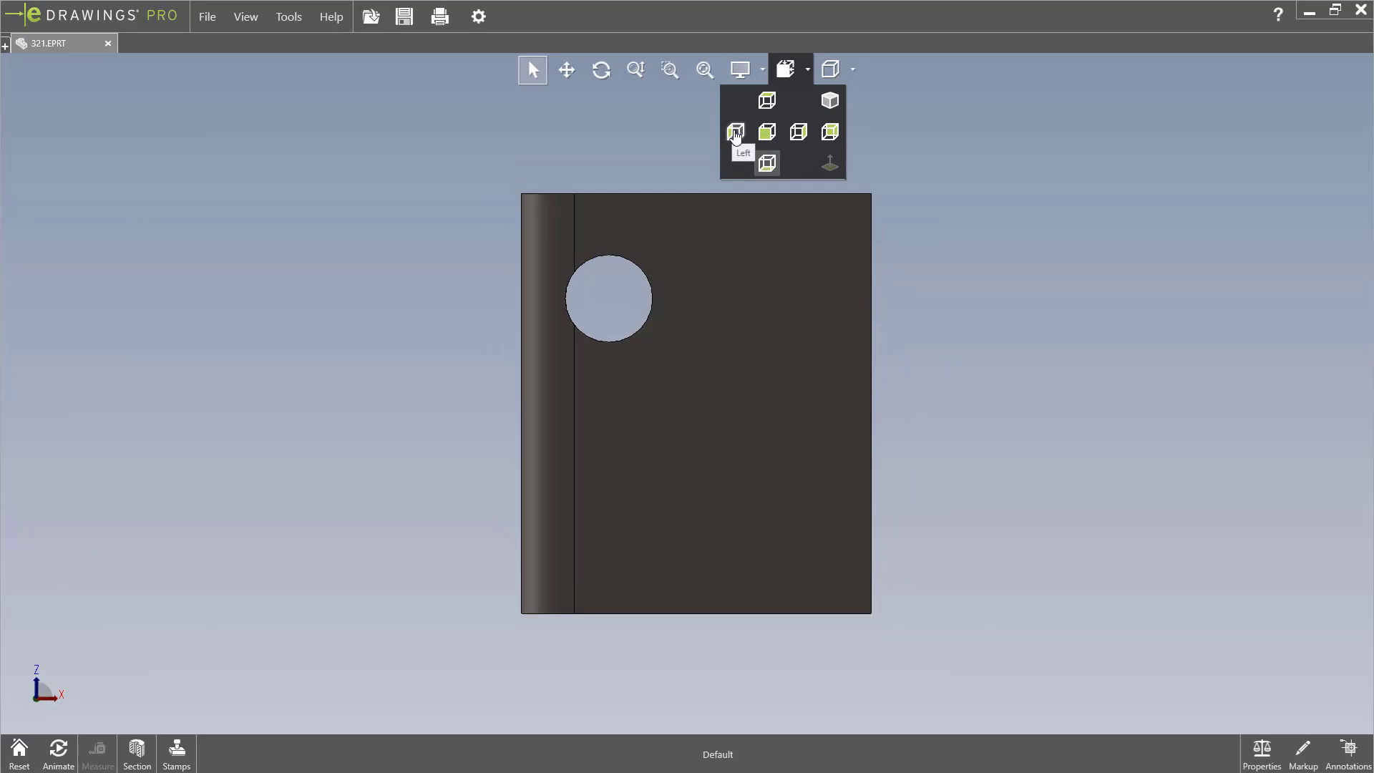
left_click(798, 131)
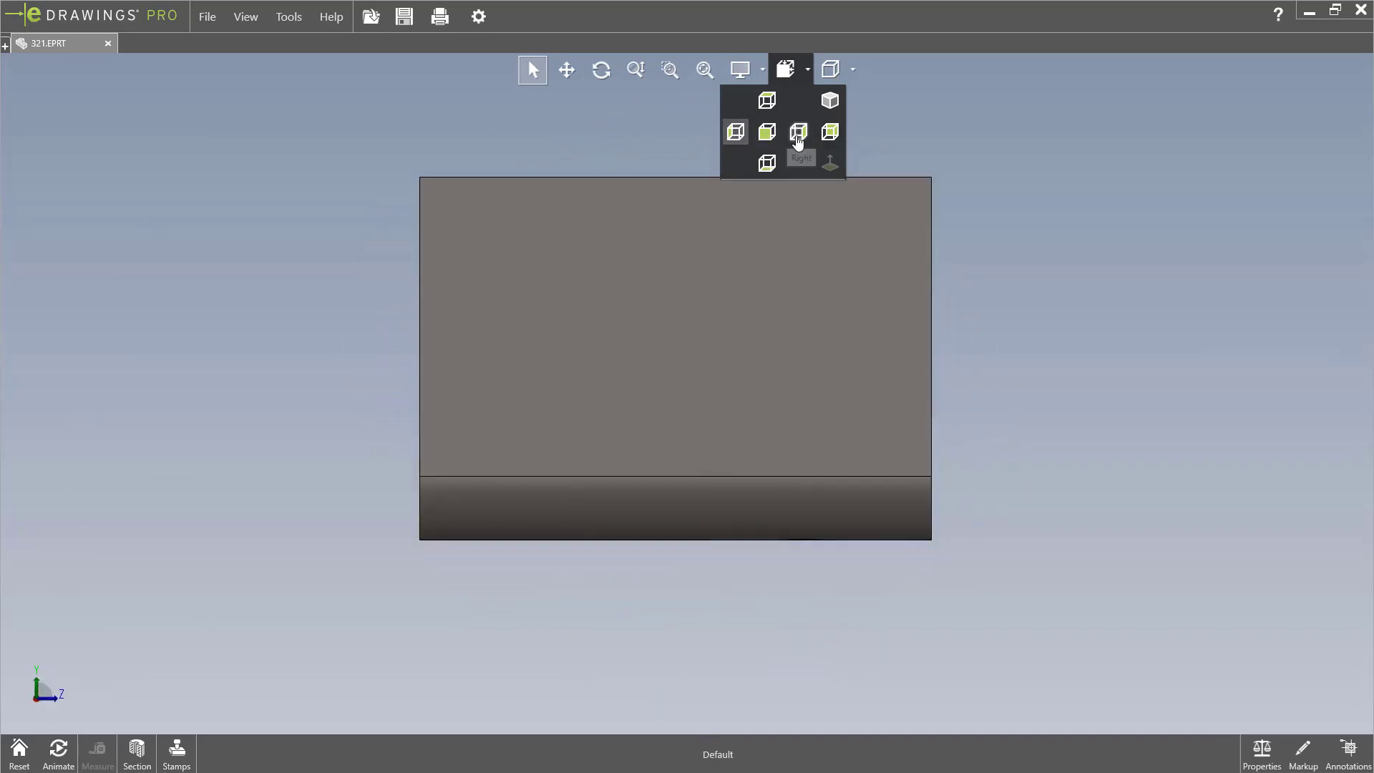
left_click(829, 132)
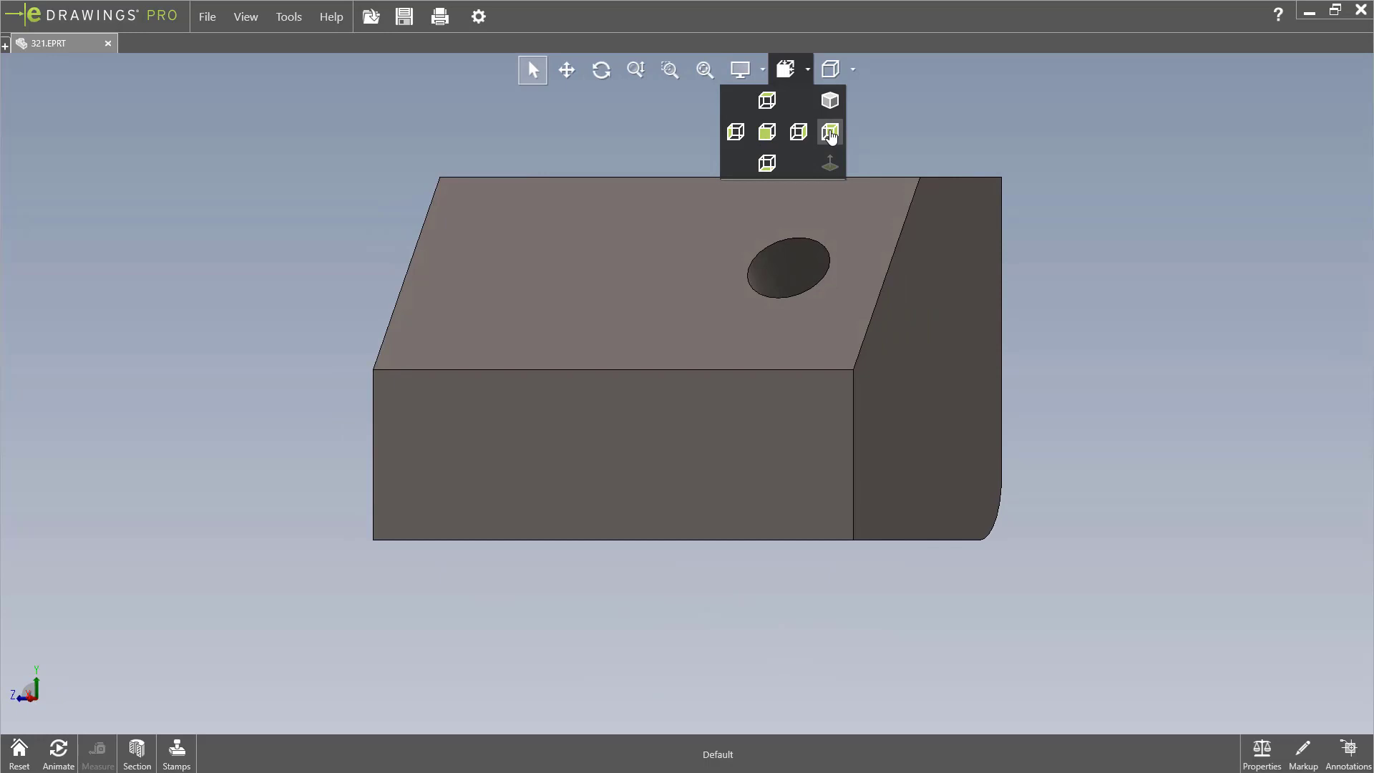
left_click(766, 132)
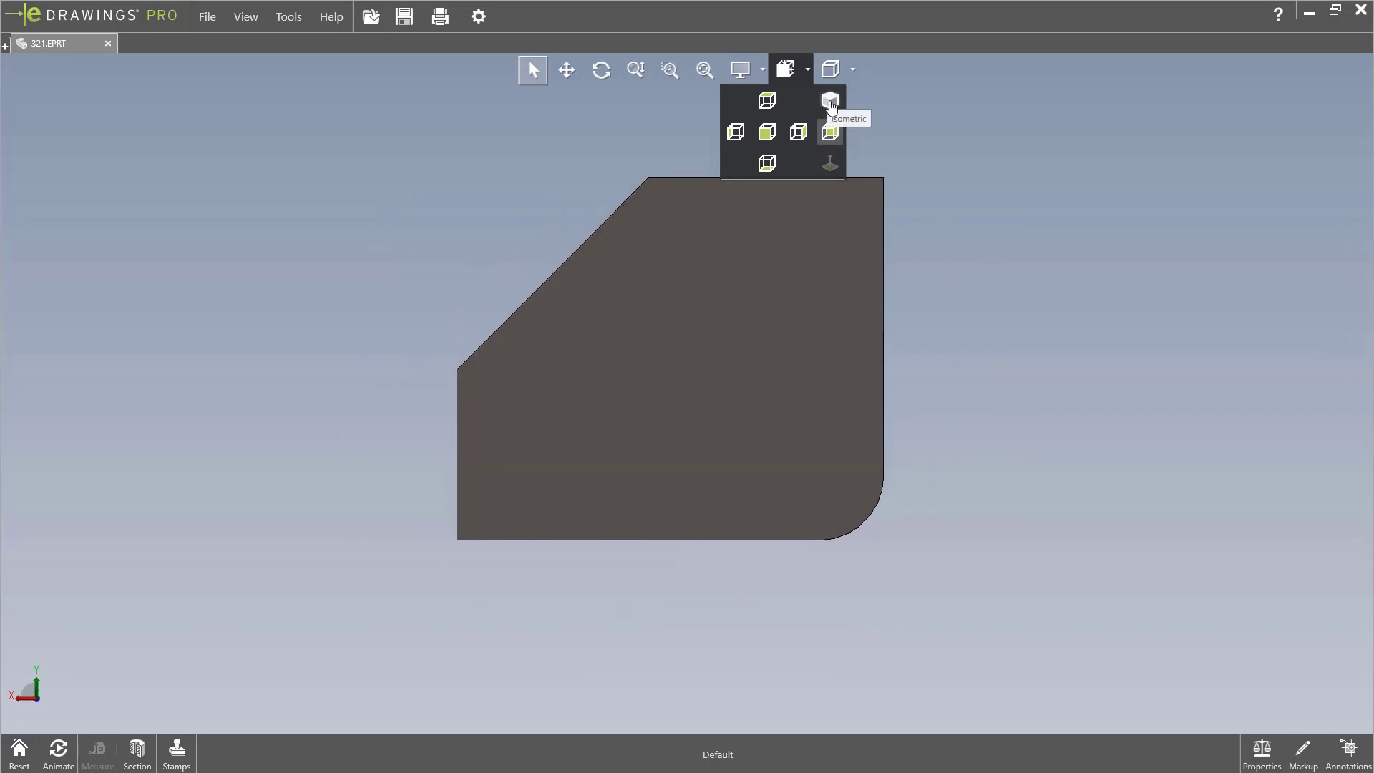
left_click(829, 98)
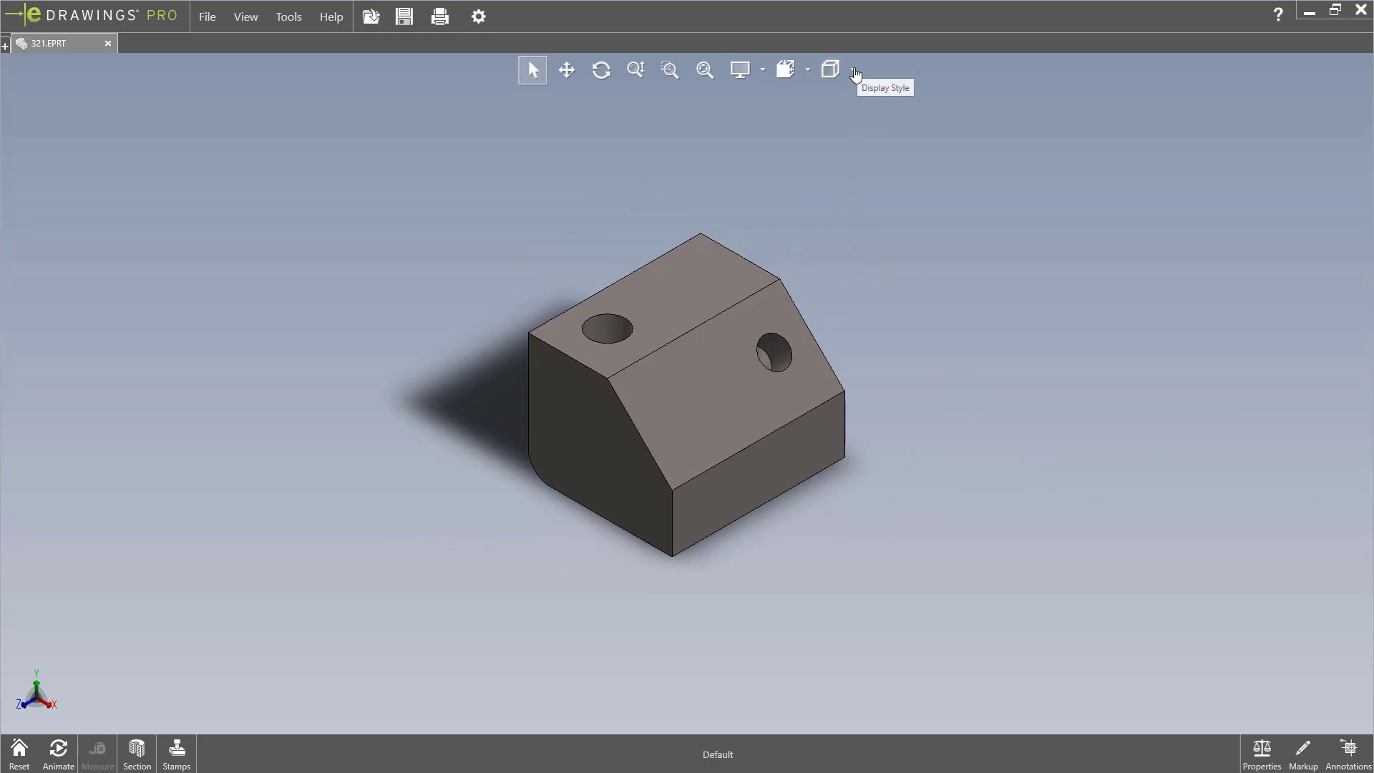
mouse_move(830, 69)
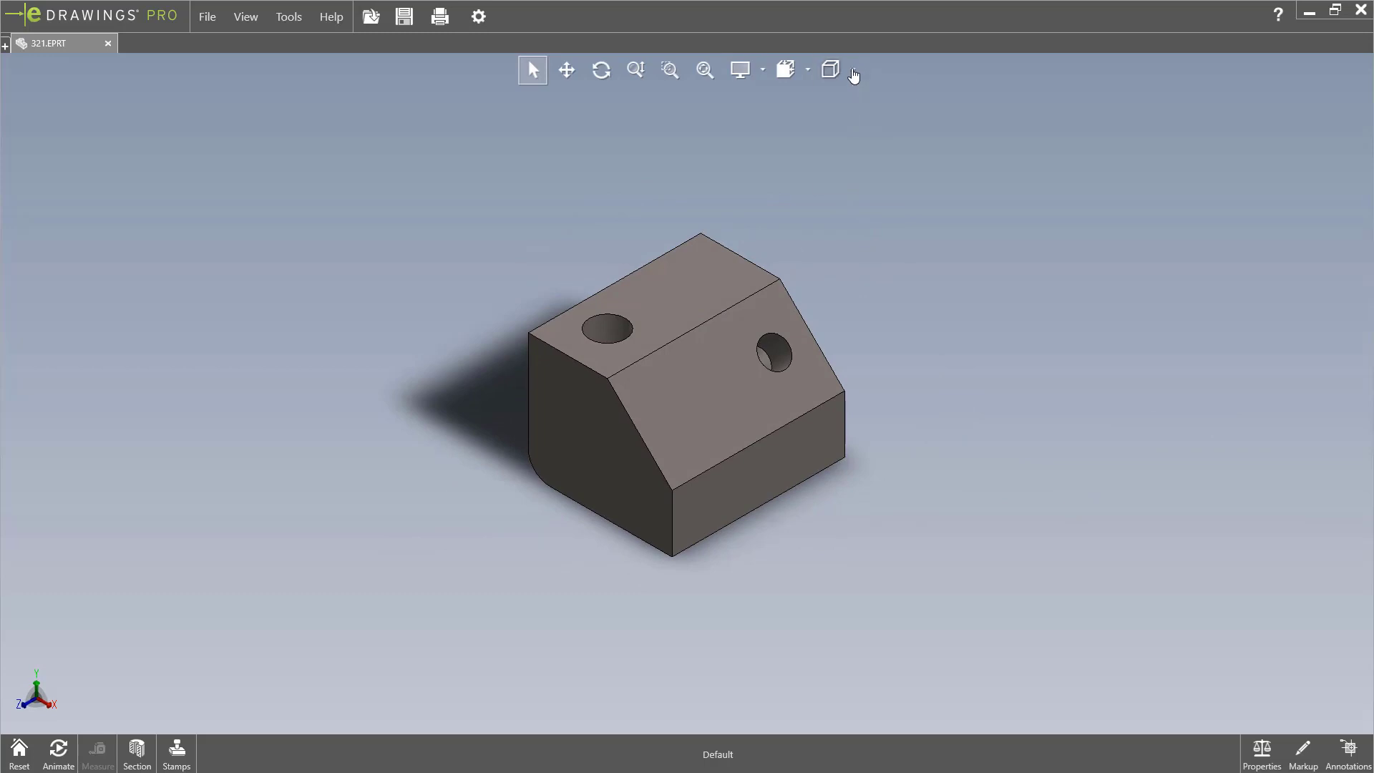
left_click(850, 68)
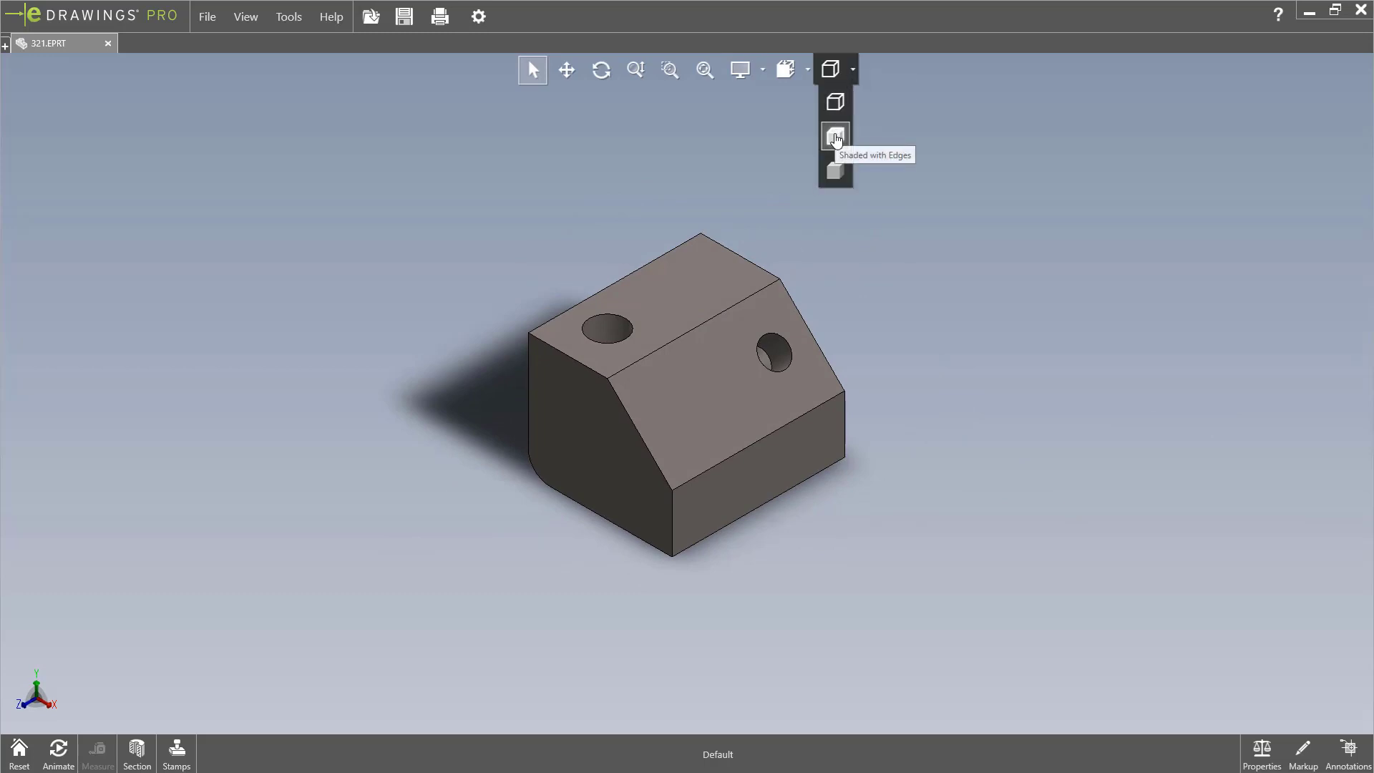
left_click(833, 137)
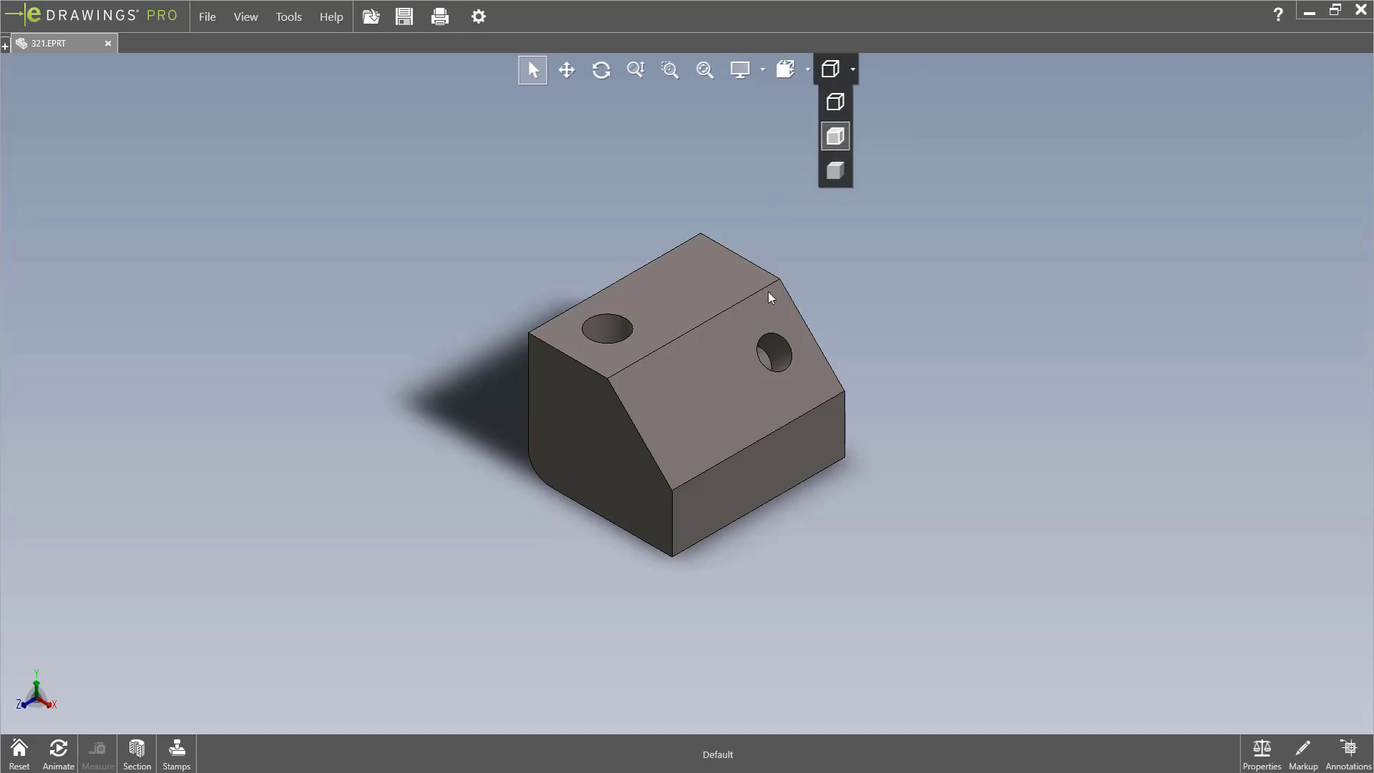
mouse_move(741, 312)
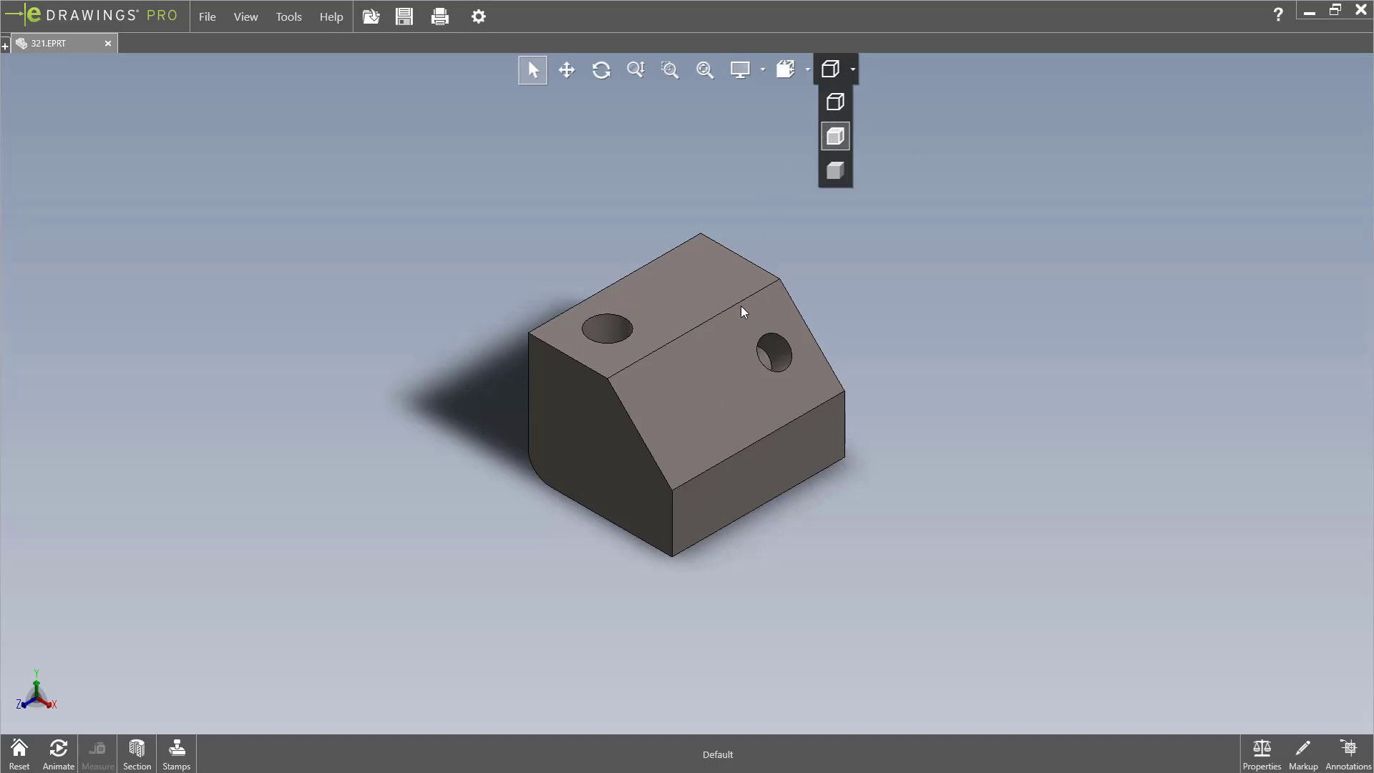
mouse_move(665, 268)
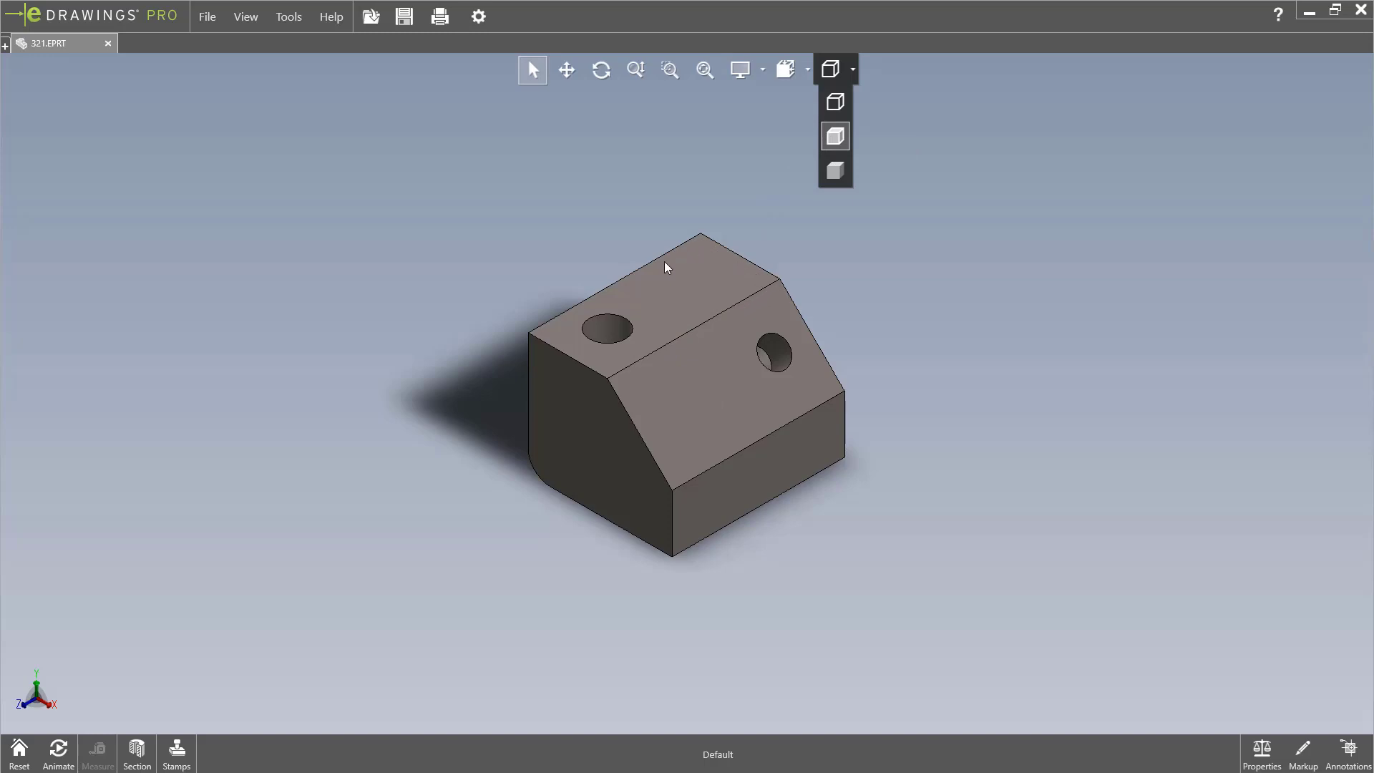
mouse_move(685, 441)
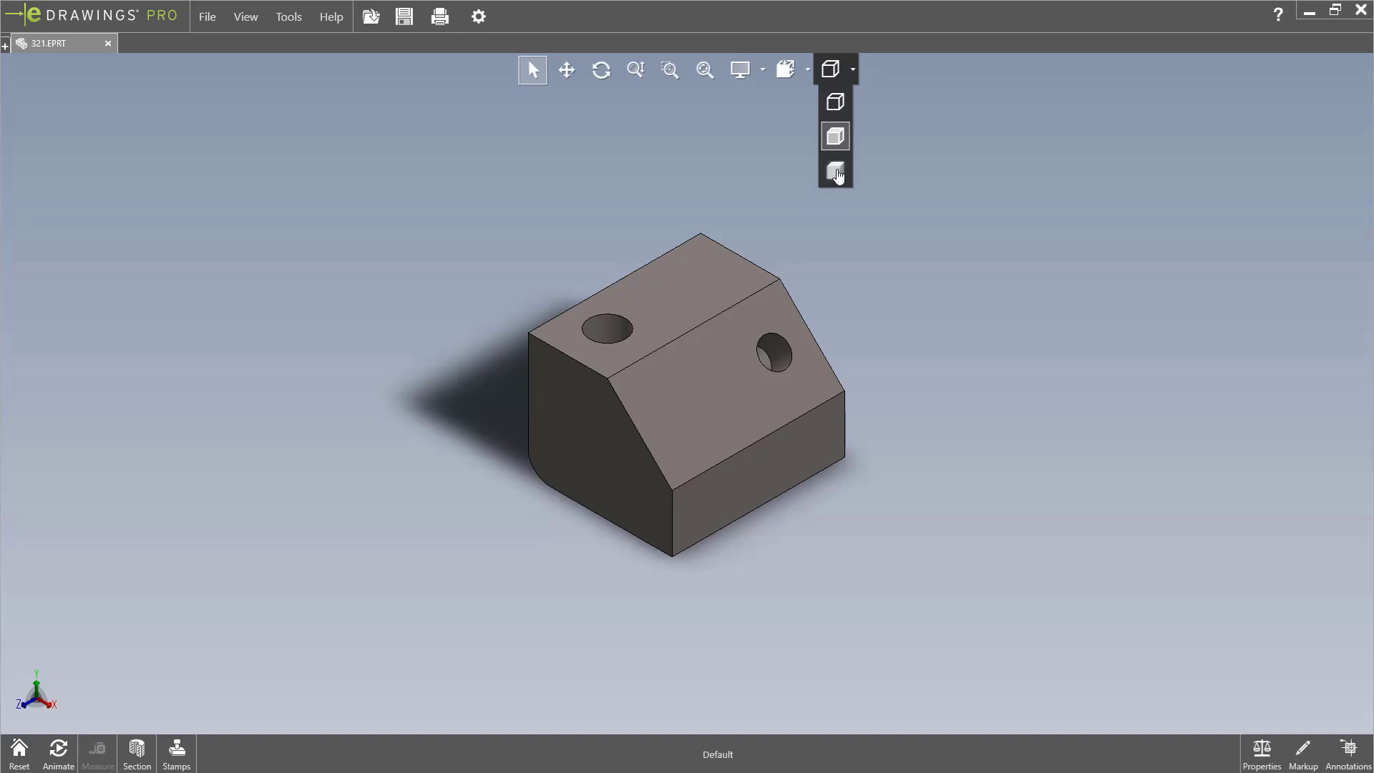
left_click(833, 171)
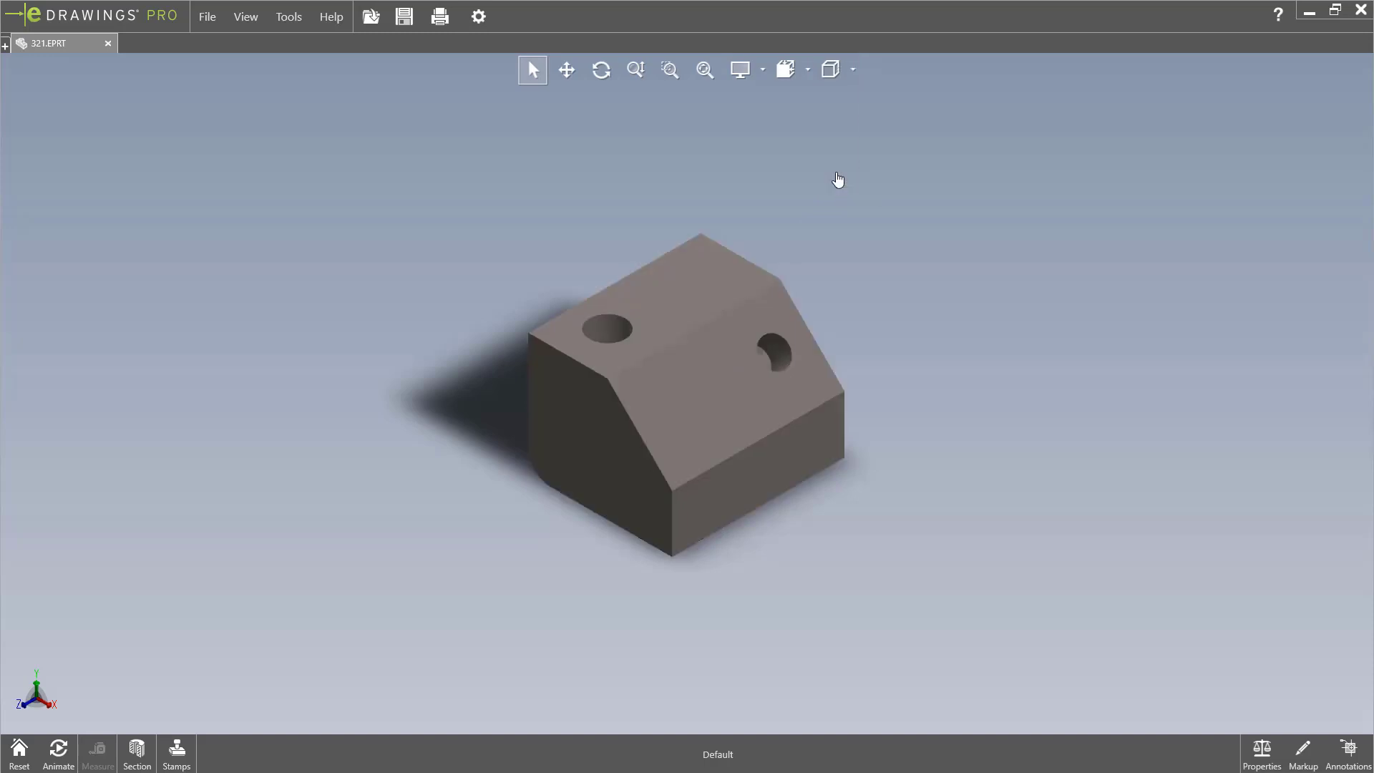
mouse_move(807, 185)
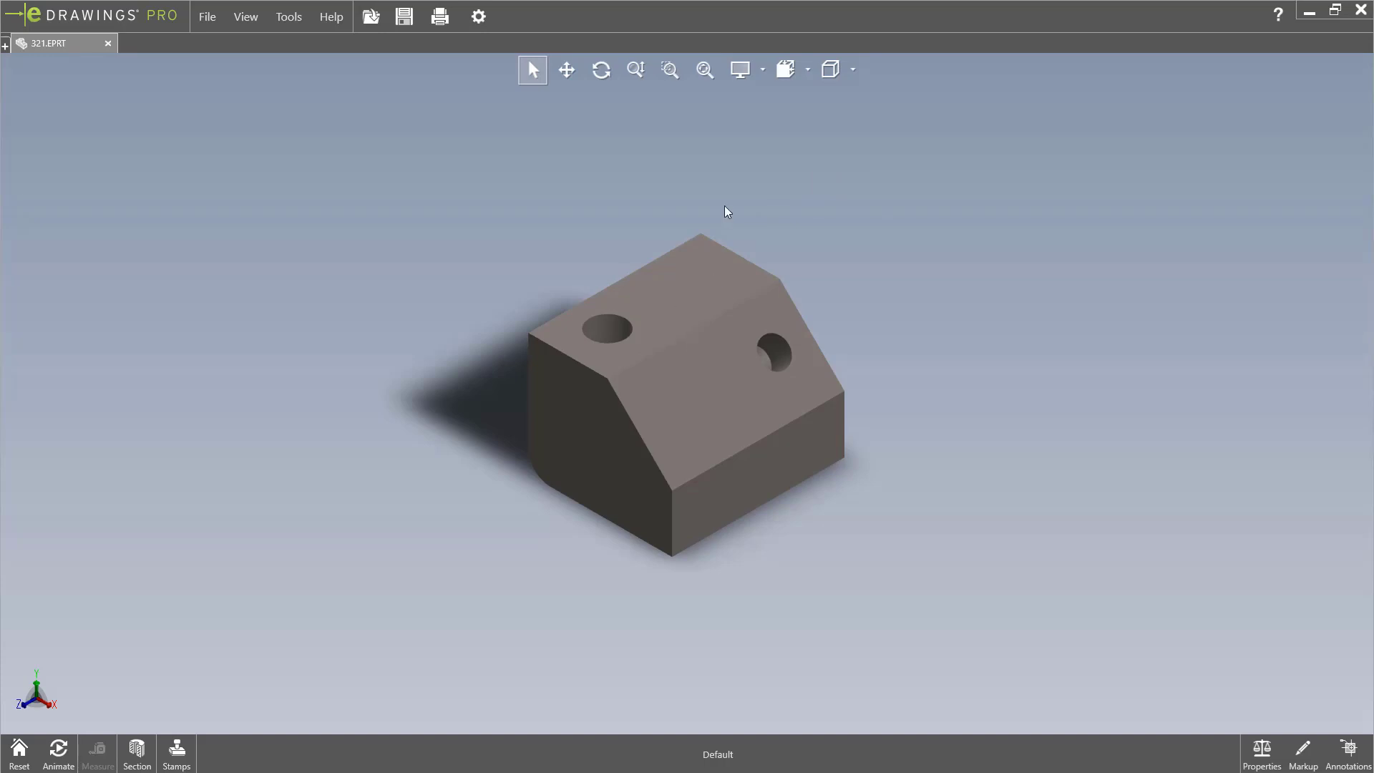
mouse_move(670, 256)
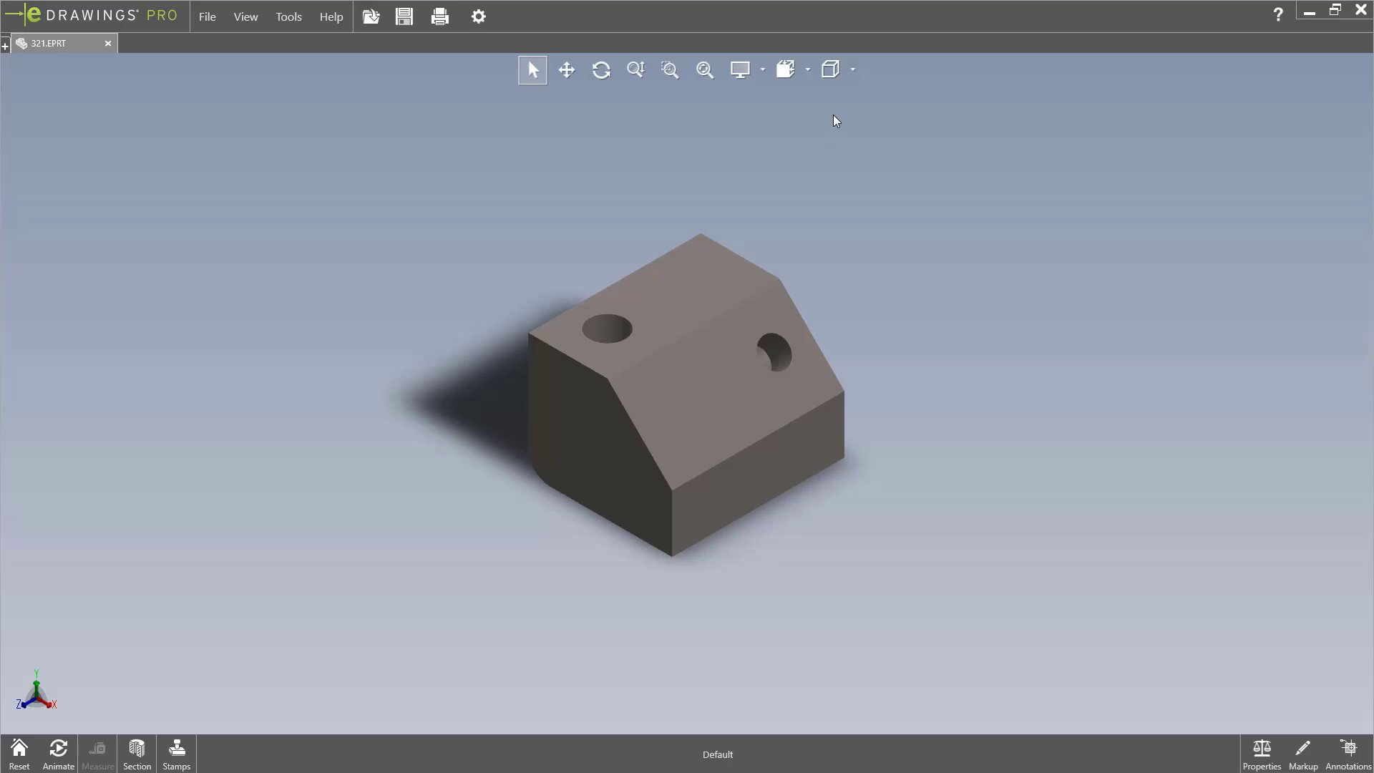
left_click(830, 68)
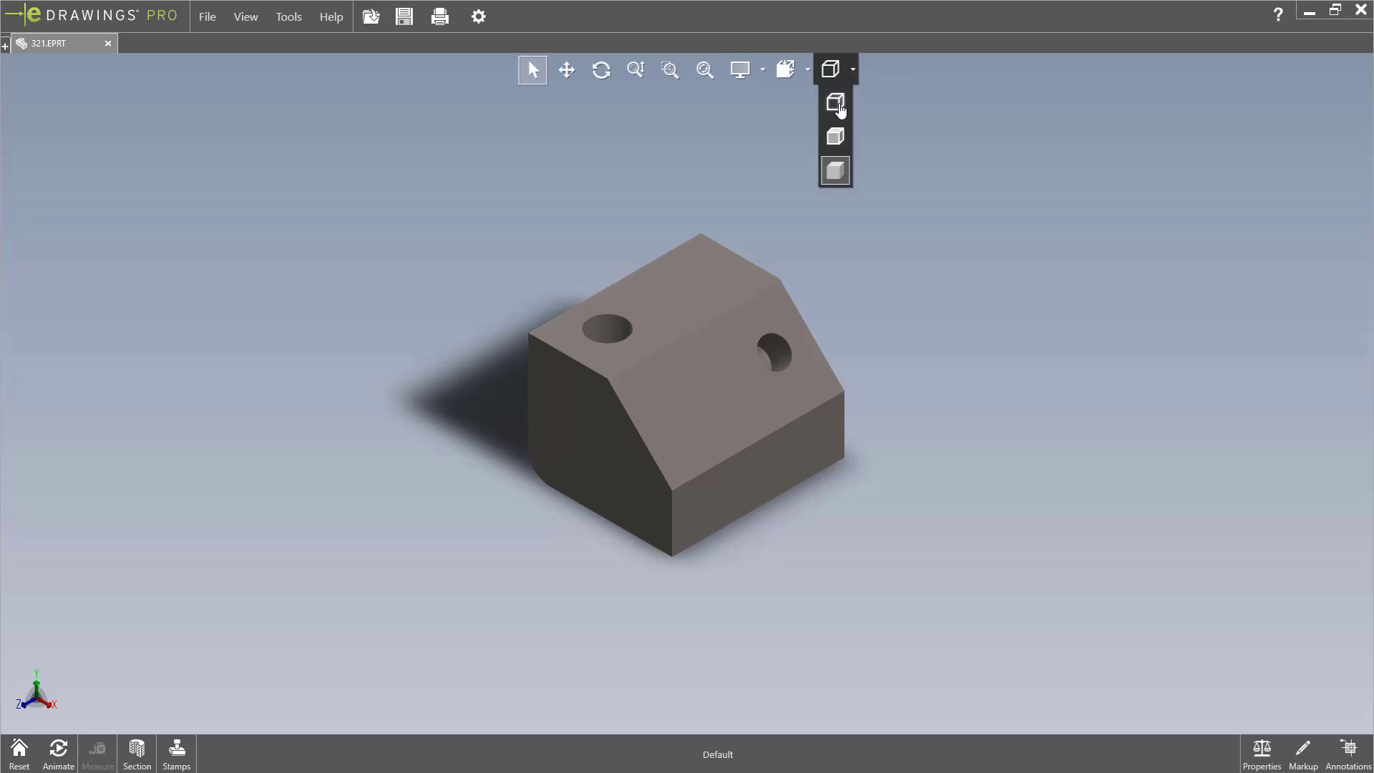
mouse_move(835, 102)
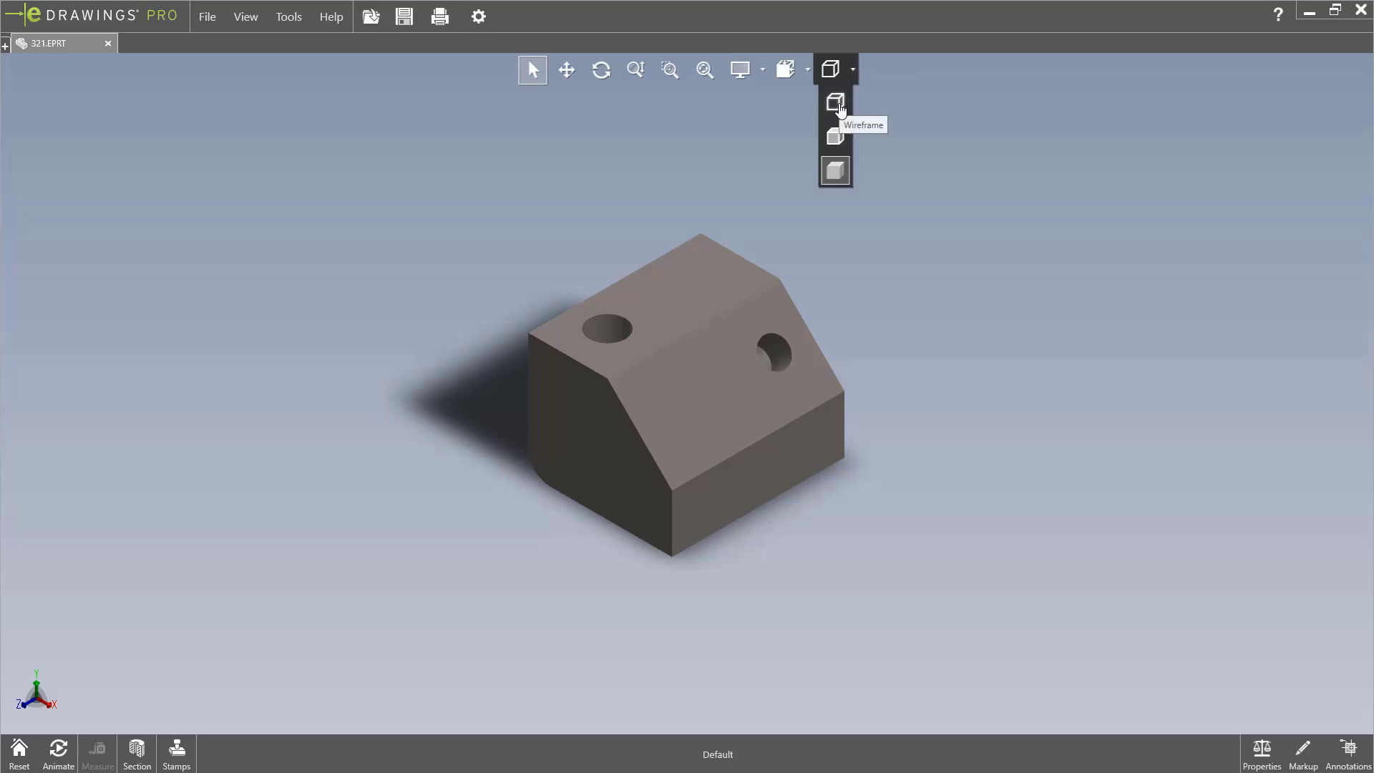
left_click(835, 100)
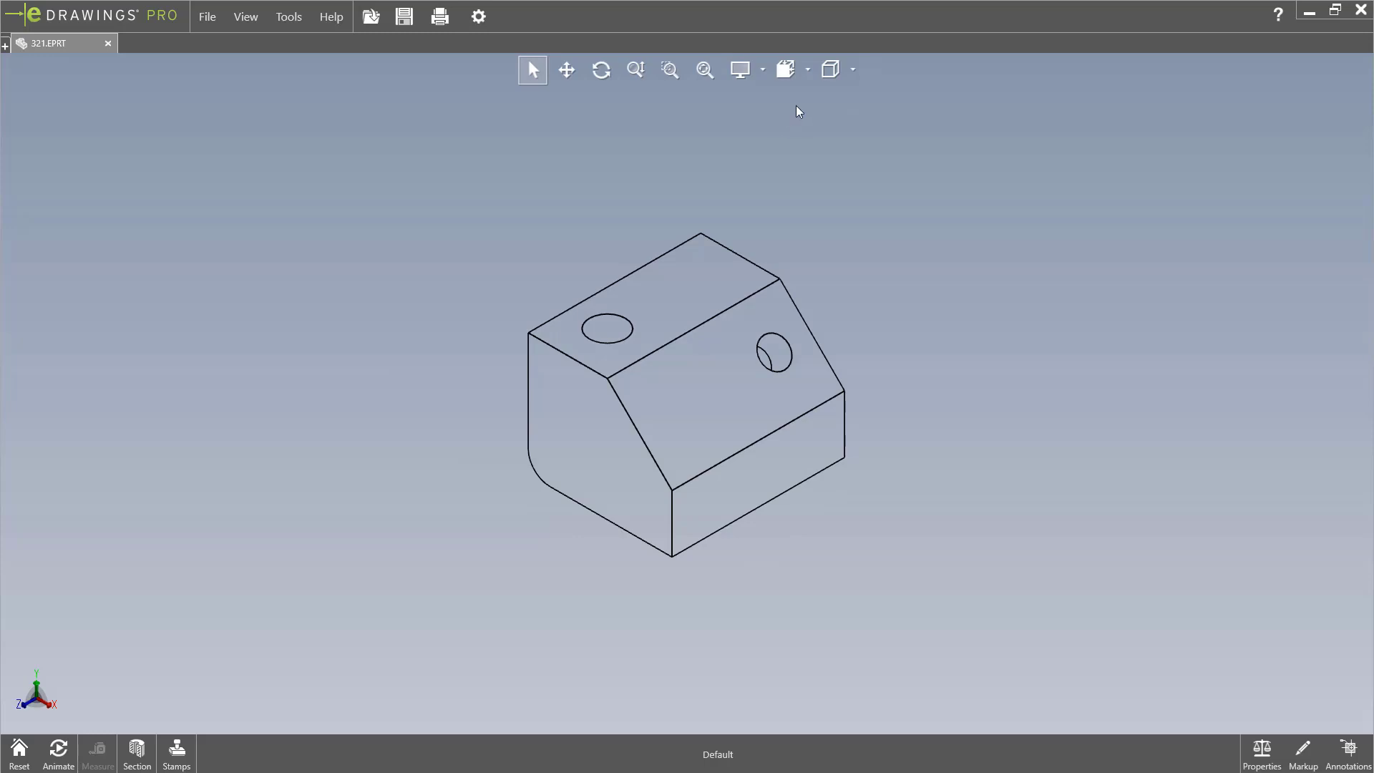
left_click(850, 69)
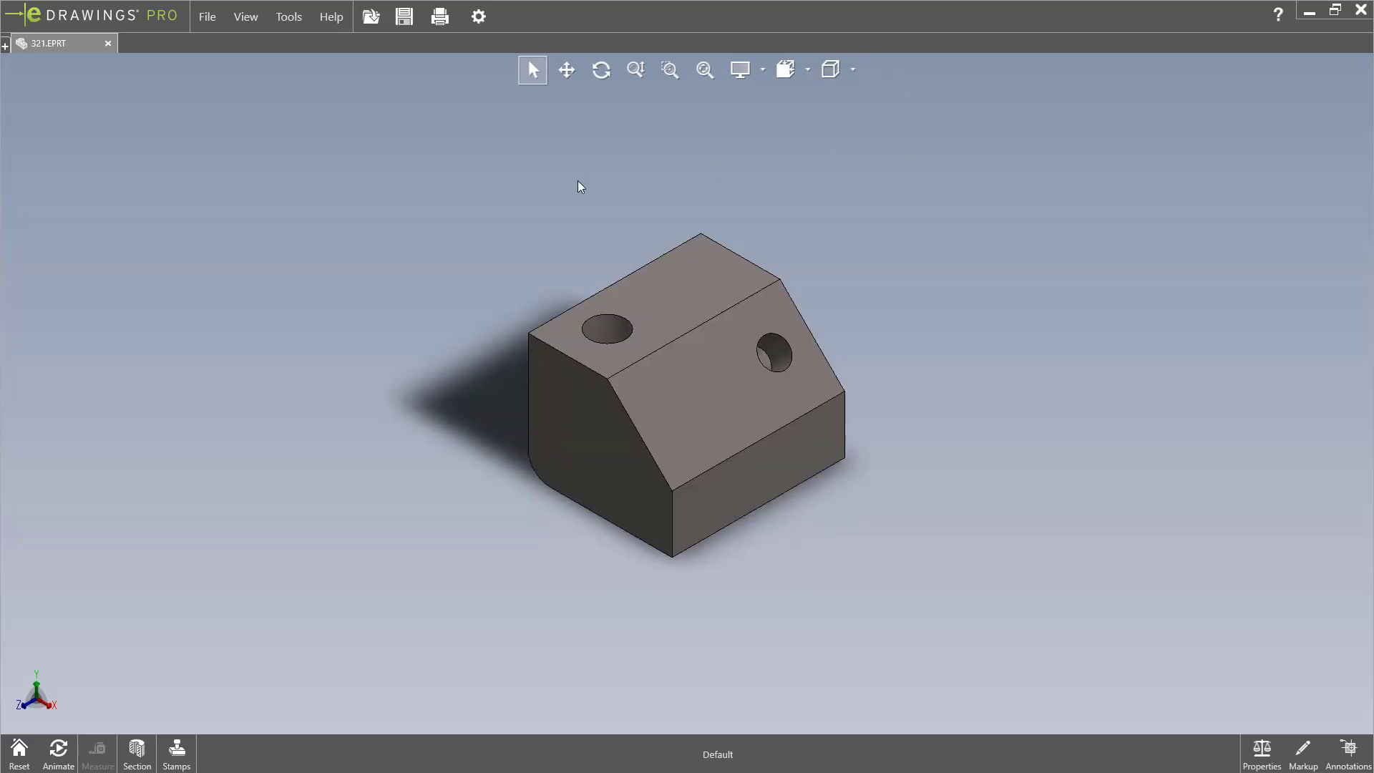
mouse_move(70, 717)
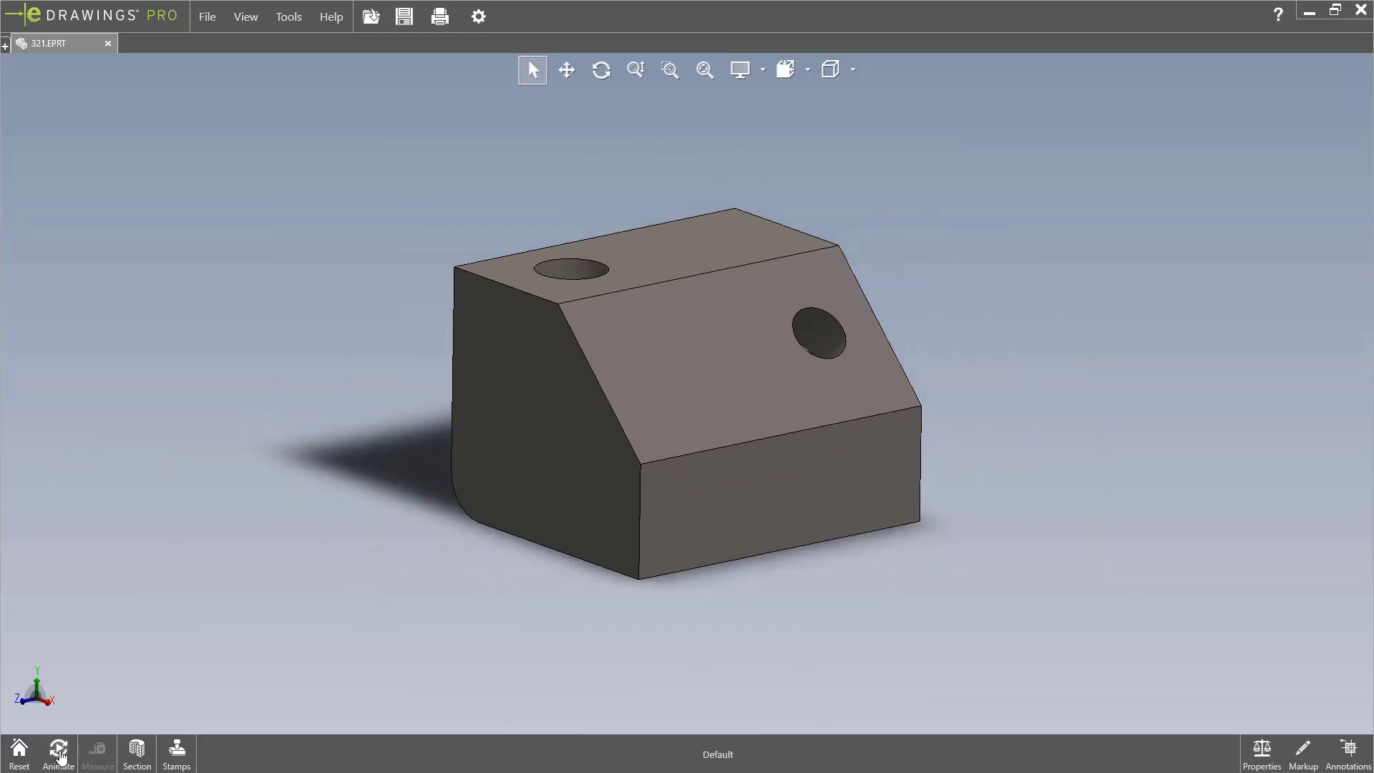
mouse_move(57, 751)
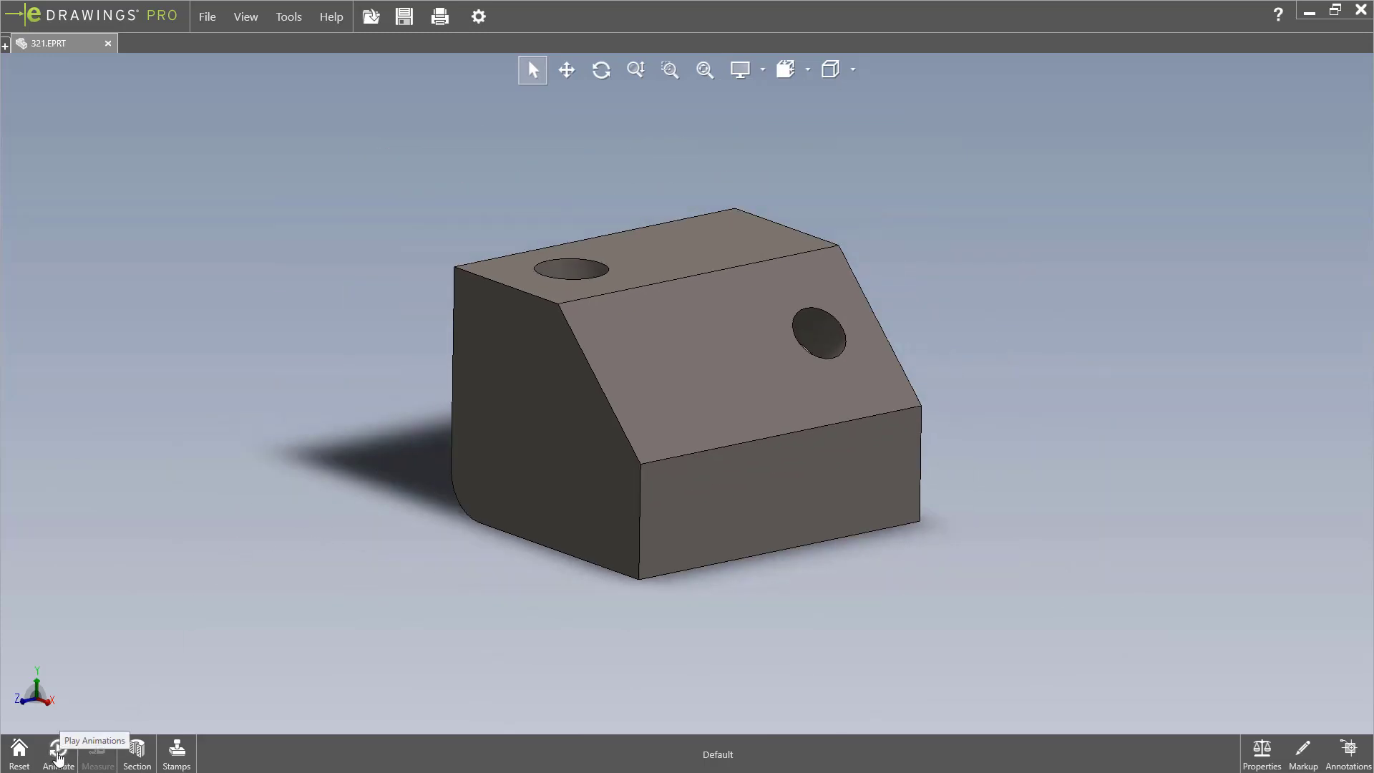
Play and stop the part's view animation, then return the block to Isometric.
left_click(57, 751)
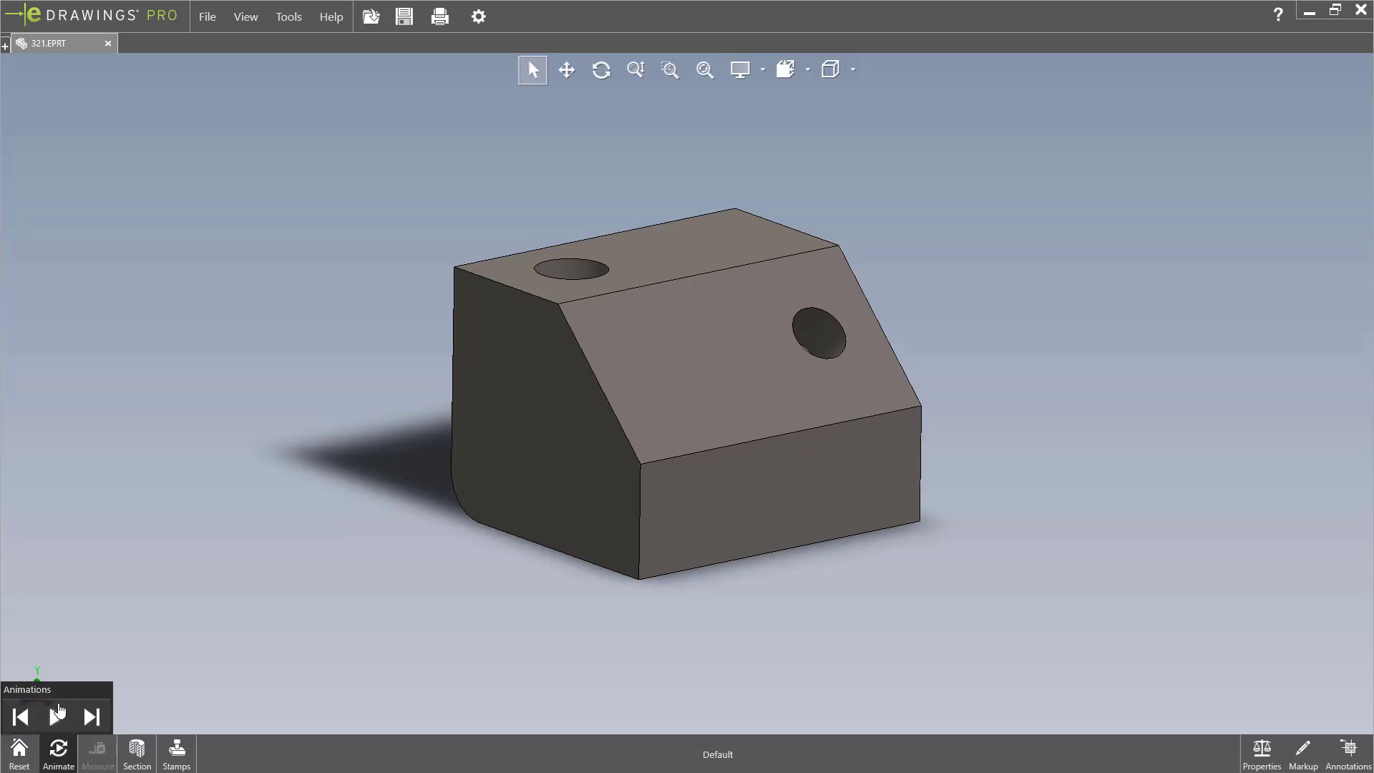
left_click(56, 715)
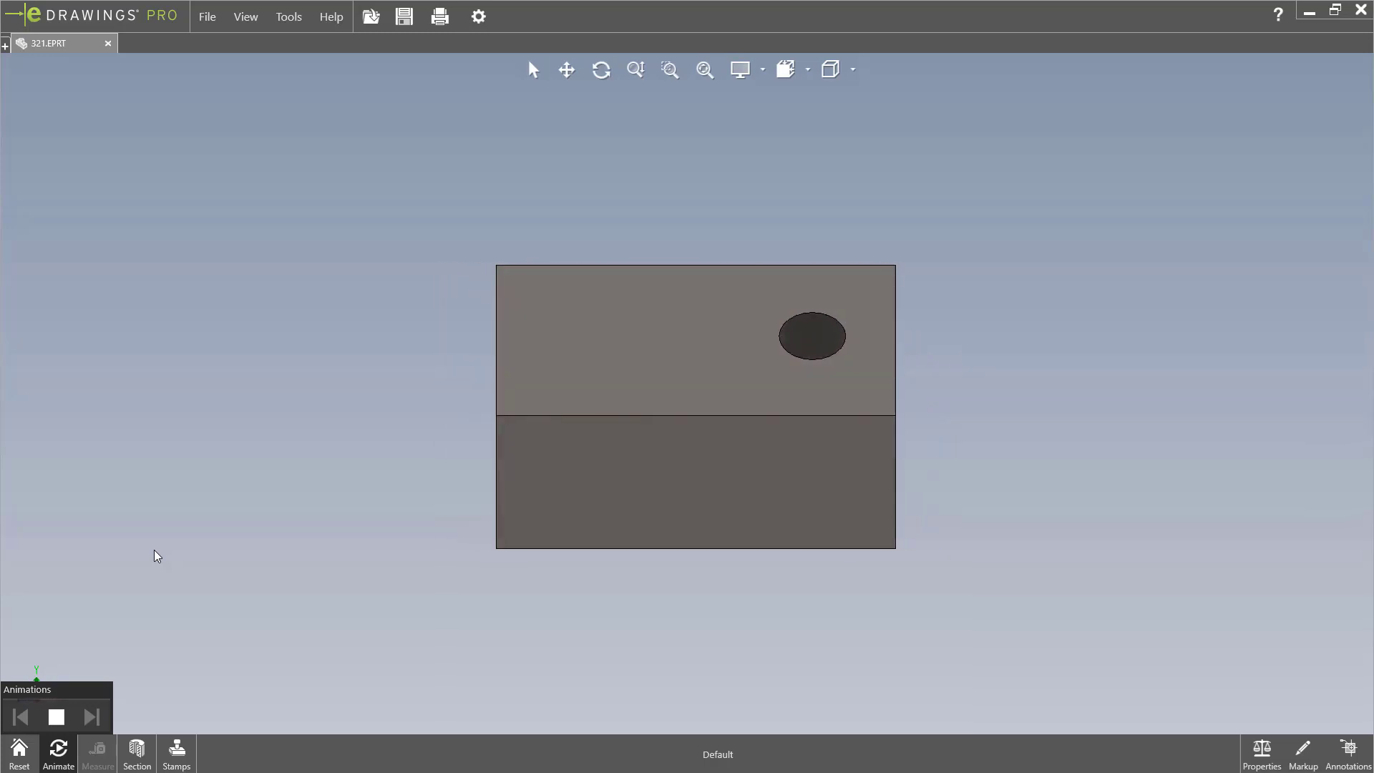
left_click(56, 718)
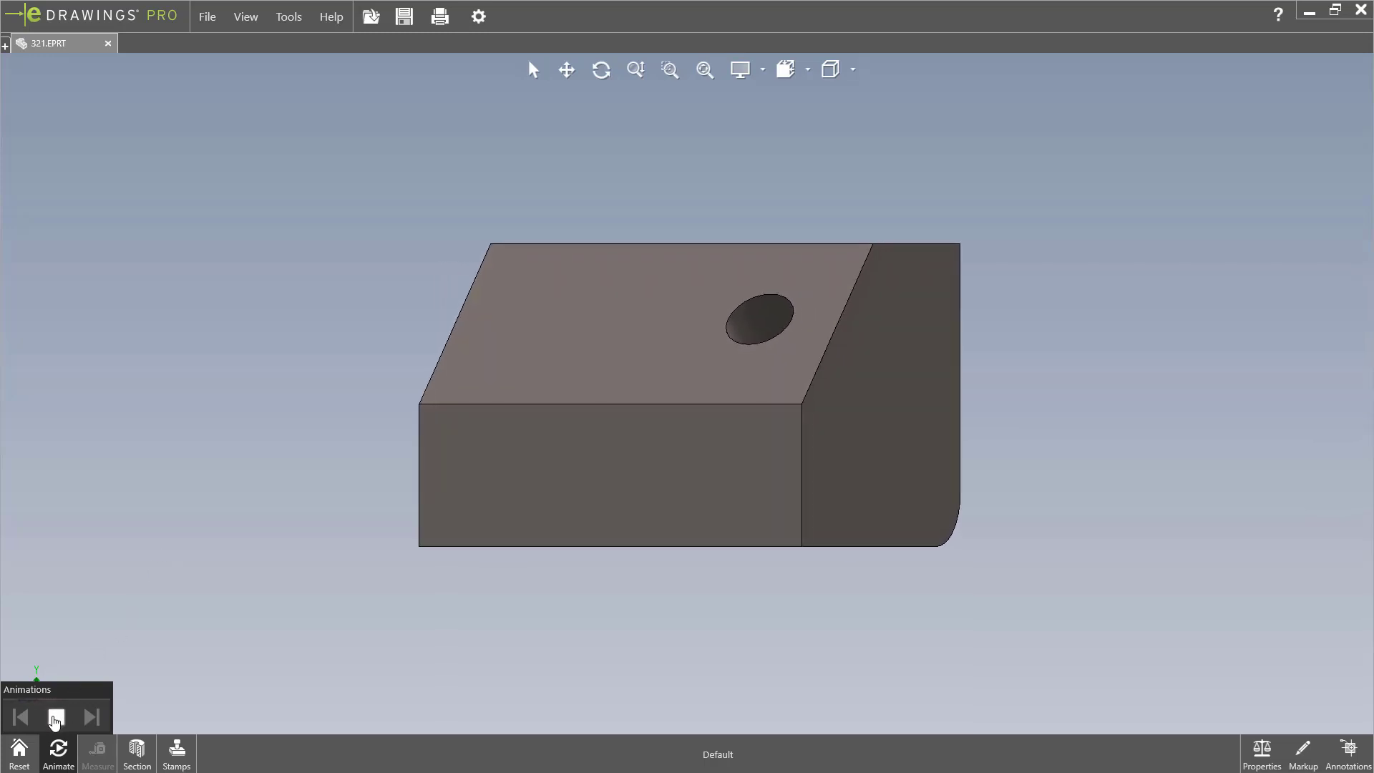
left_click(56, 717)
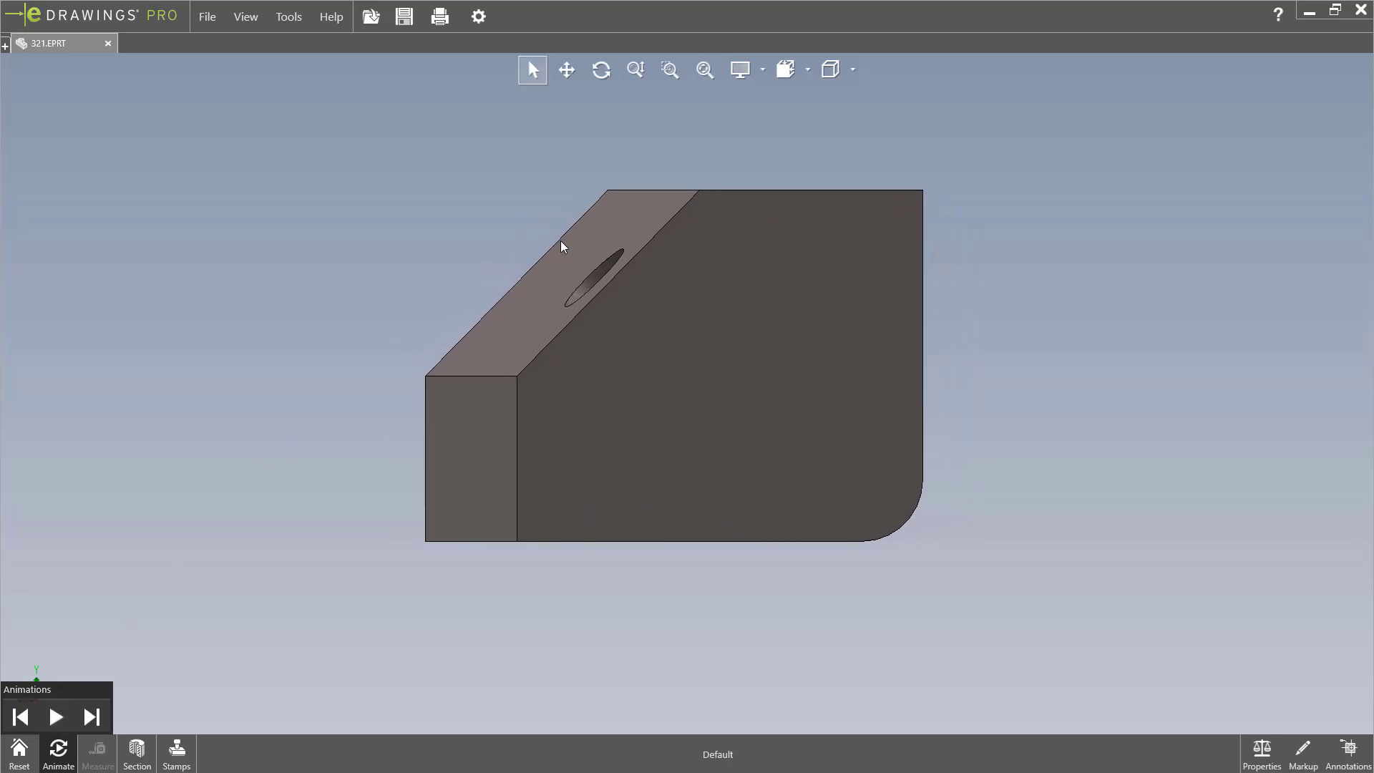
left_click(783, 69)
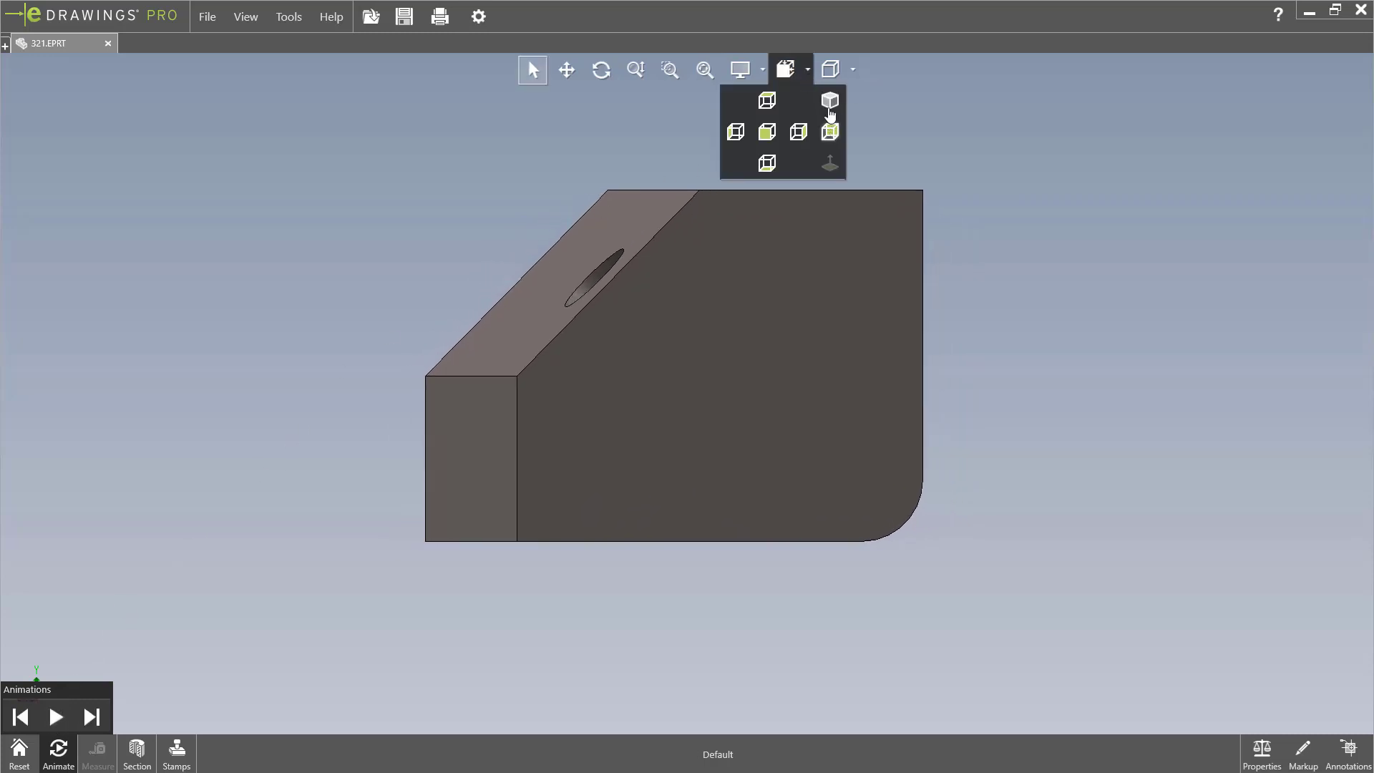
left_click(828, 100)
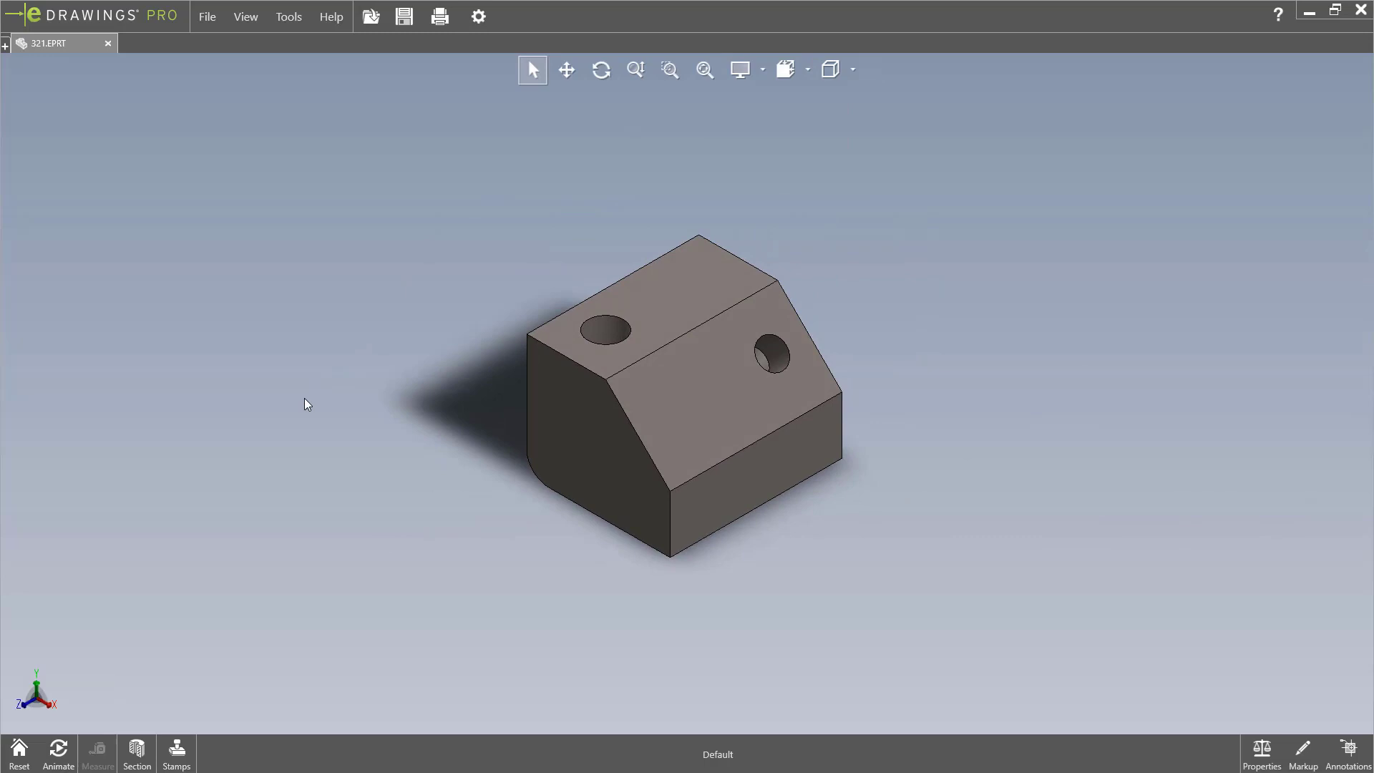
mouse_move(95, 752)
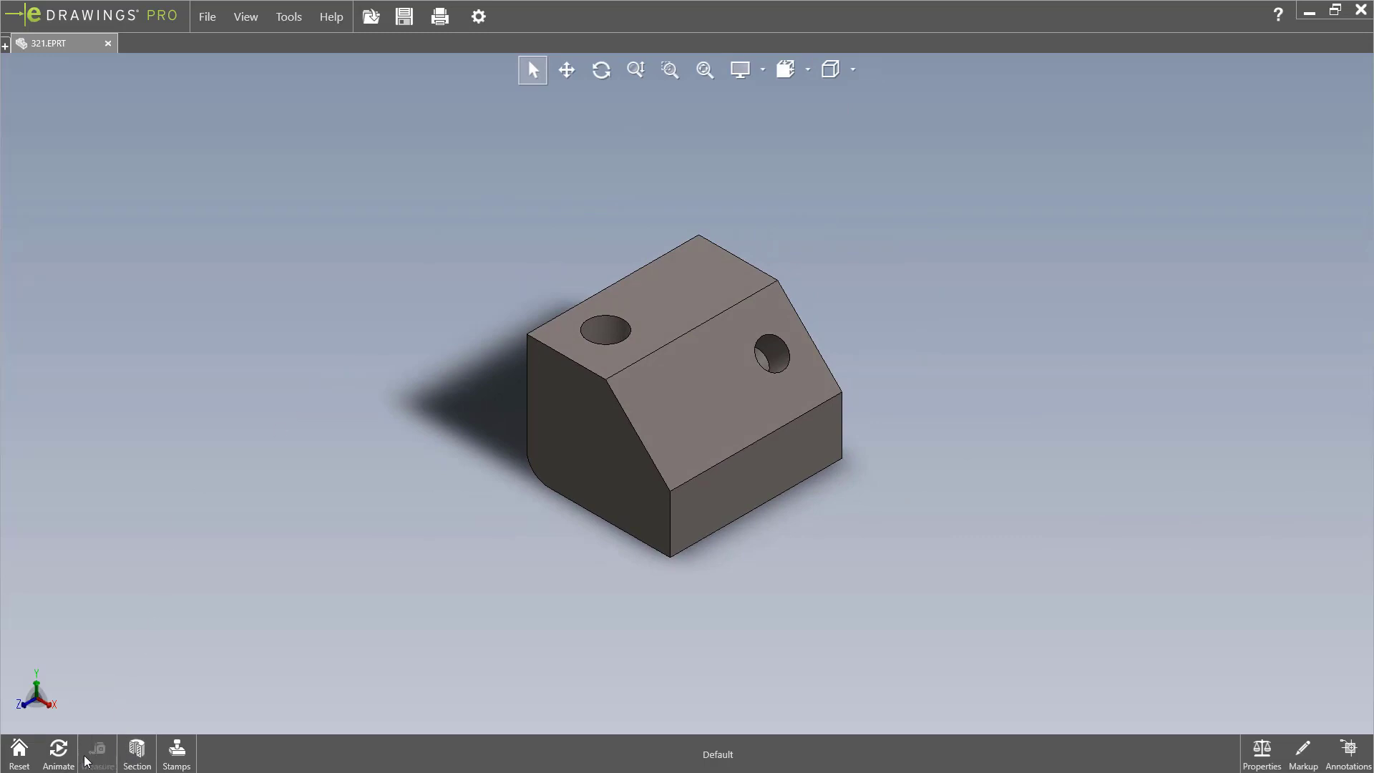
mouse_move(98, 759)
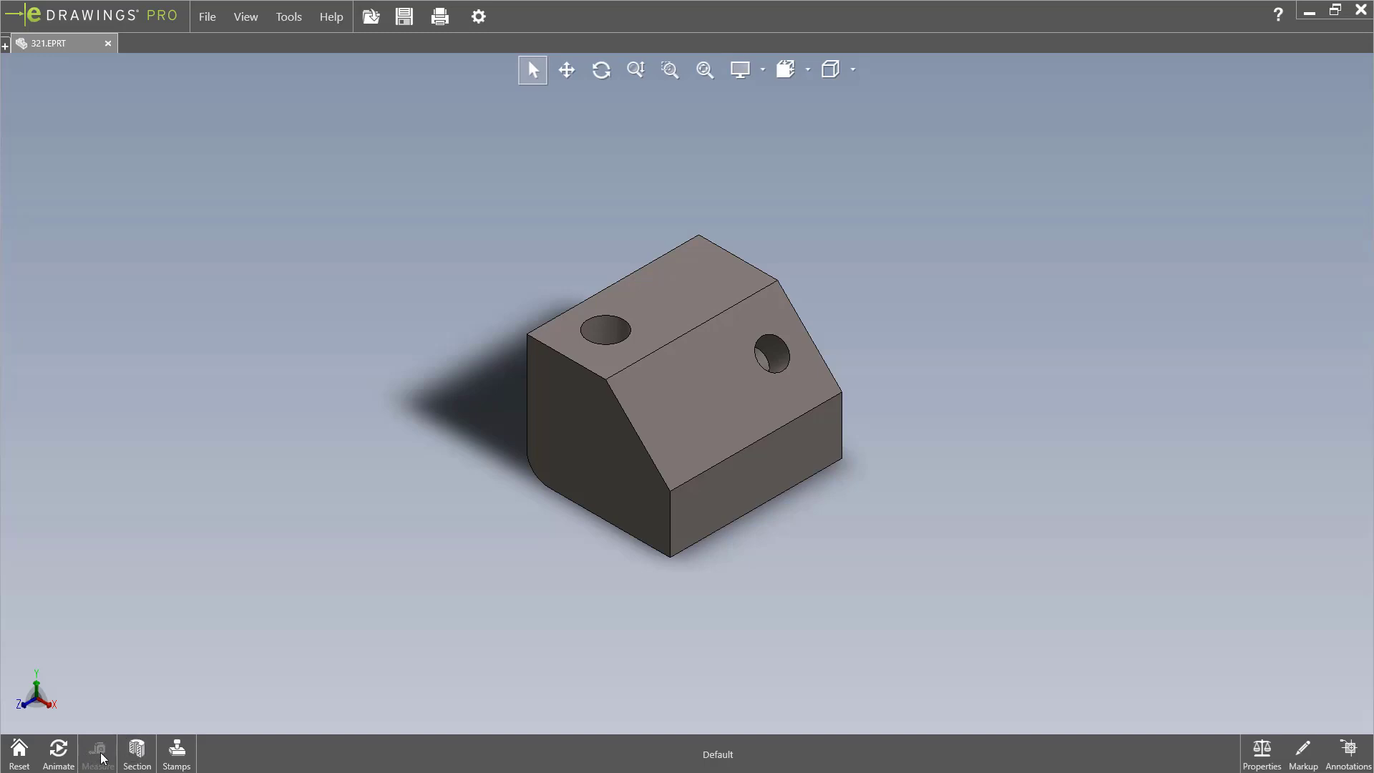
mouse_move(153, 526)
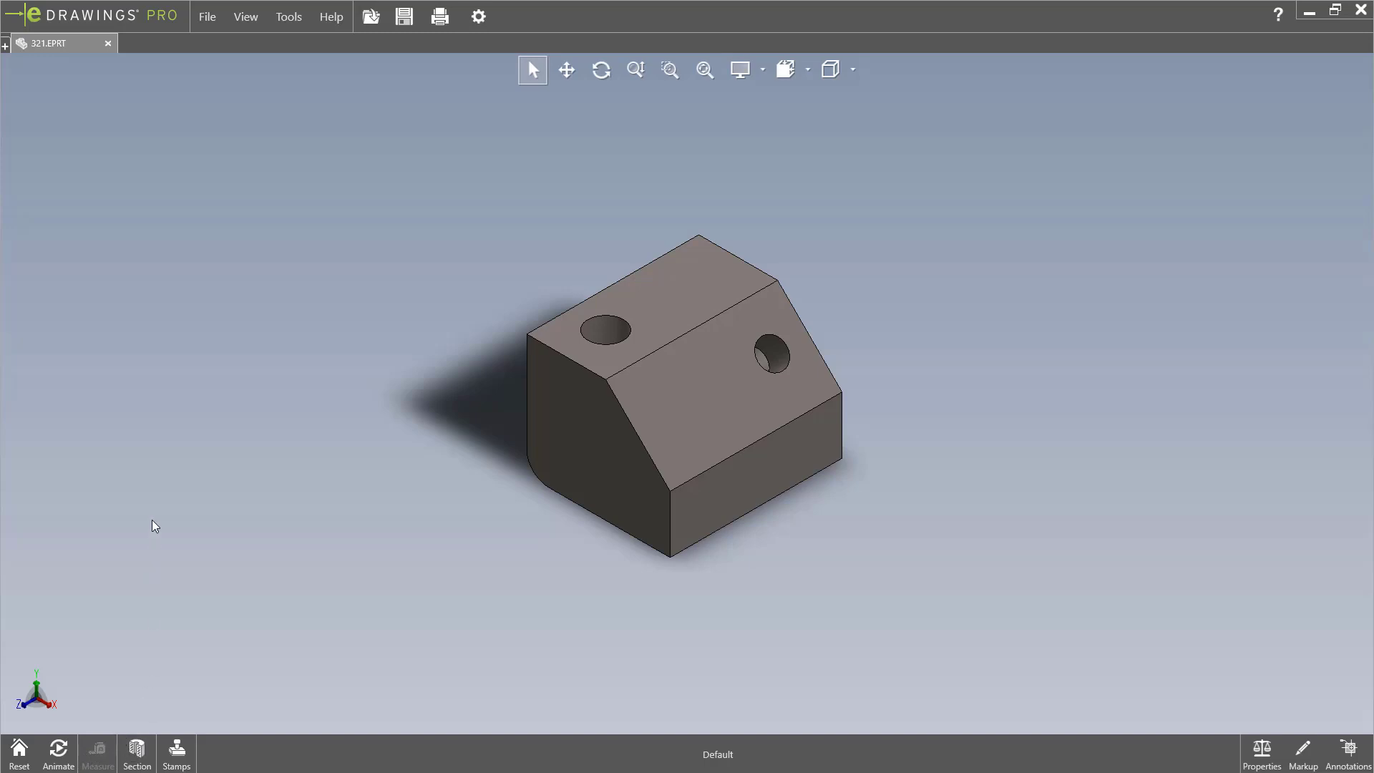
mouse_move(268, 403)
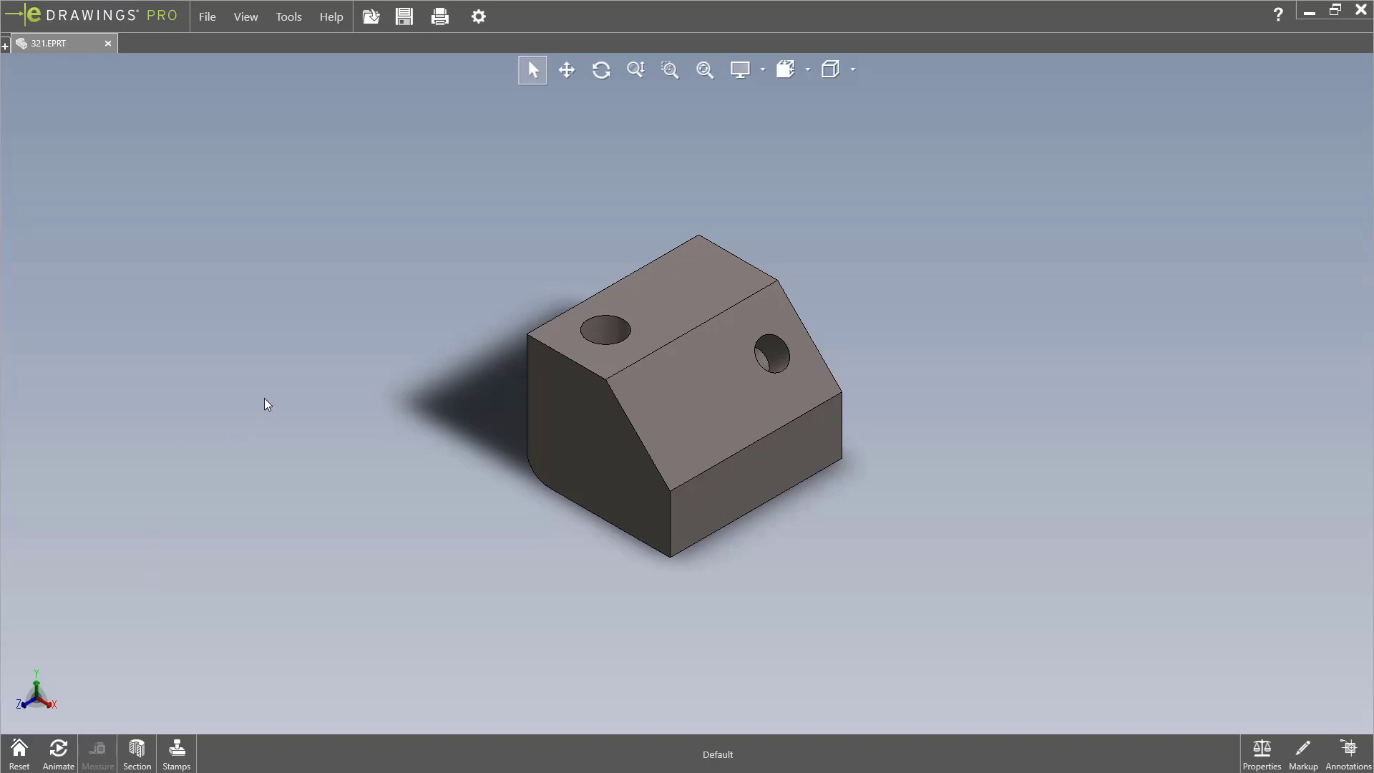
mouse_move(266, 464)
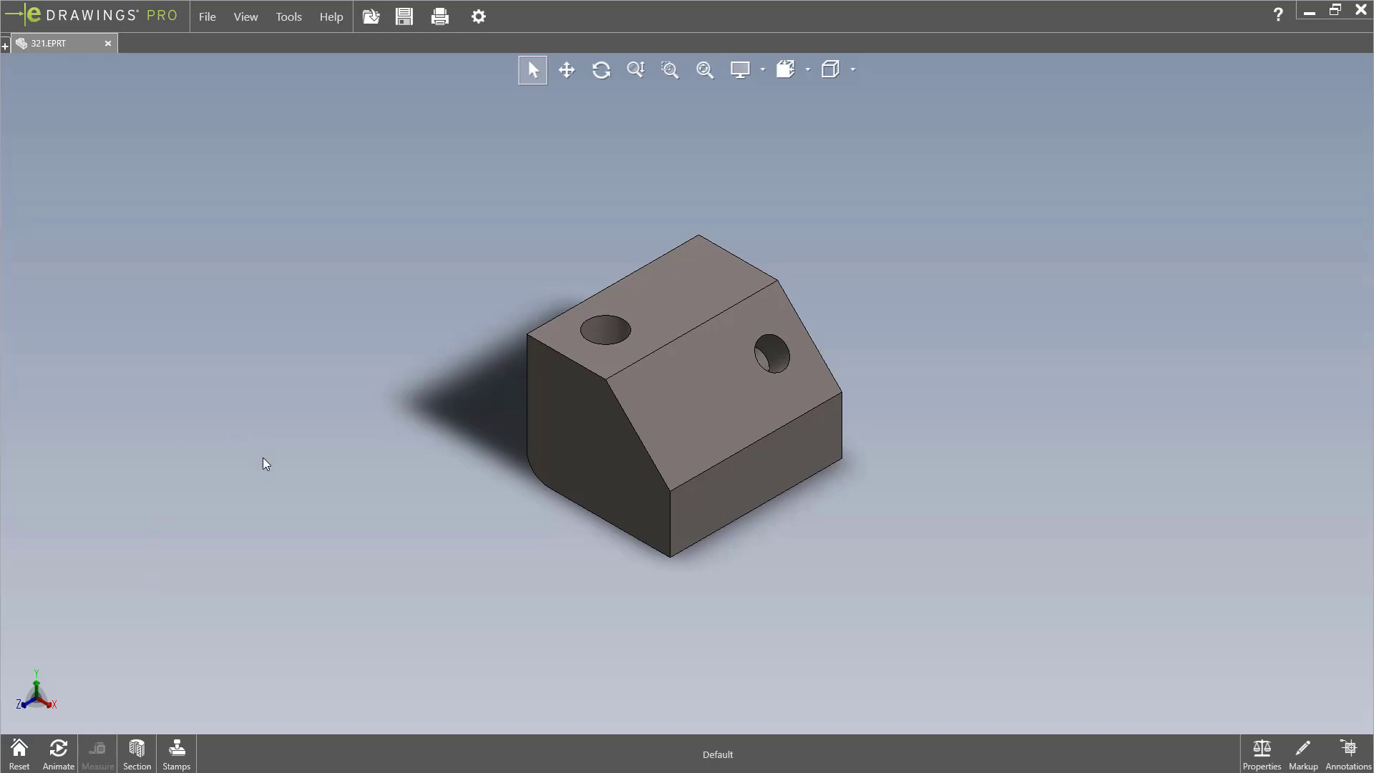
mouse_move(270, 456)
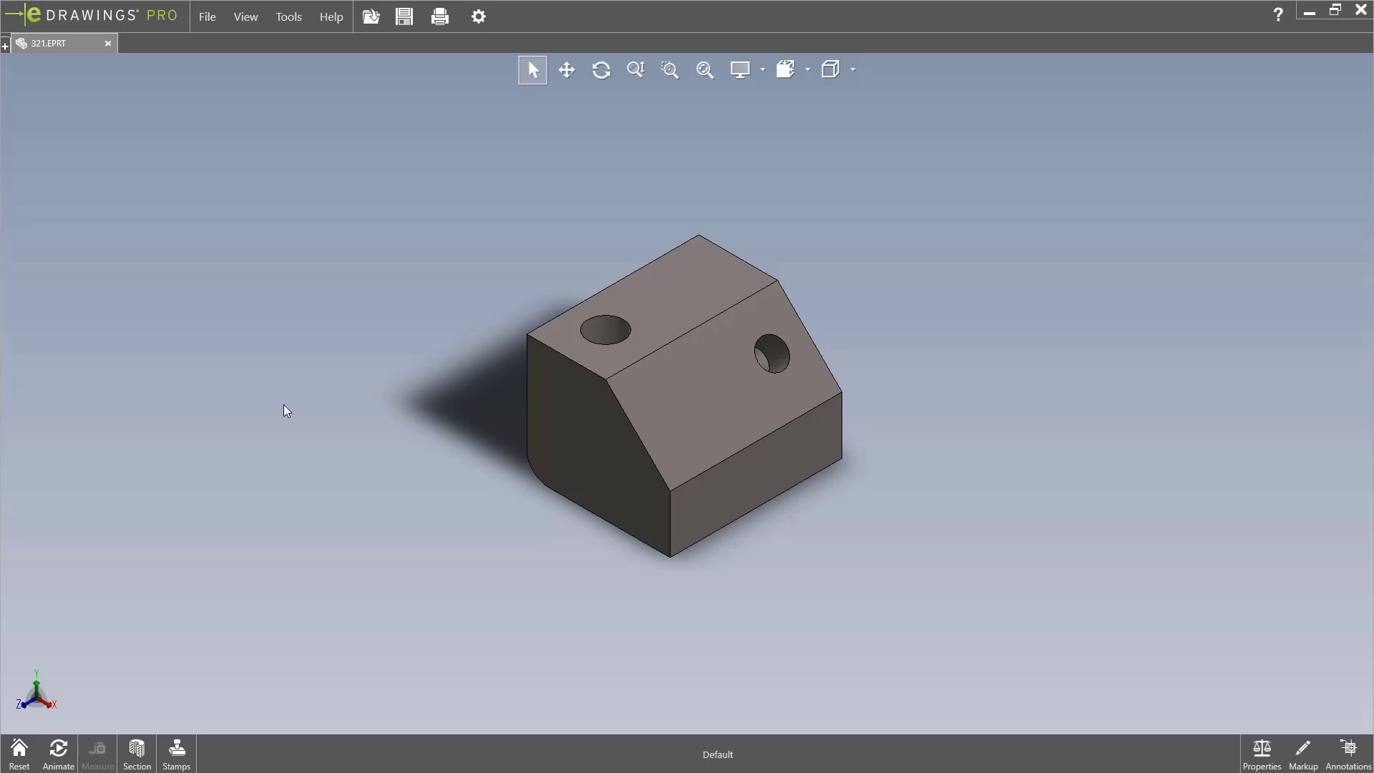
mouse_move(834, 353)
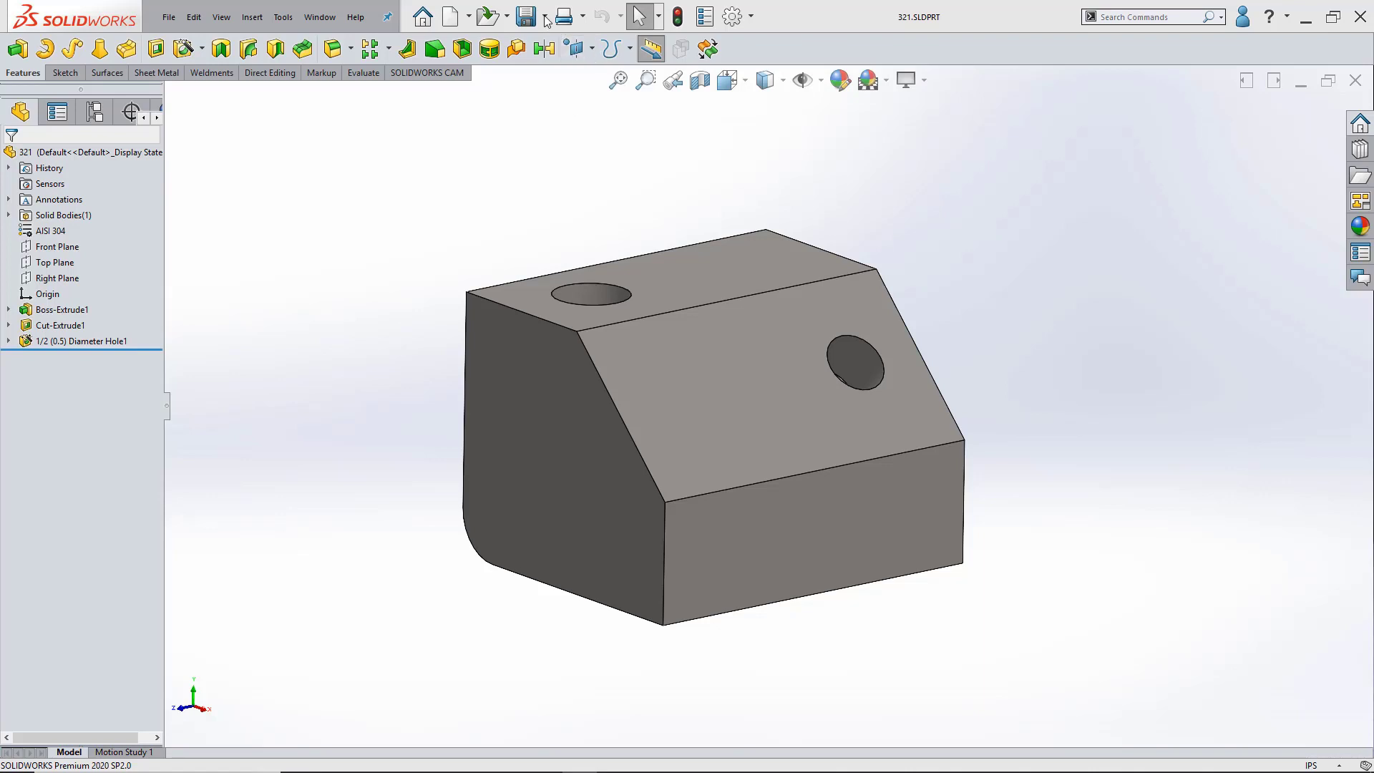
Start Publish to eDrawings for the block, bringing up the configurations dialog.
left_click(541, 16)
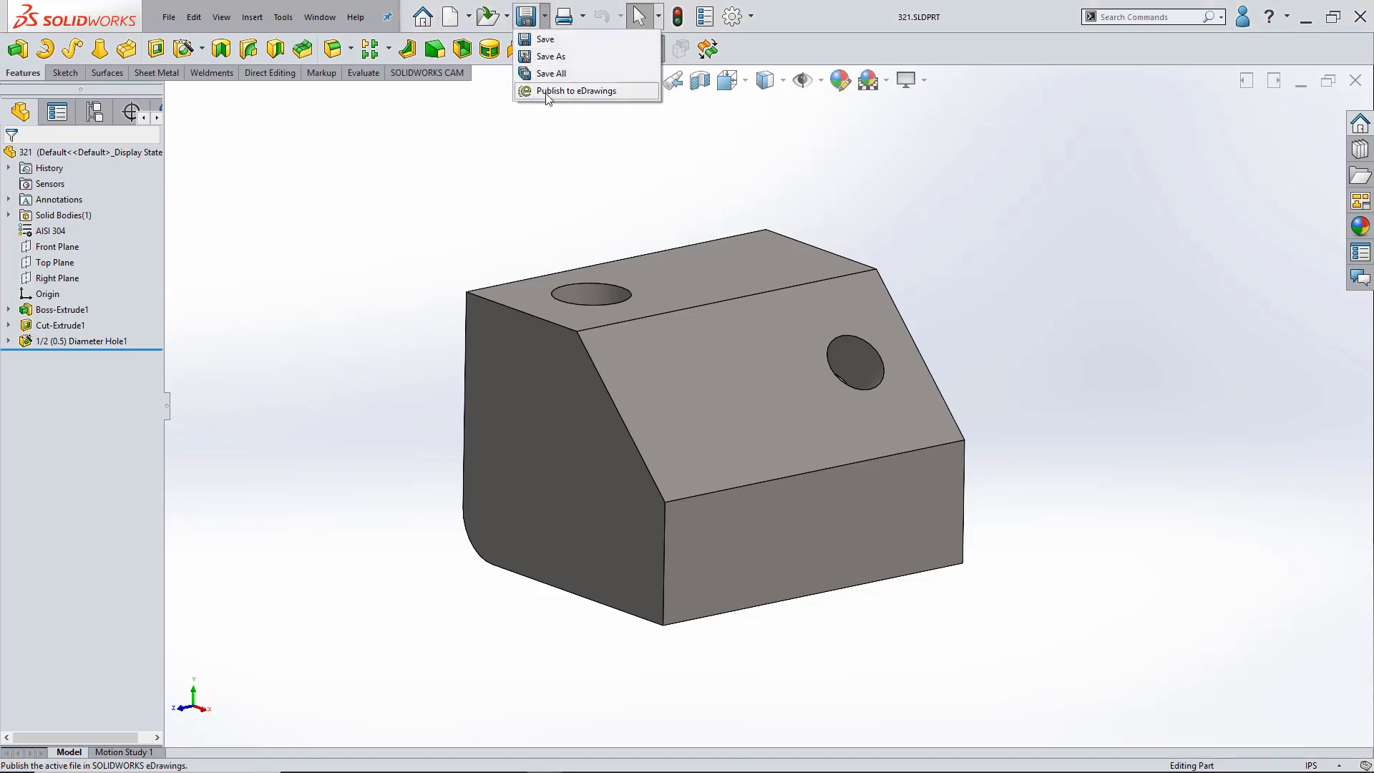
mouse_move(549, 94)
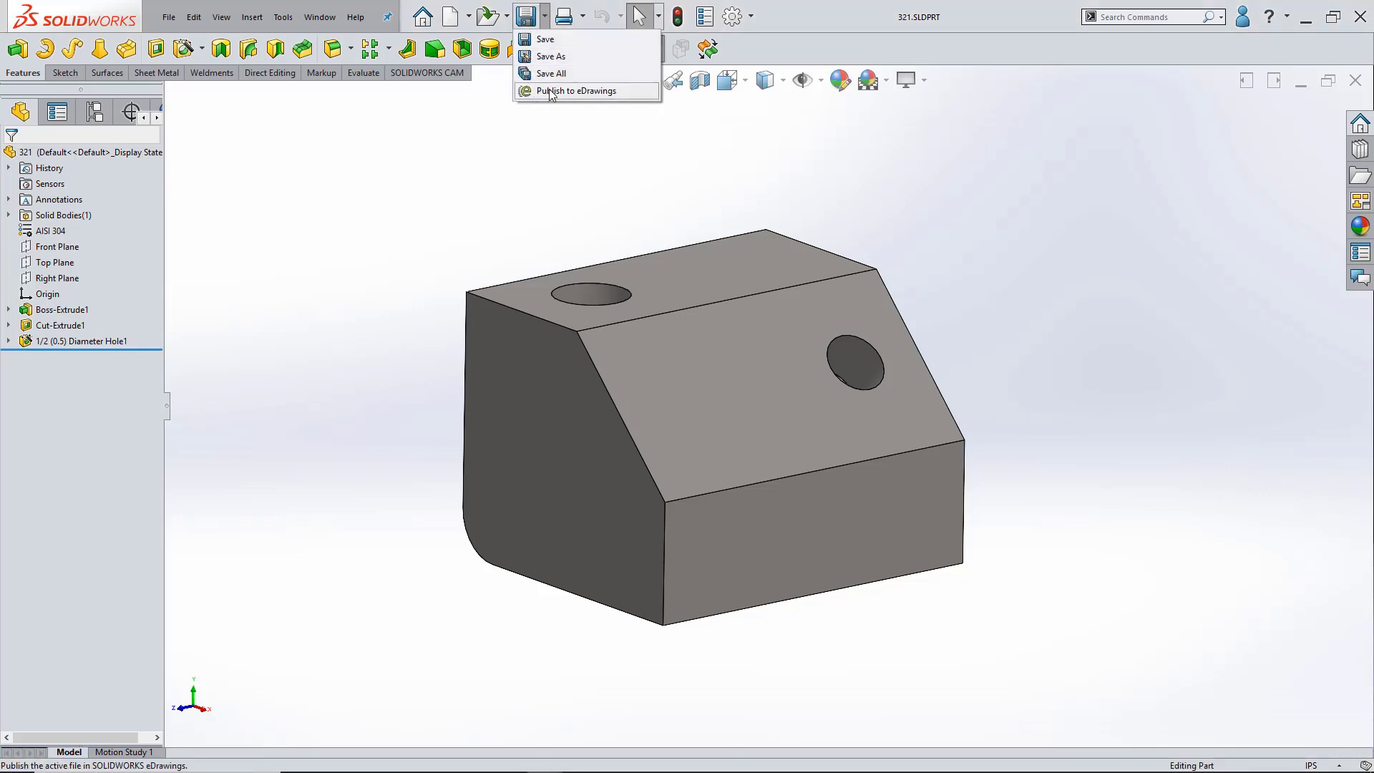
left_click(575, 90)
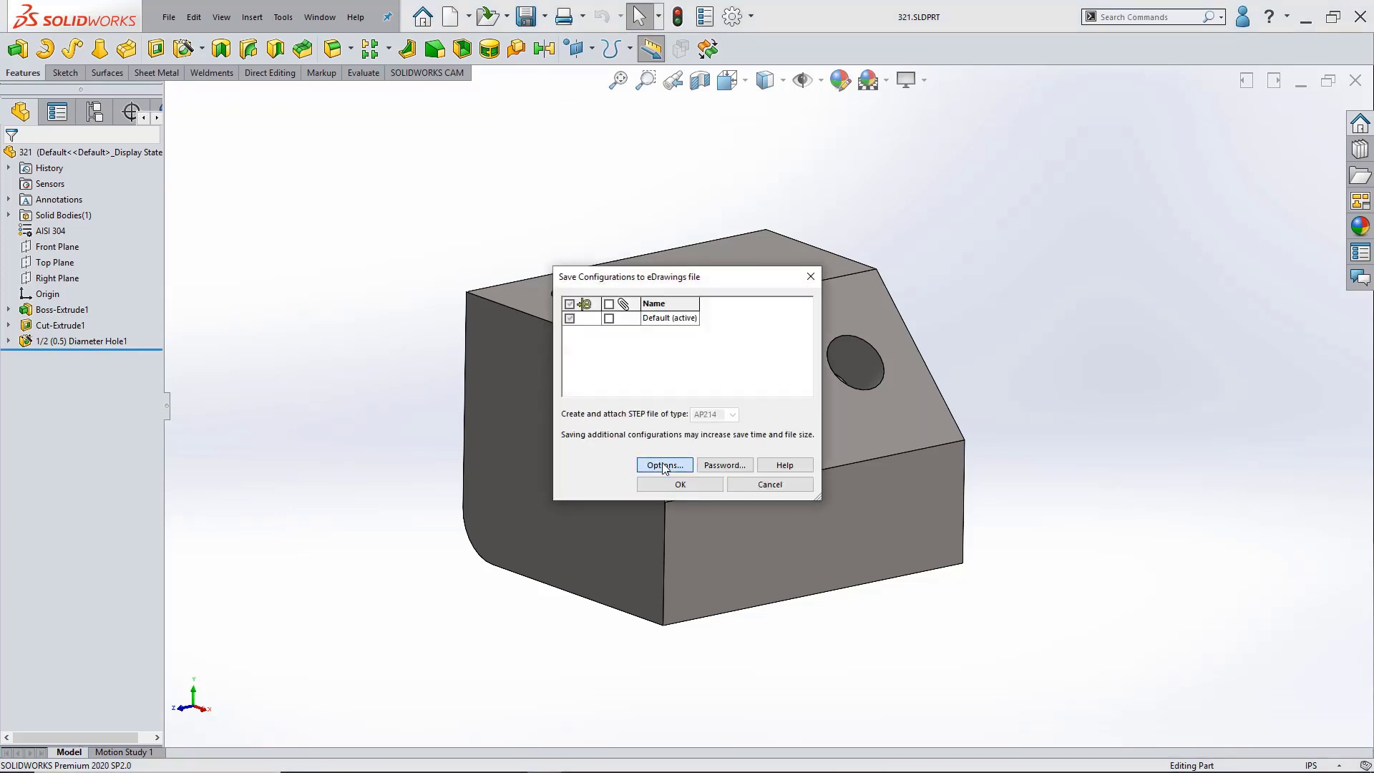
Enable 'Okay to measure this eDrawings file' and republish the Default configuration.
left_click(662, 464)
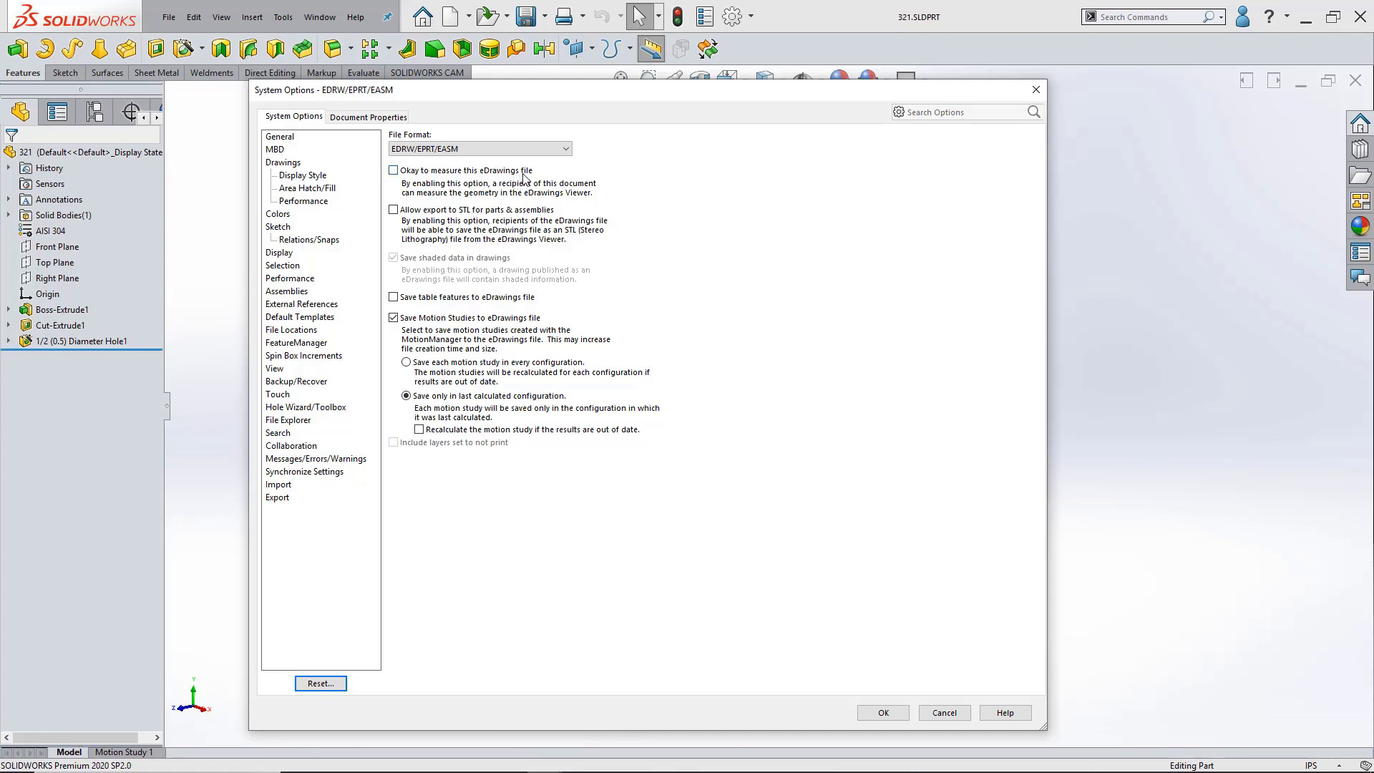
left_click(479, 147)
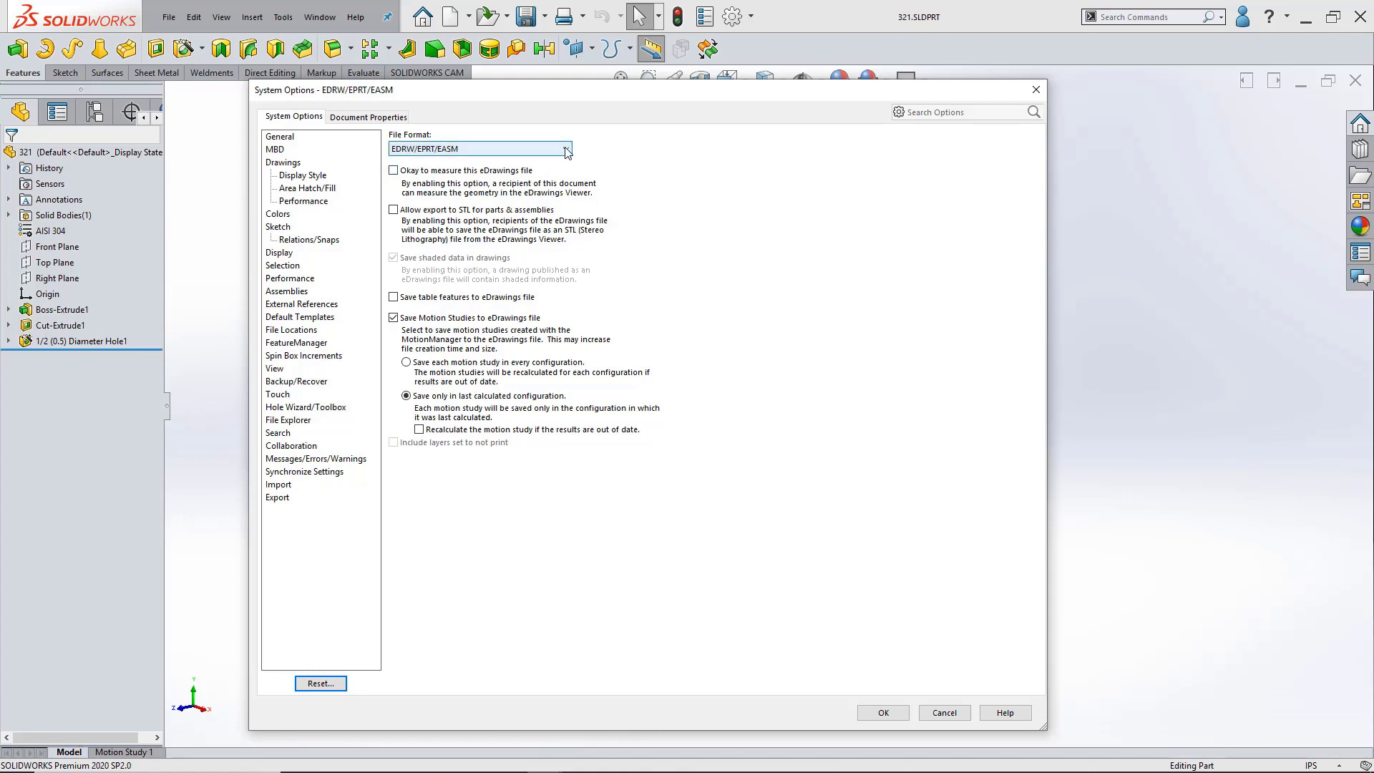
left_click(567, 148)
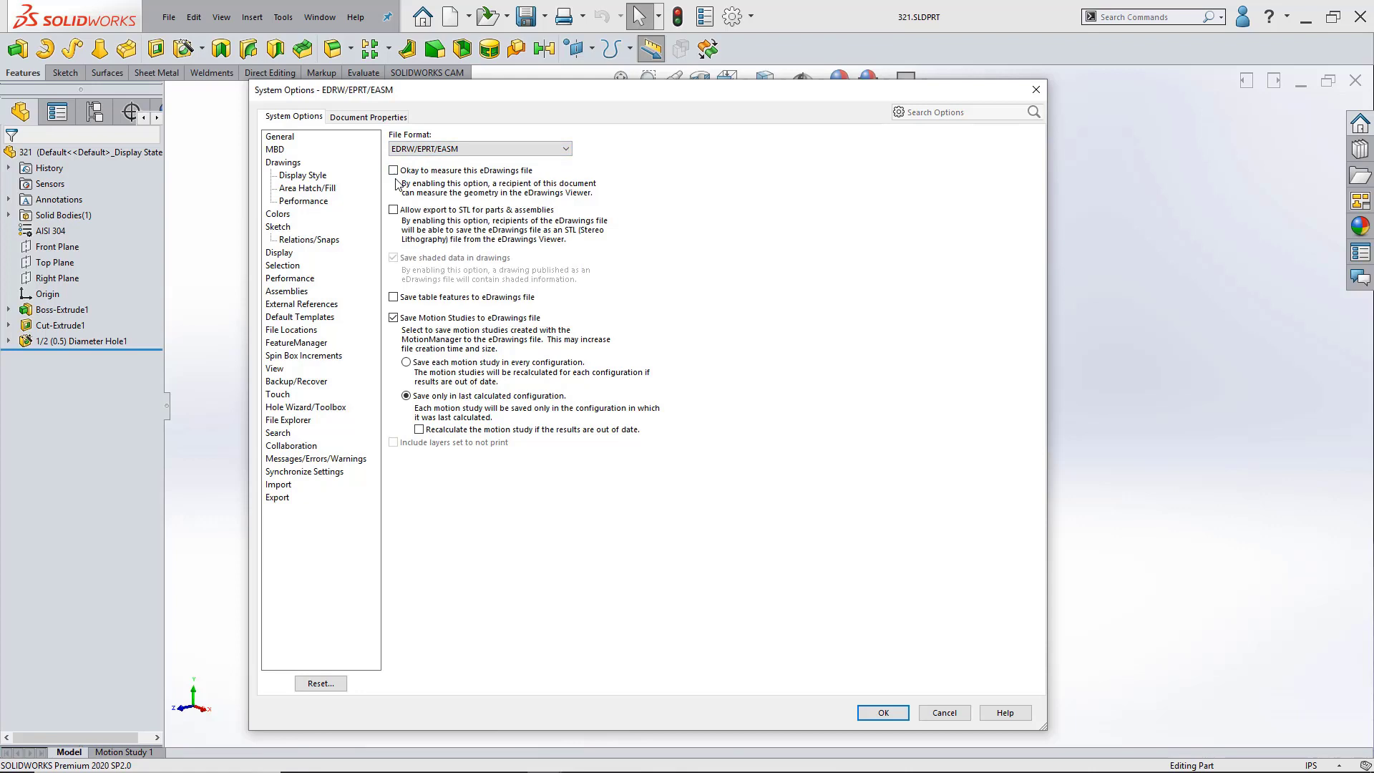
left_click(392, 171)
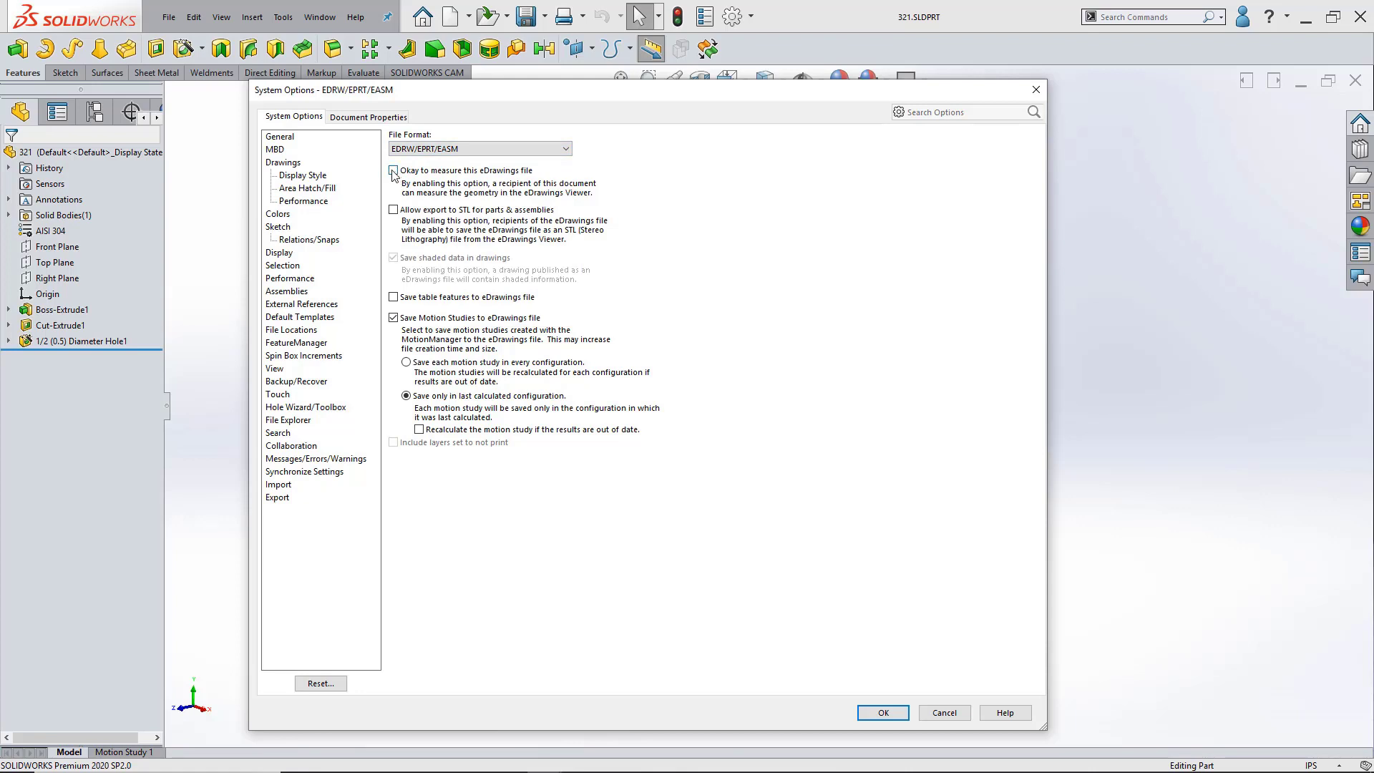
left_click(392, 170)
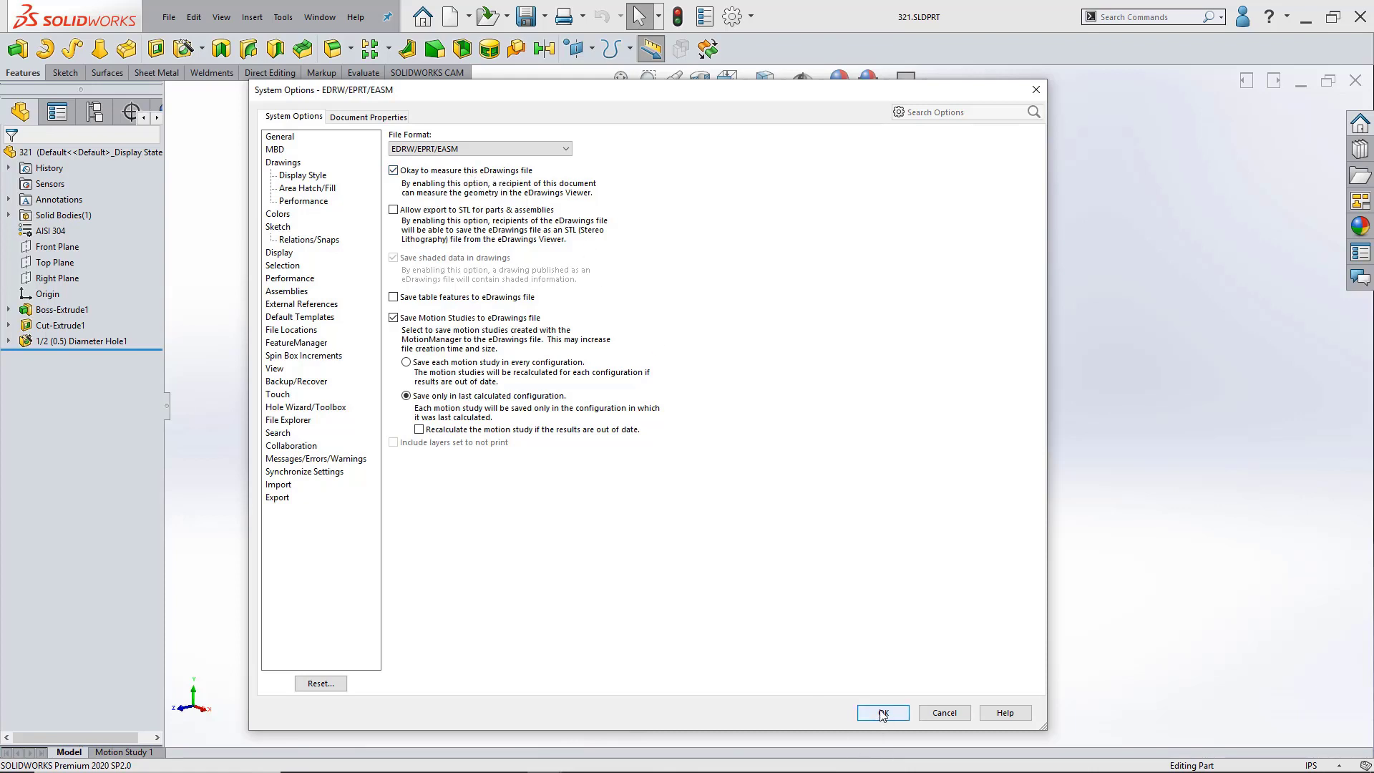
left_click(882, 713)
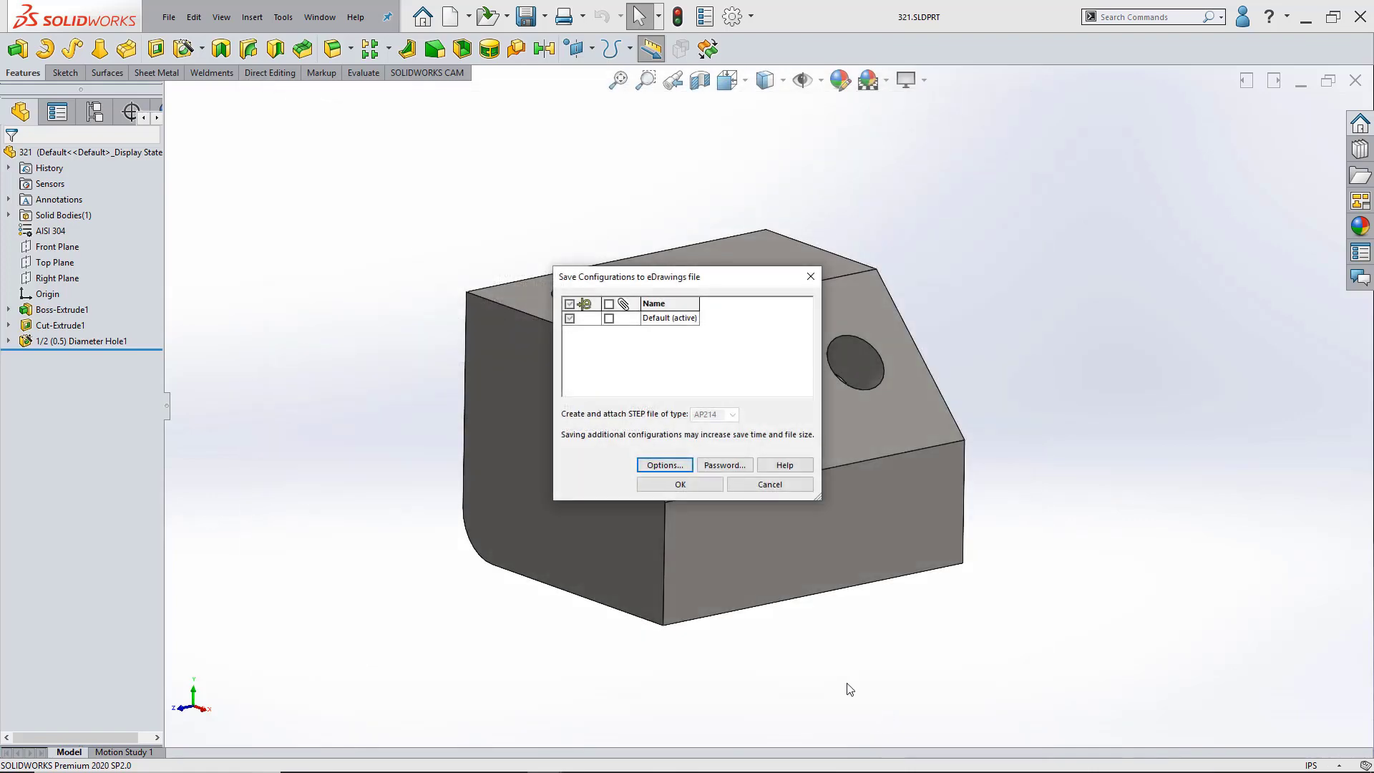
left_click(680, 484)
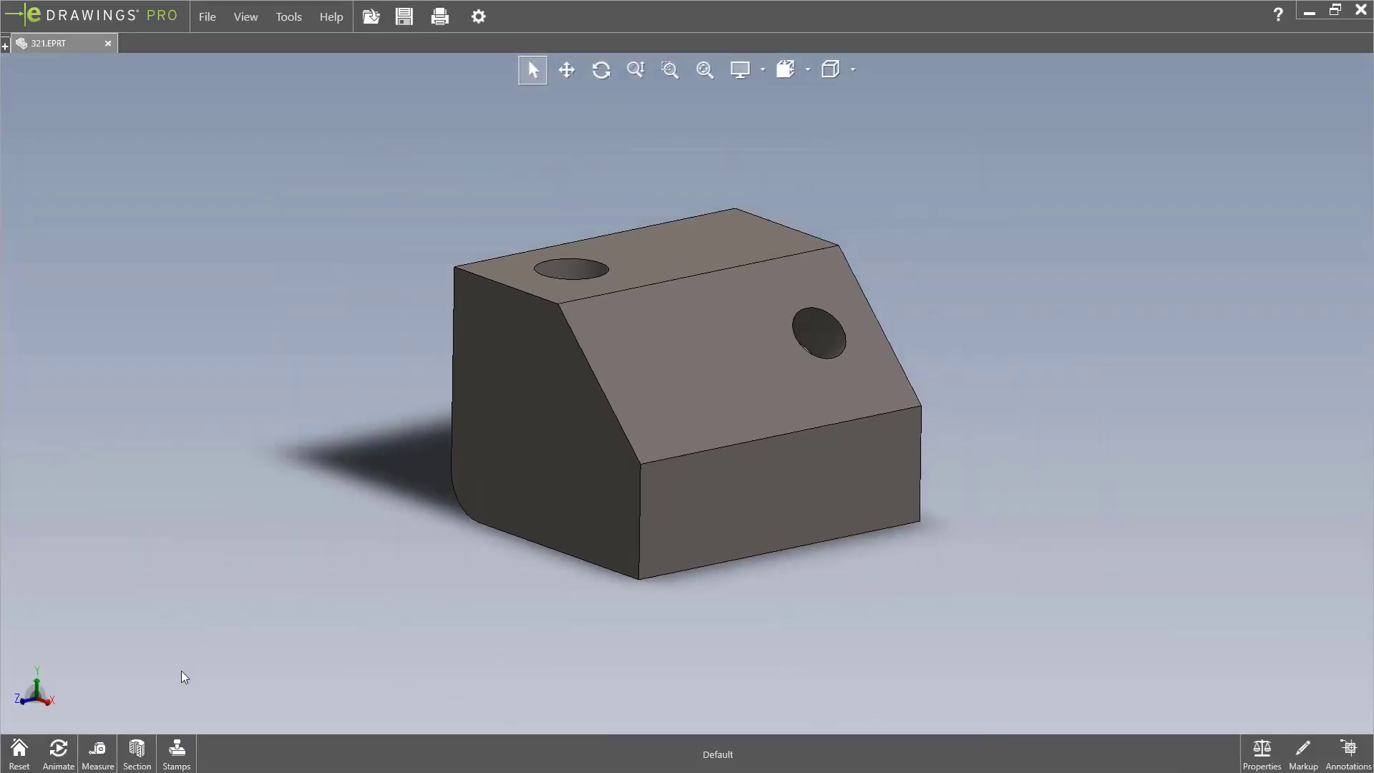
mouse_move(97, 749)
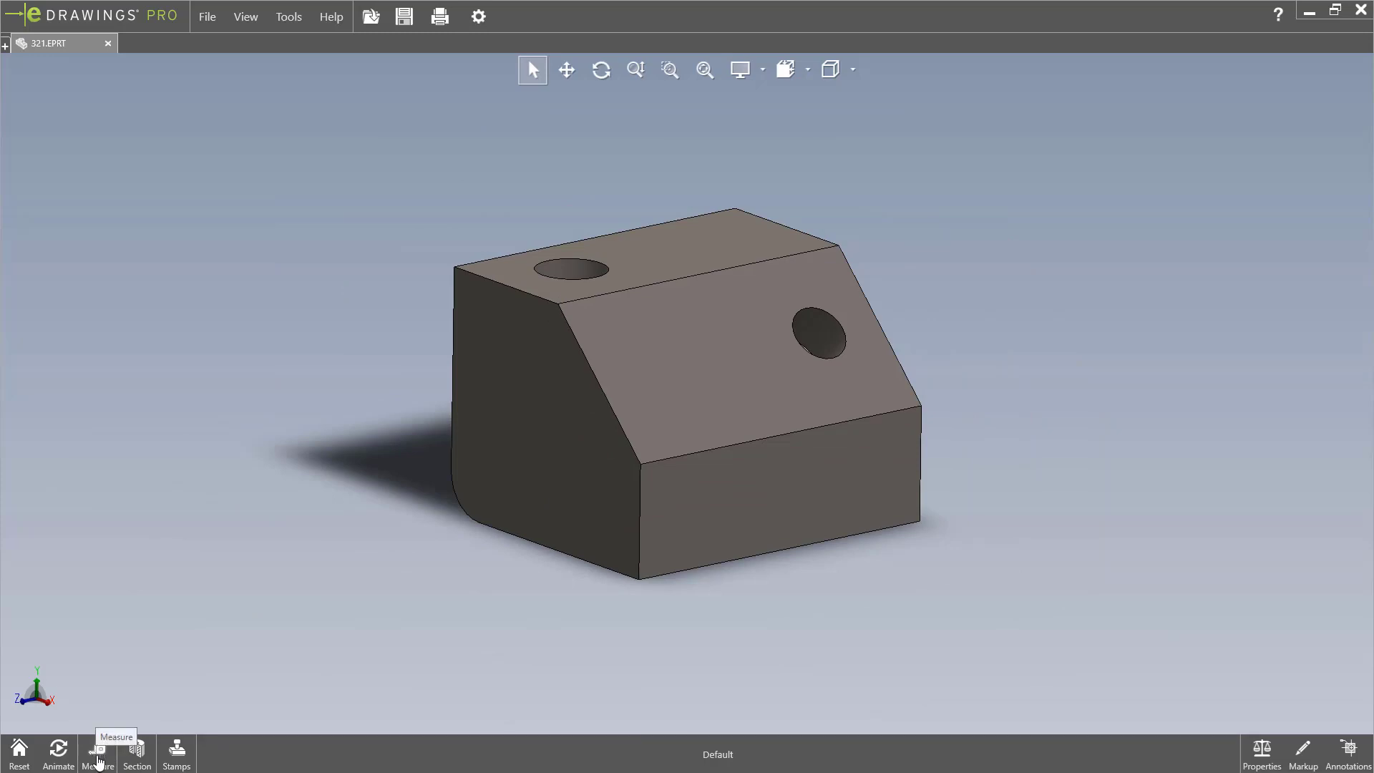
Activate Measure on the republished block, keeping distance units set to inches.
left_click(97, 751)
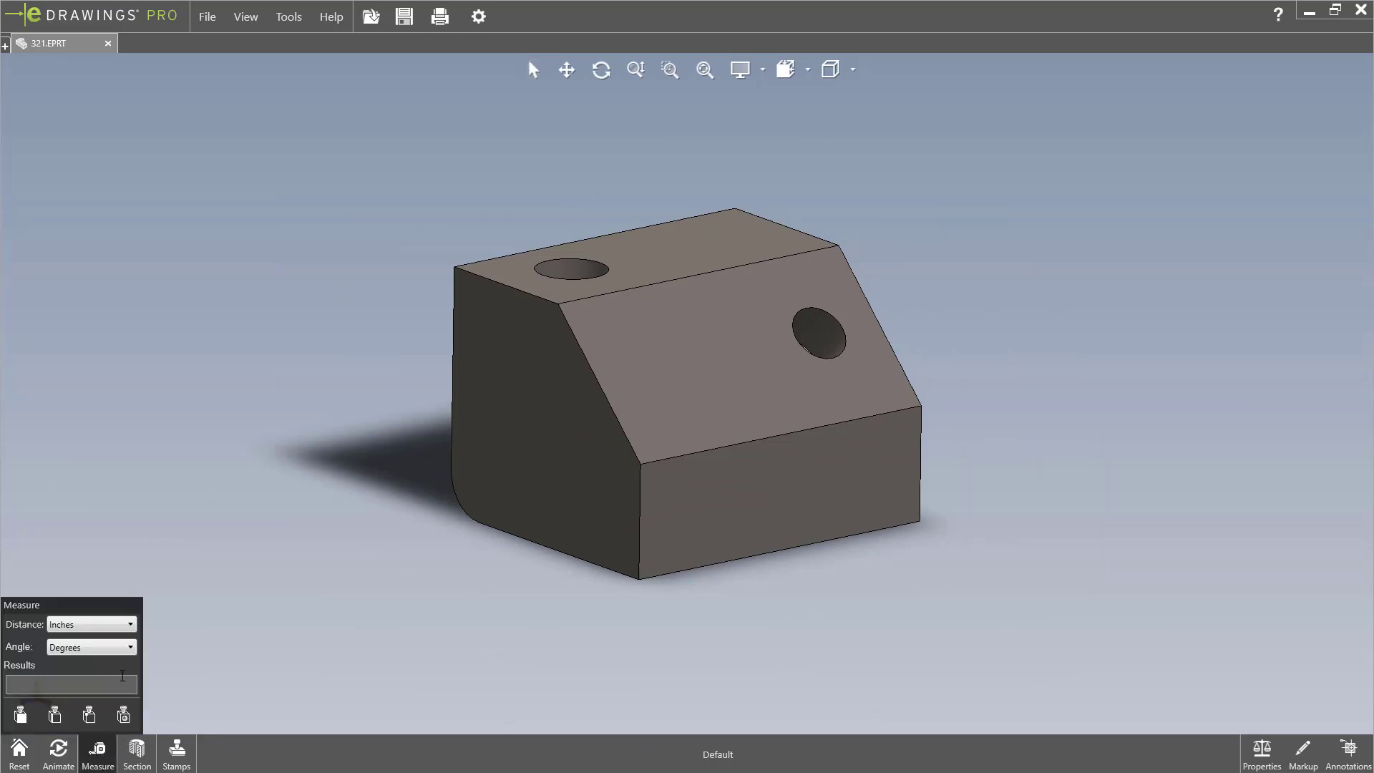
left_click(131, 624)
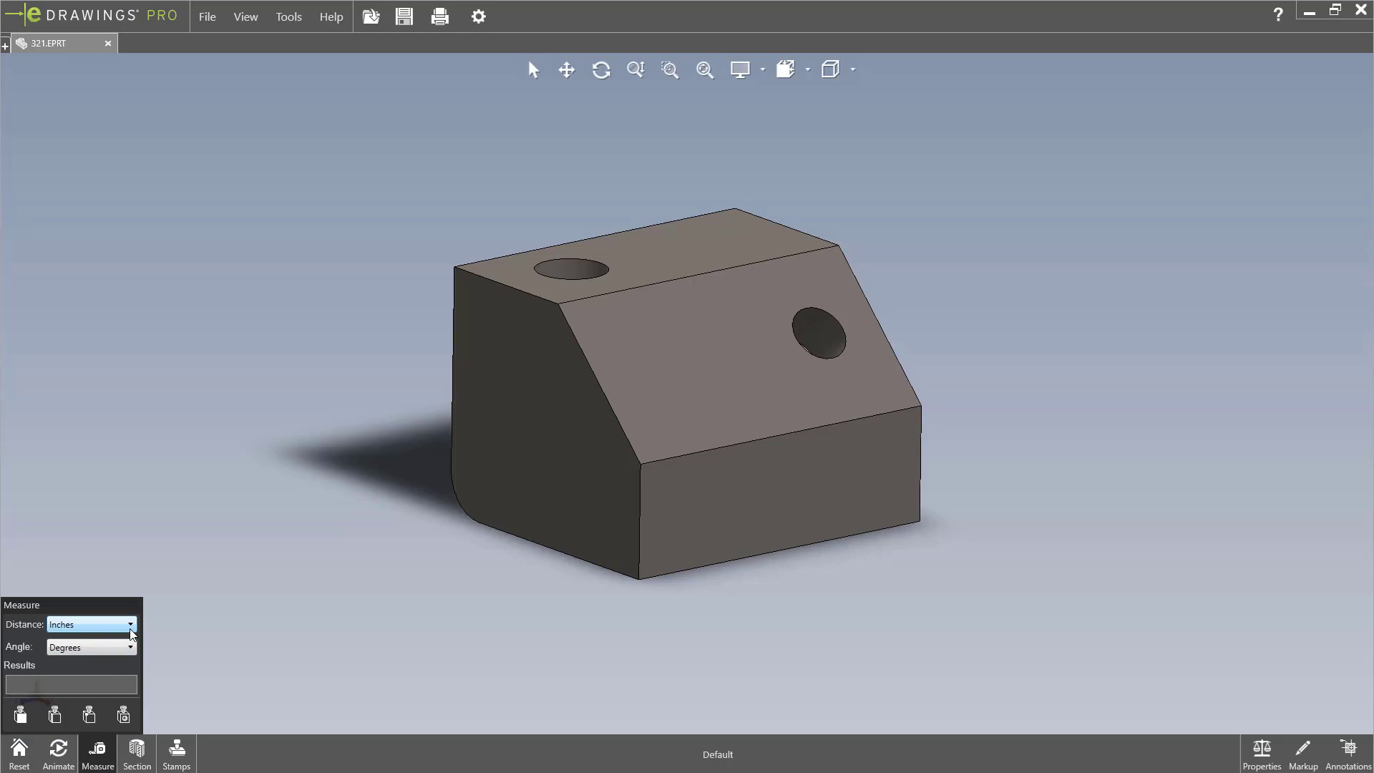
left_click(131, 624)
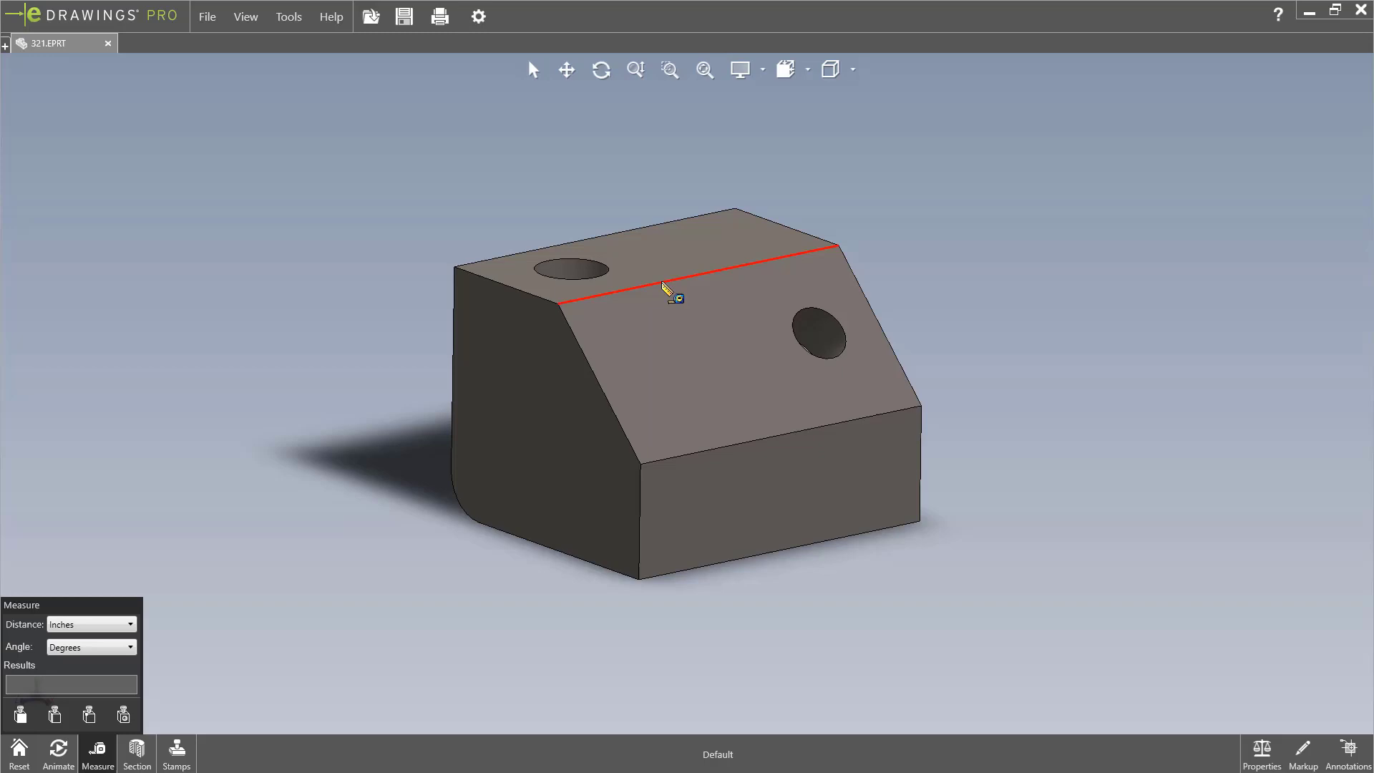
Measure the 45° slant angle between faces and the top hole (0.625 in dia, 2.125 in deep).
left_click(657, 282)
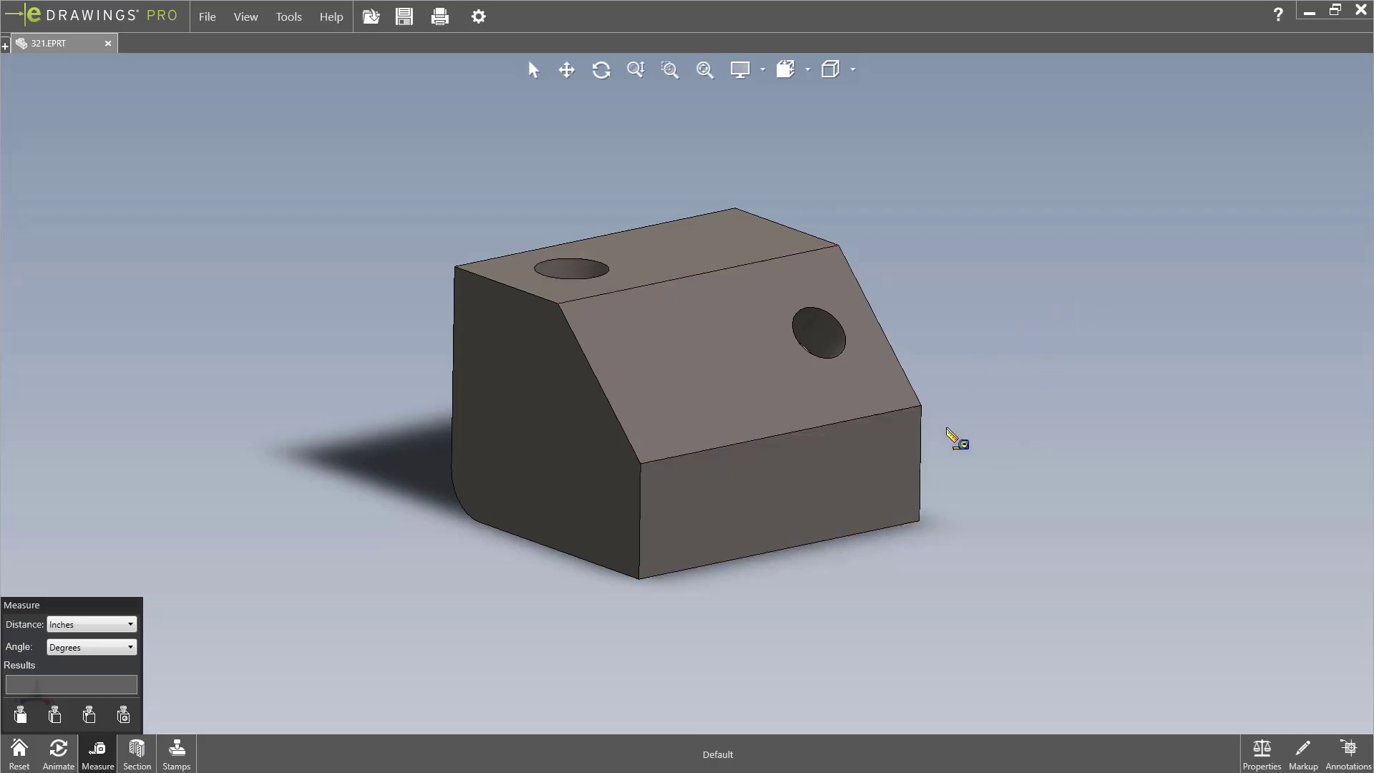
left_click(781, 483)
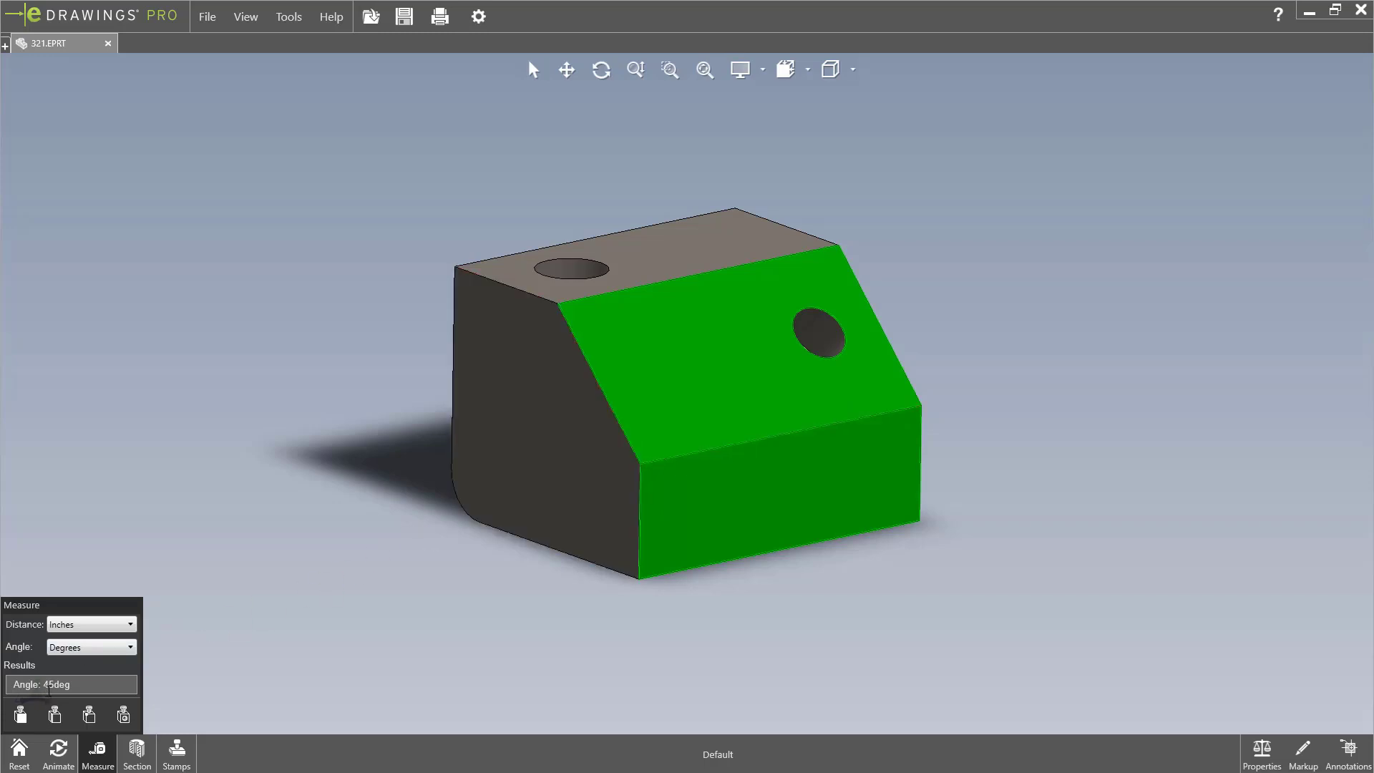
mouse_move(355, 453)
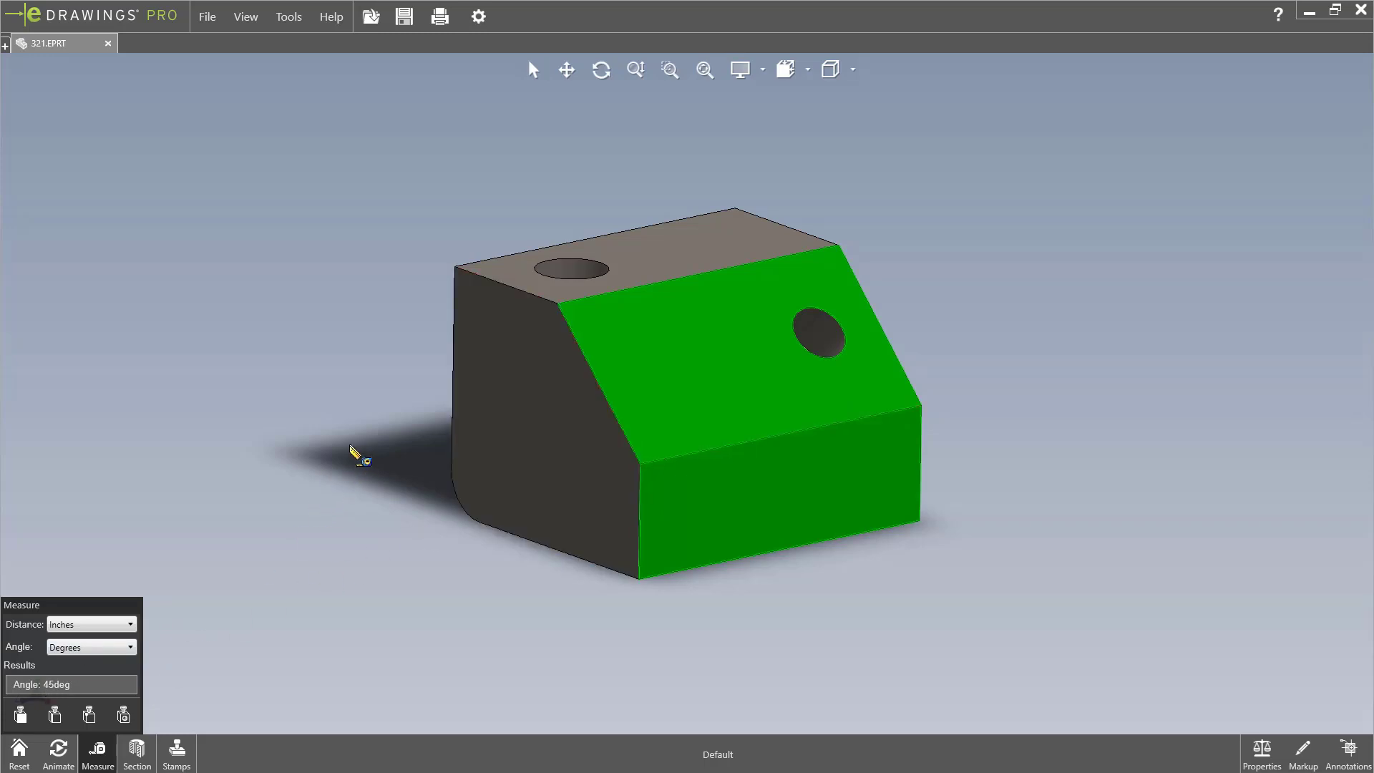
left_click(569, 267)
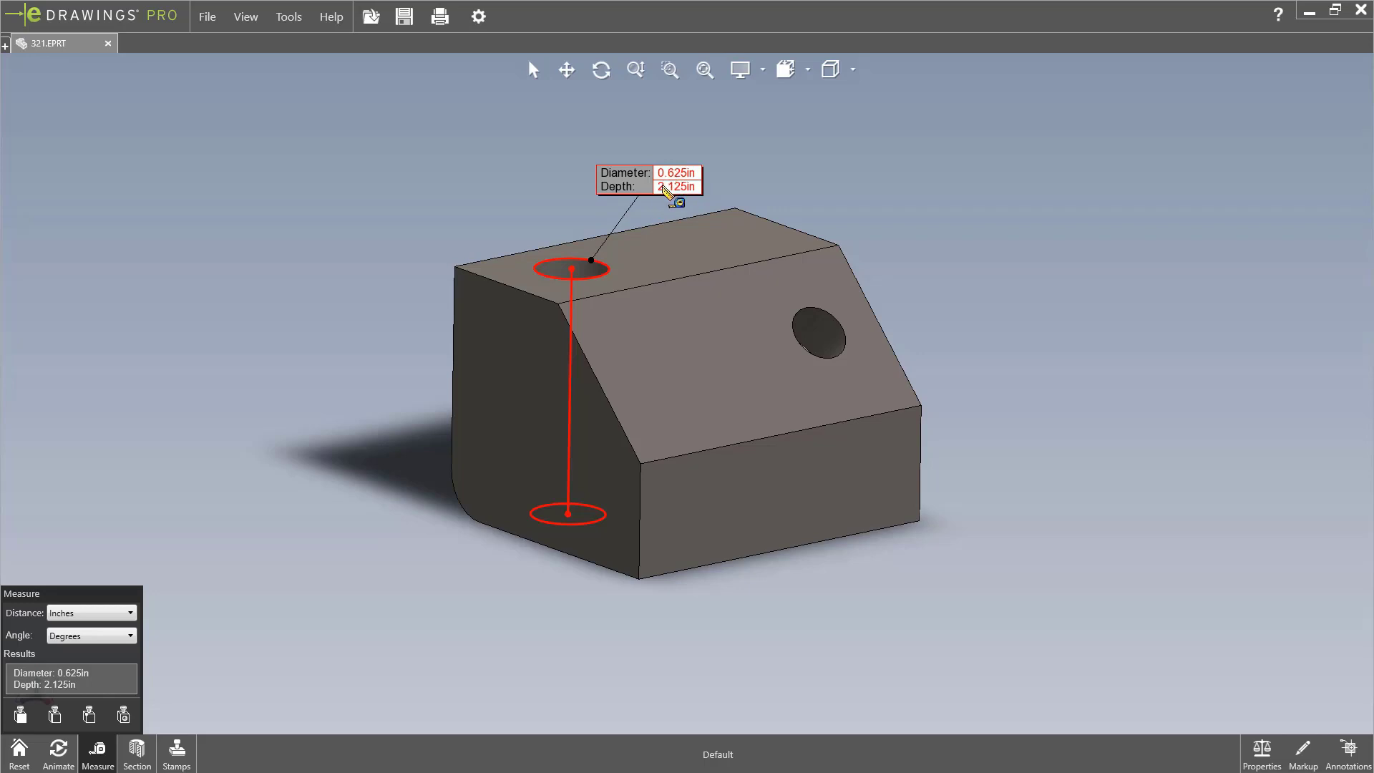
mouse_move(363, 420)
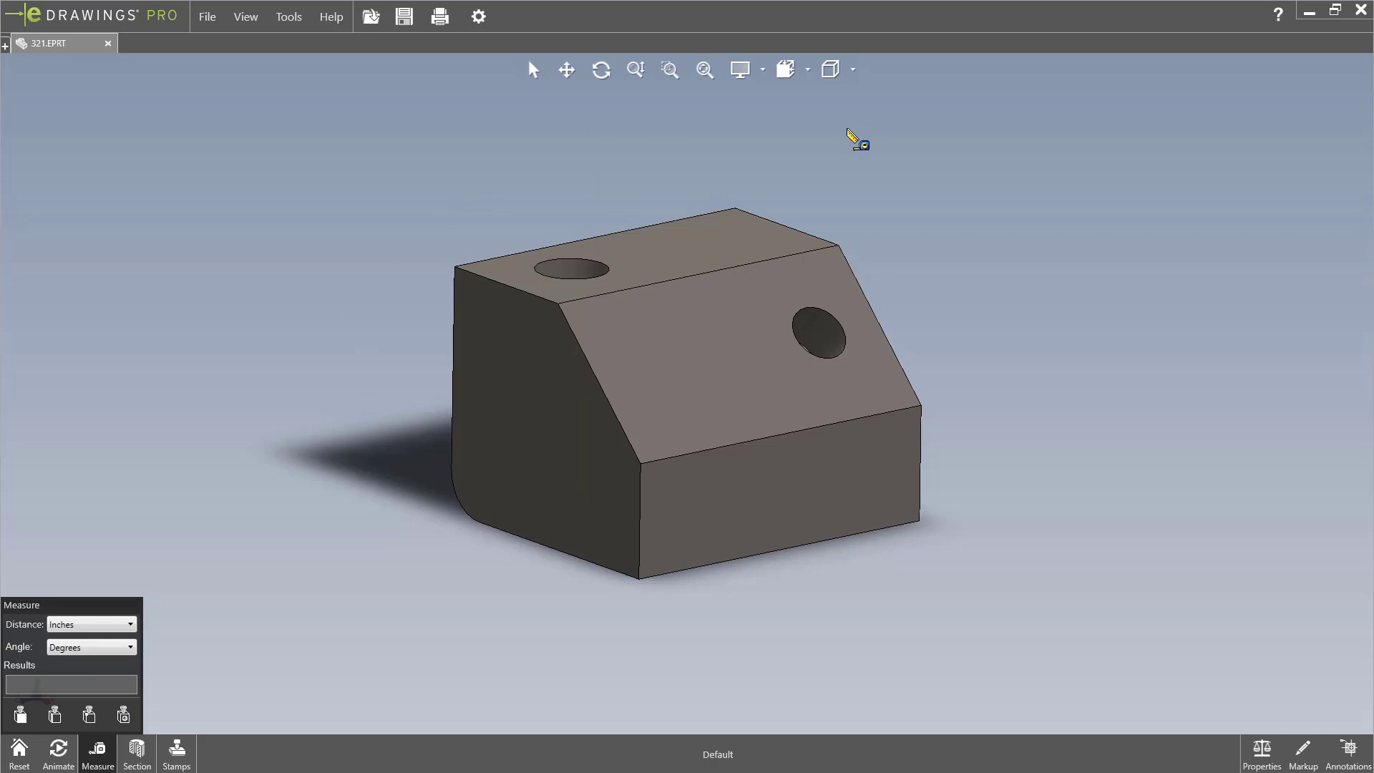
mouse_move(1029, 185)
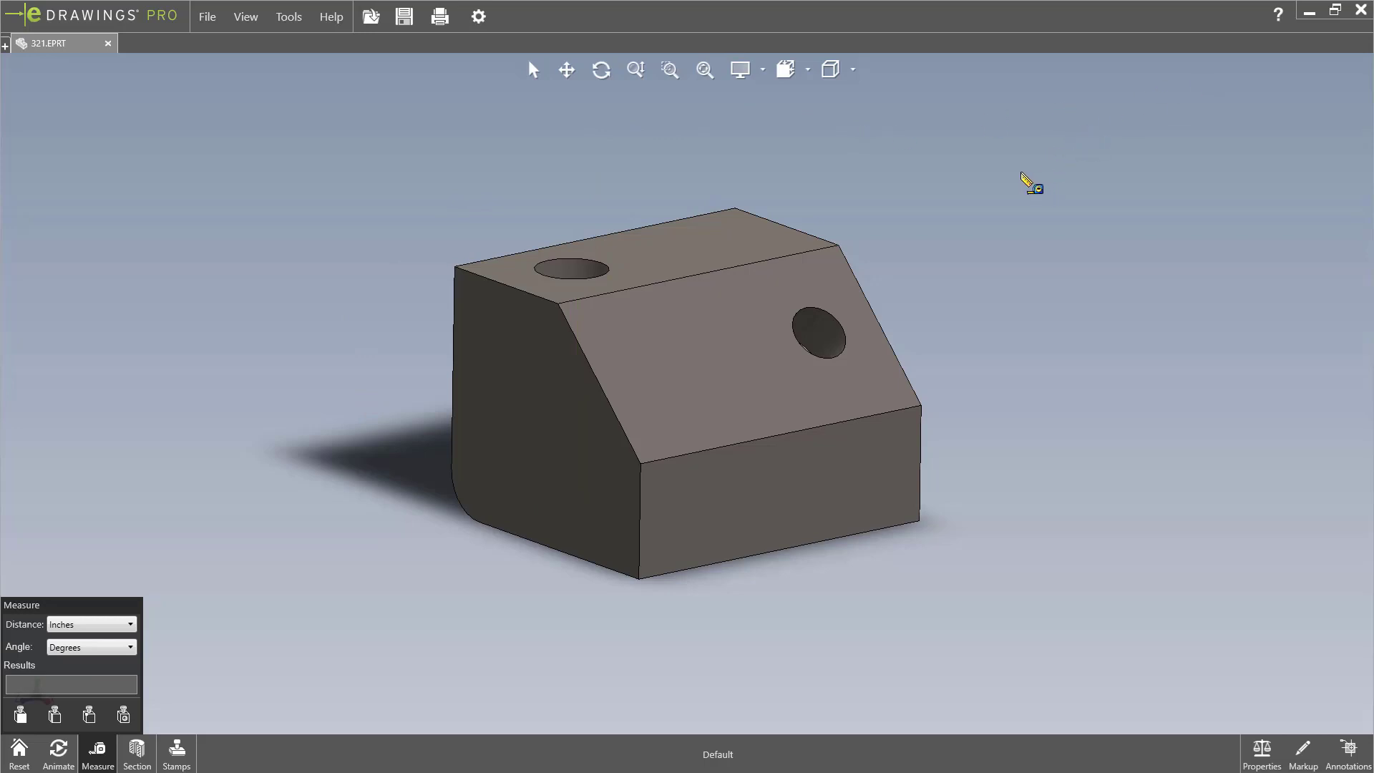
mouse_move(975, 187)
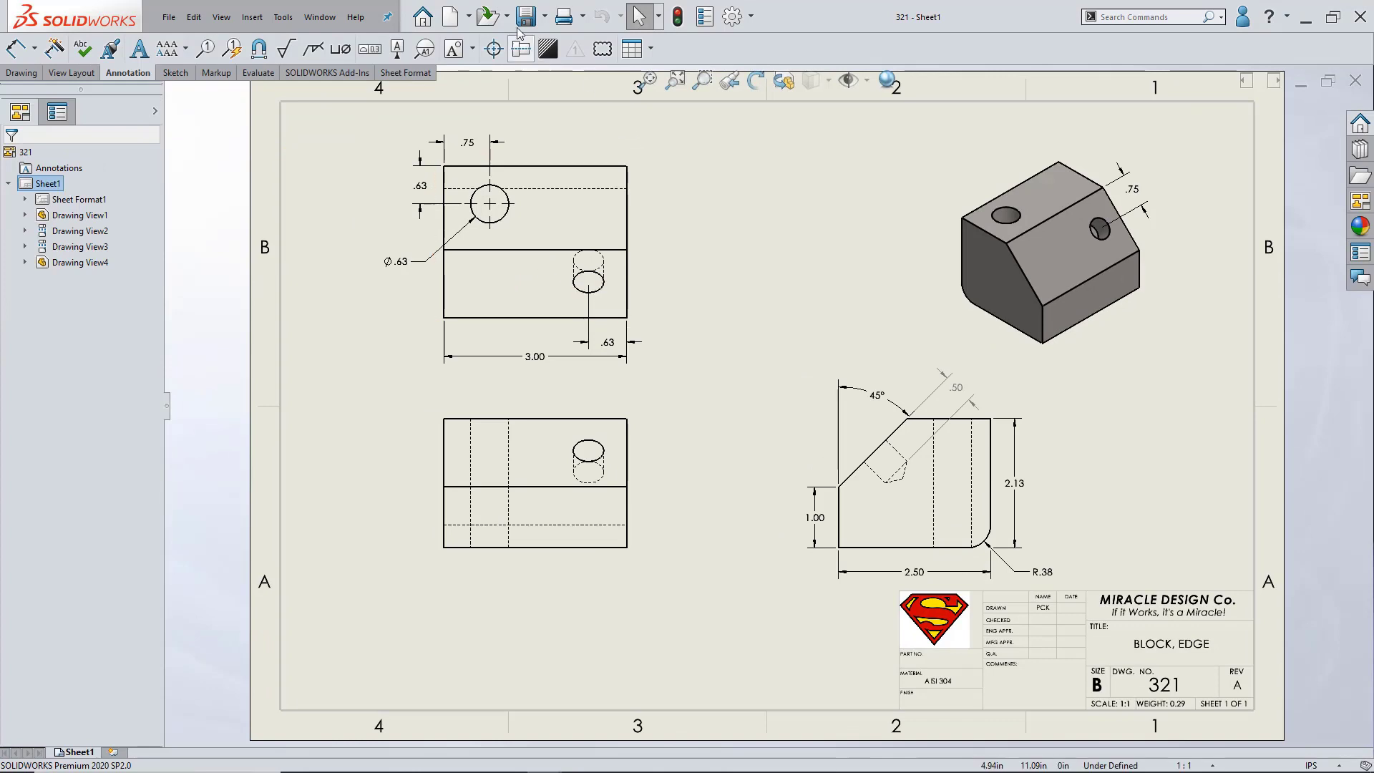
mouse_move(530, 15)
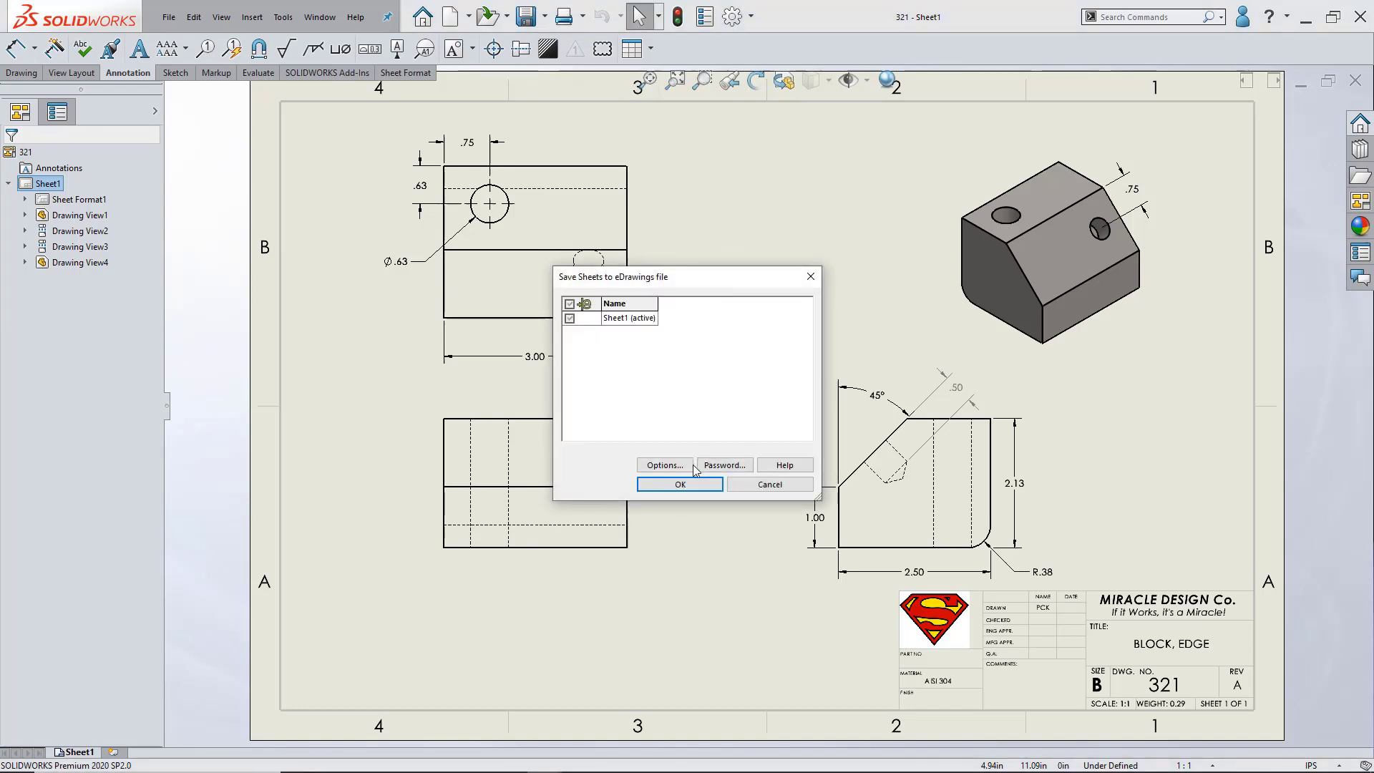
Confirm the Save Sheets to eDrawings dialog so the 321 drawing sheet publishes as 321.EDRW.
left_click(678, 485)
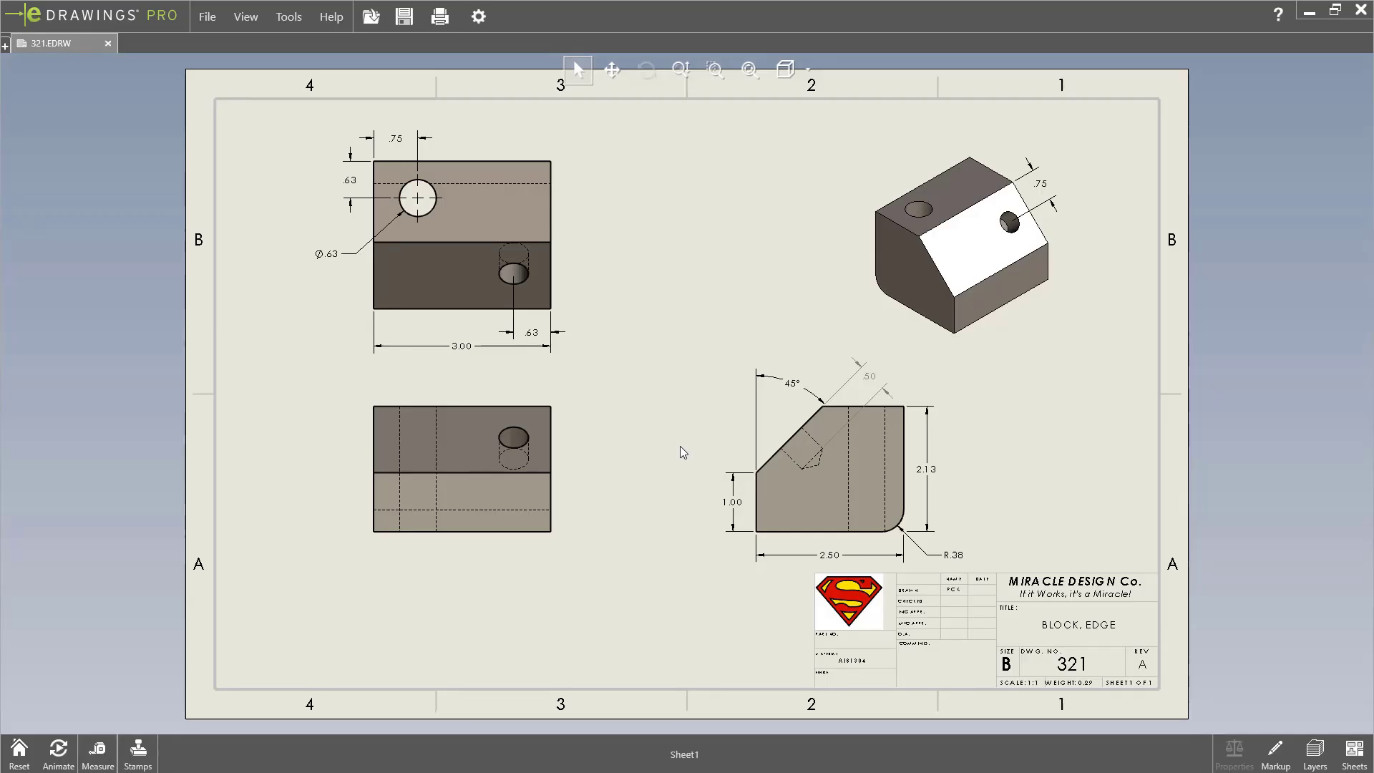
mouse_move(644, 82)
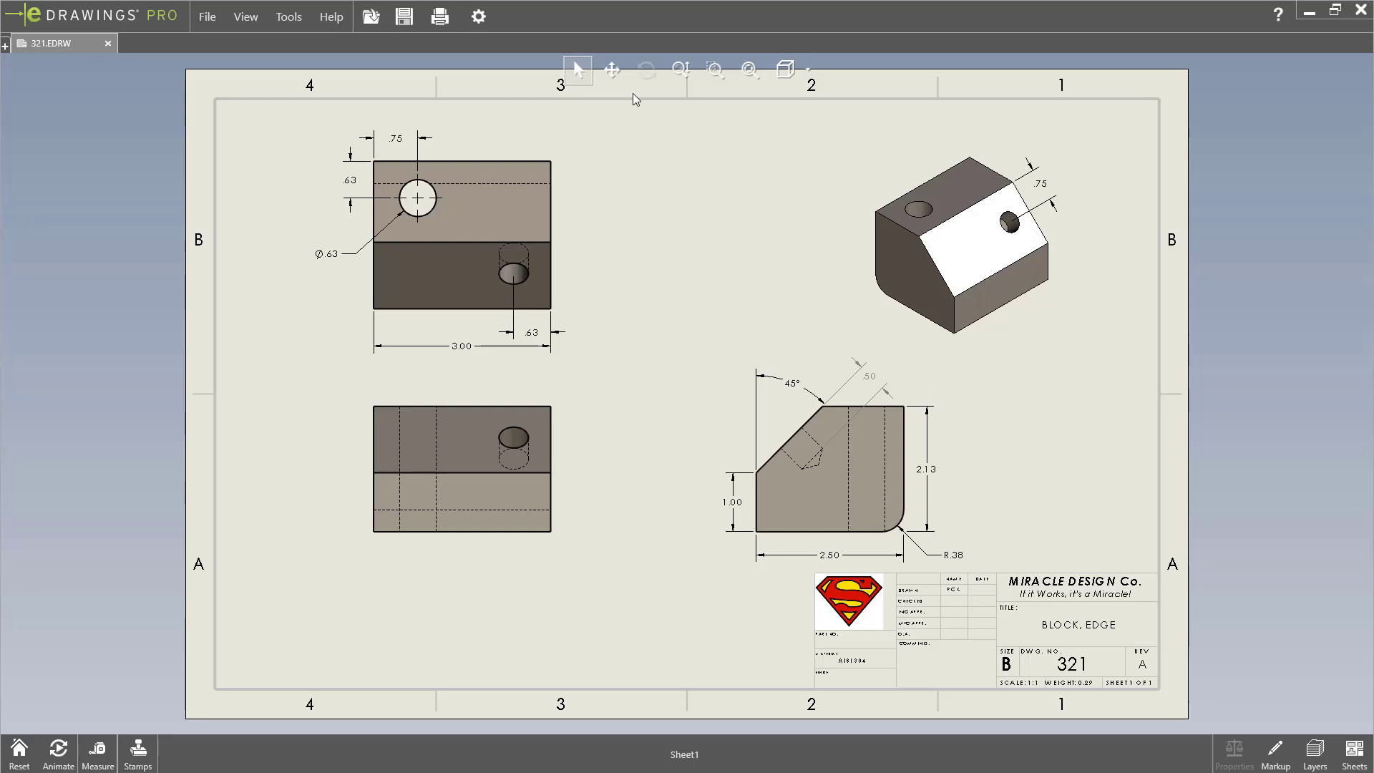
mouse_move(612, 68)
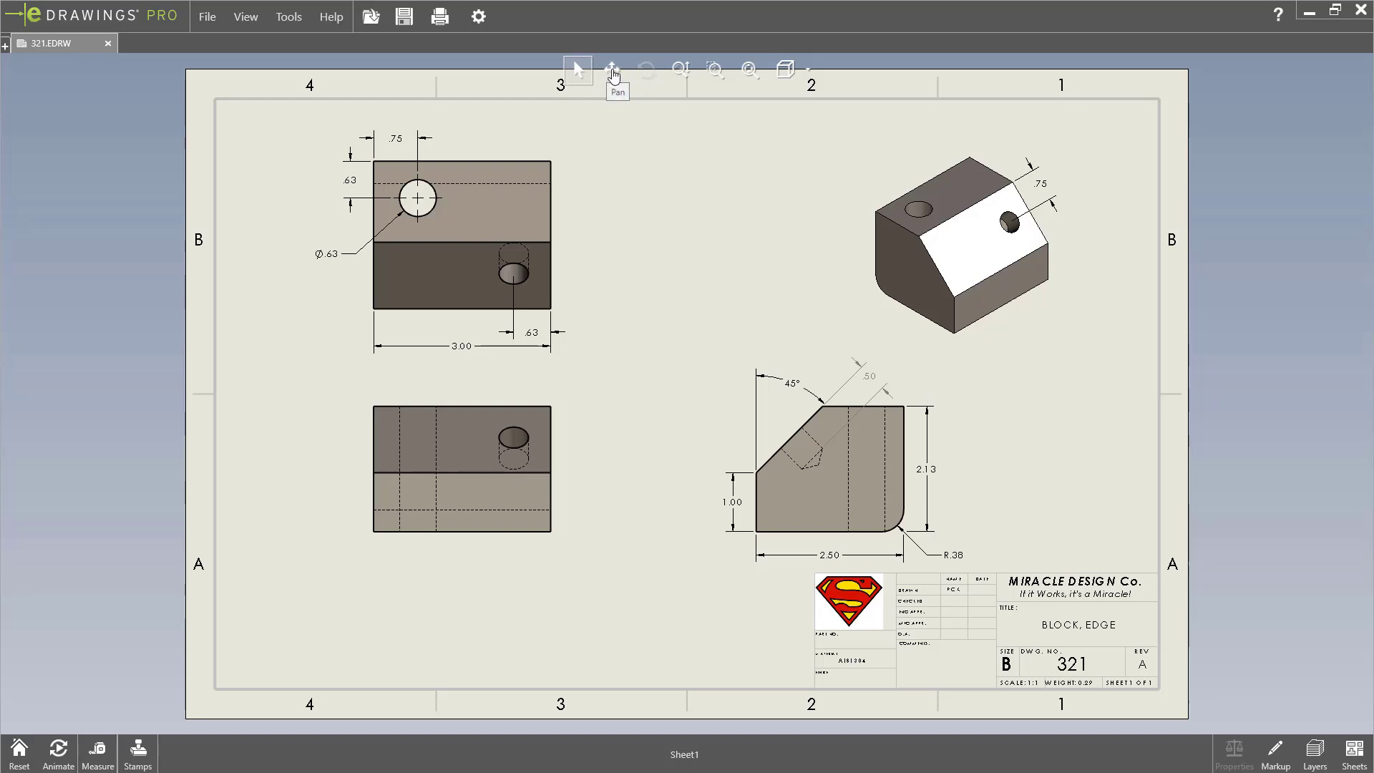
mouse_move(679, 72)
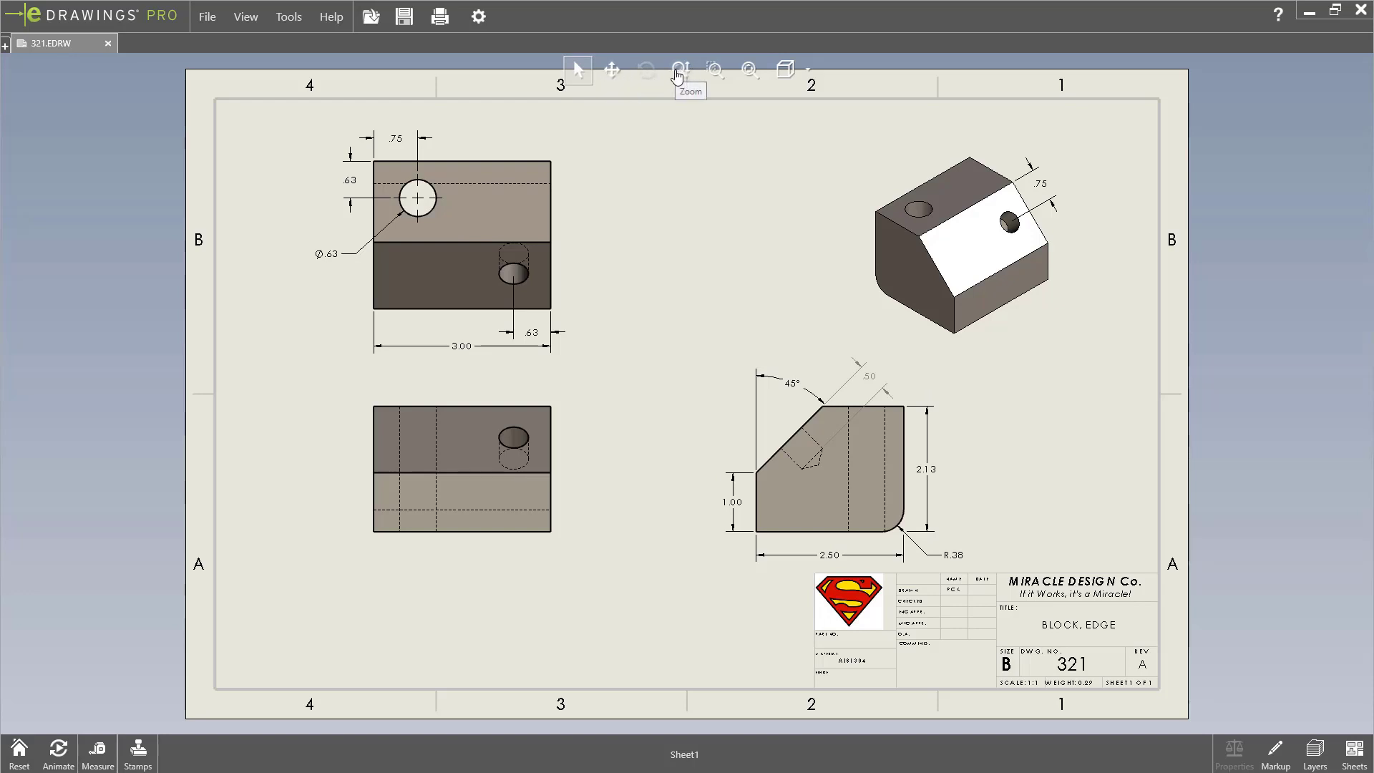
Zoom and pan the 321.EDRW sheet to frame the 45° chamfered side view and title block.
left_click(679, 69)
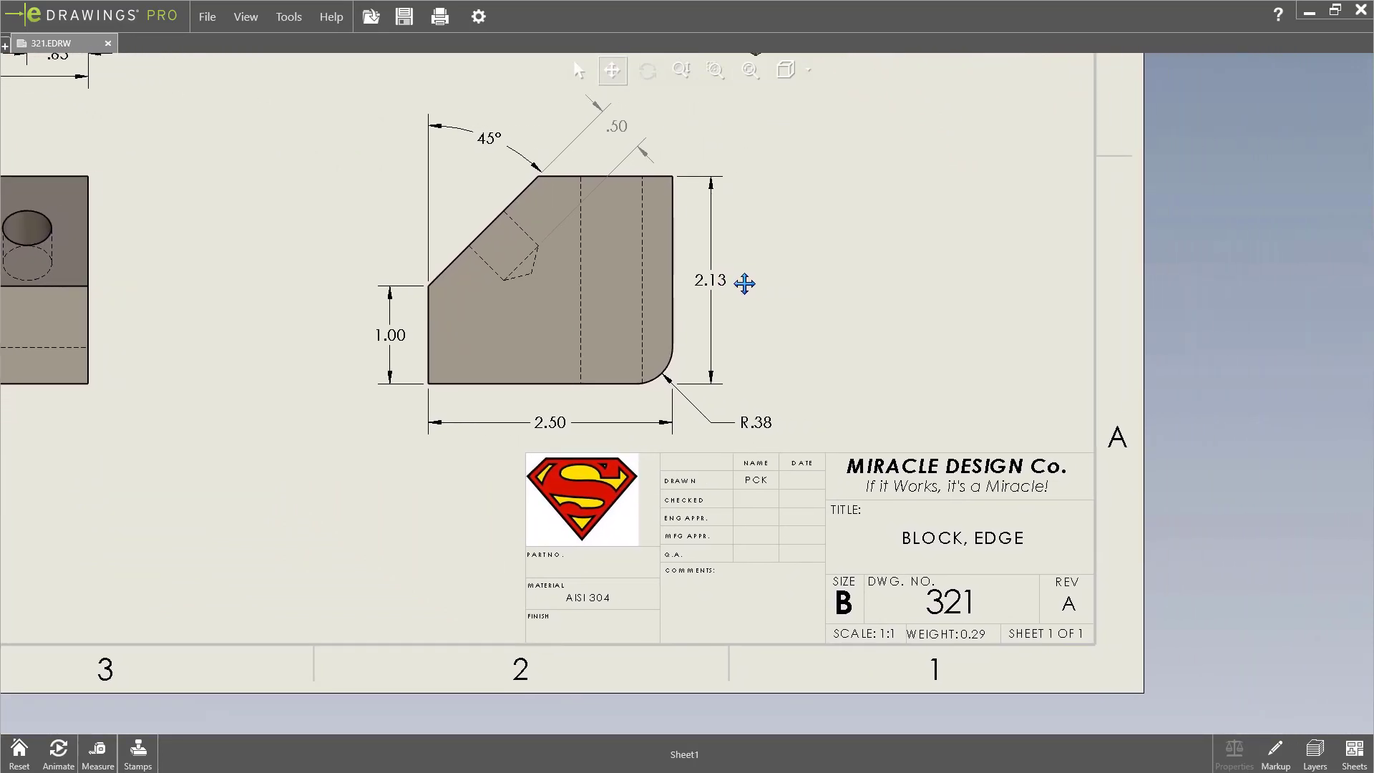
left_click_drag(744, 283, 793, 321)
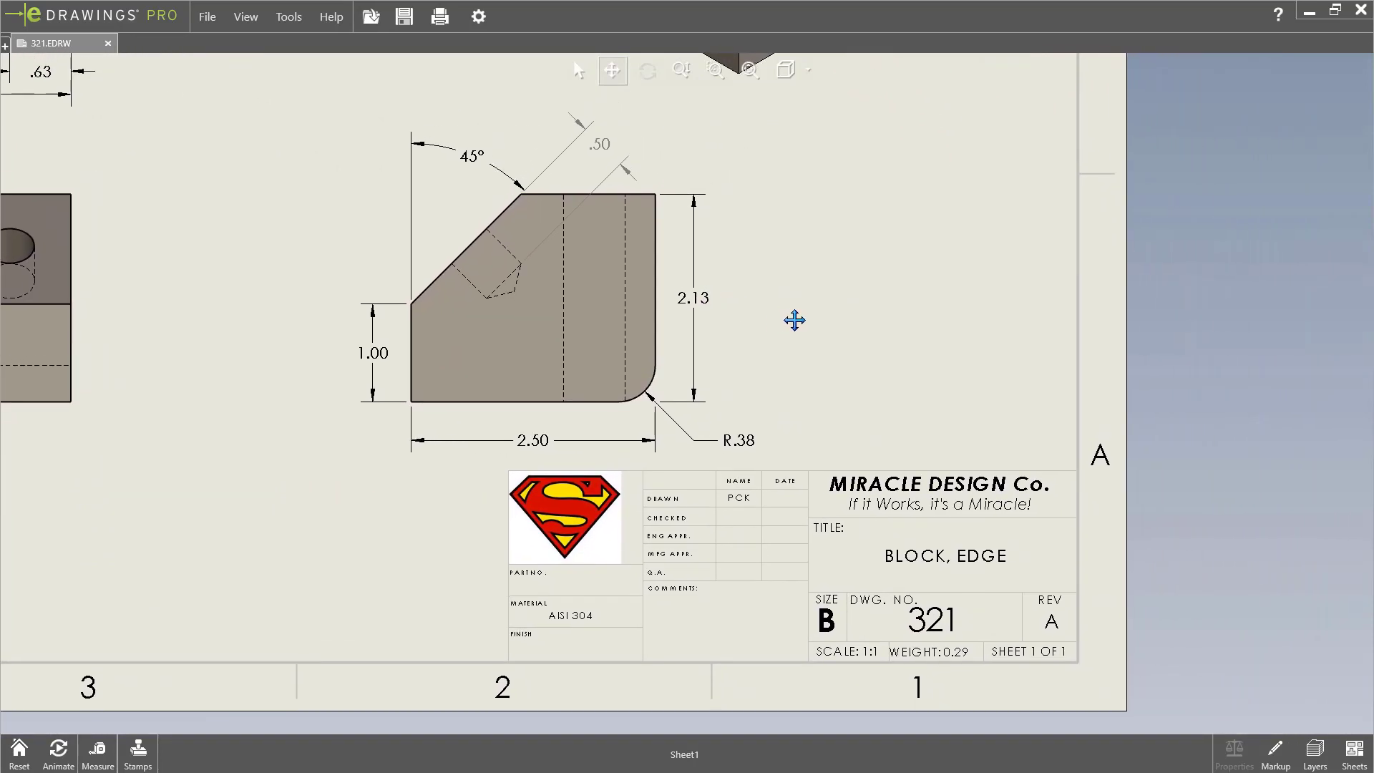